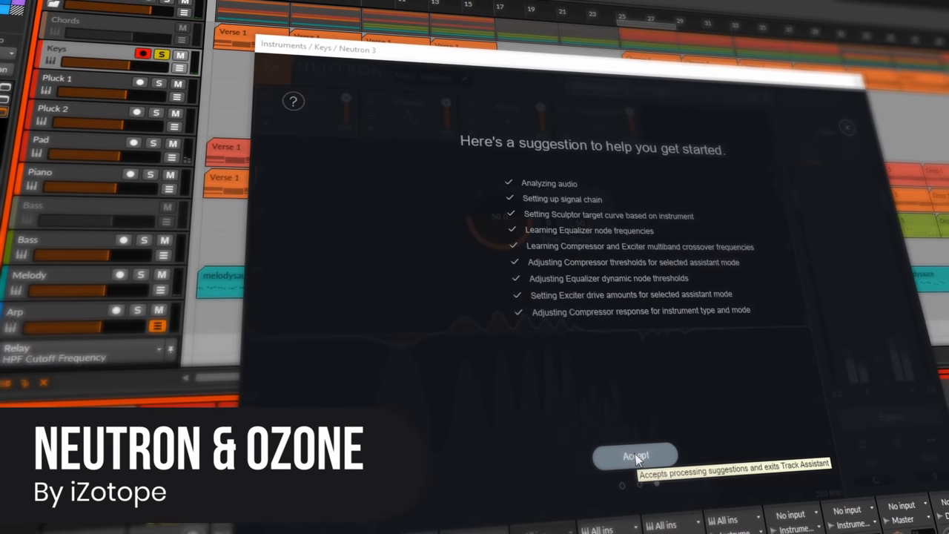
# Accept the Track Assistant's suggested processing for the Keys track and exit the assistant.
pyautogui.click(635, 455)
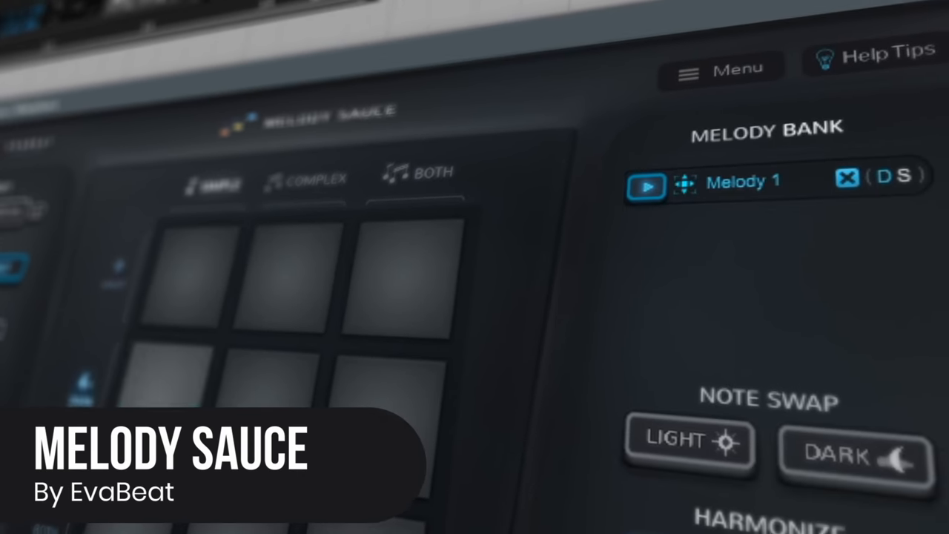
# Generate new melodies with the BOTH style so the bank holds Melody 1, 2 and 3.
pyautogui.click(452, 252)
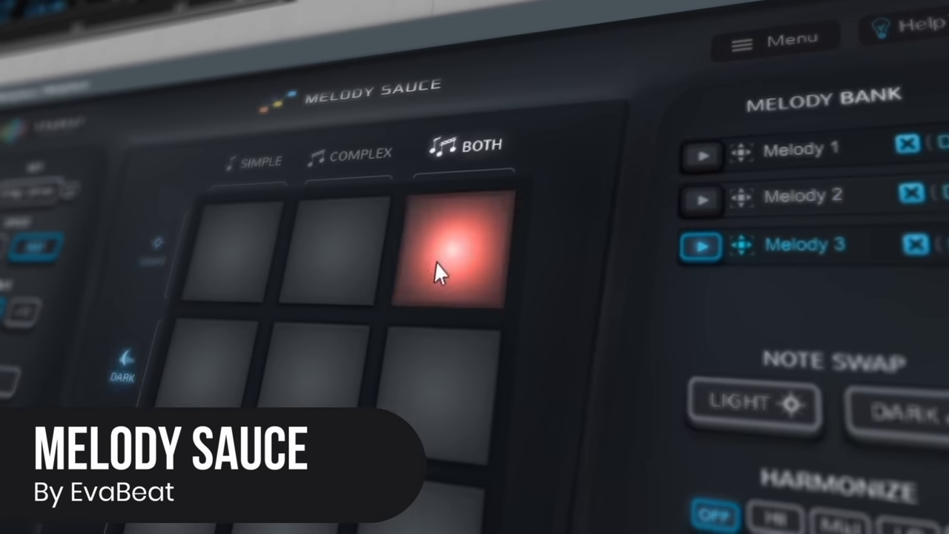
pyautogui.click(452, 252)
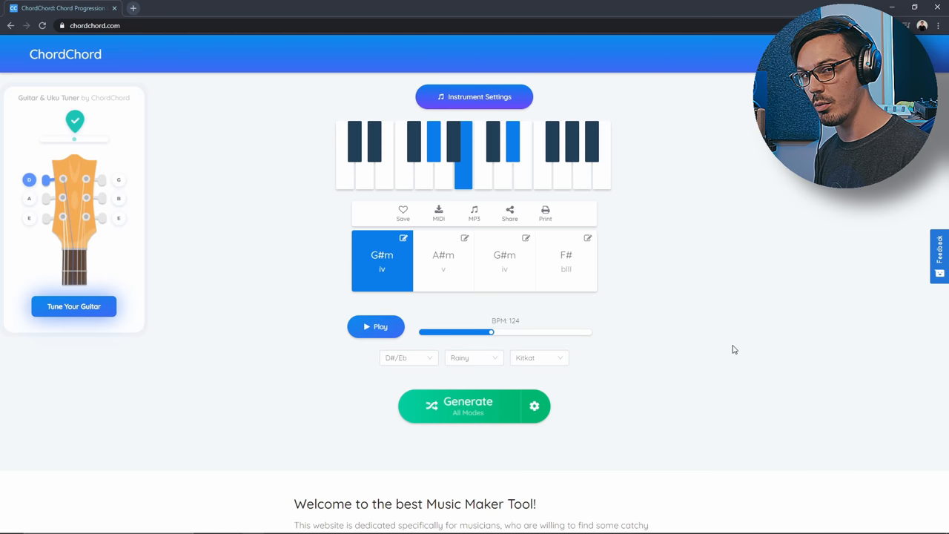
# Regenerate random progressions in G#/Ab, auditioning until C#m–D#m–Emaj7–E appears.
pyautogui.click(534, 407)
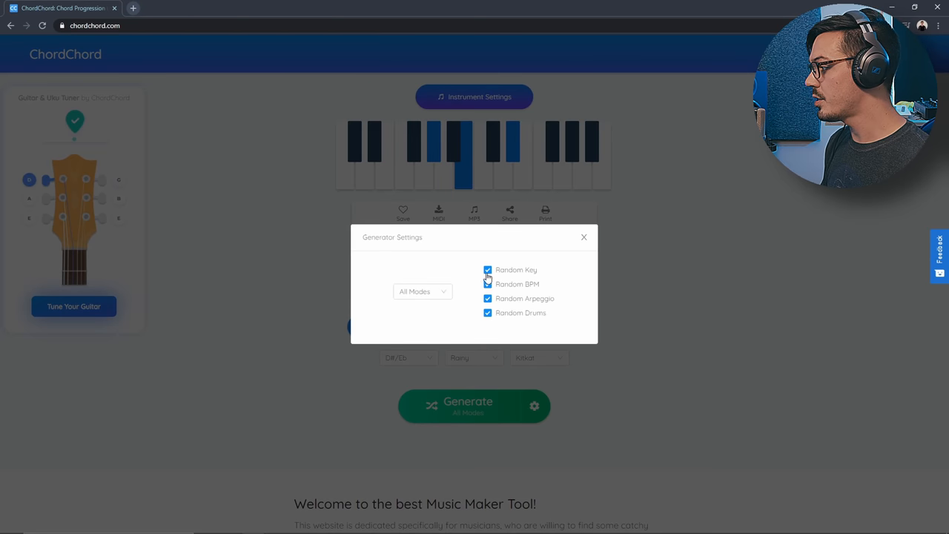
pyautogui.click(584, 237)
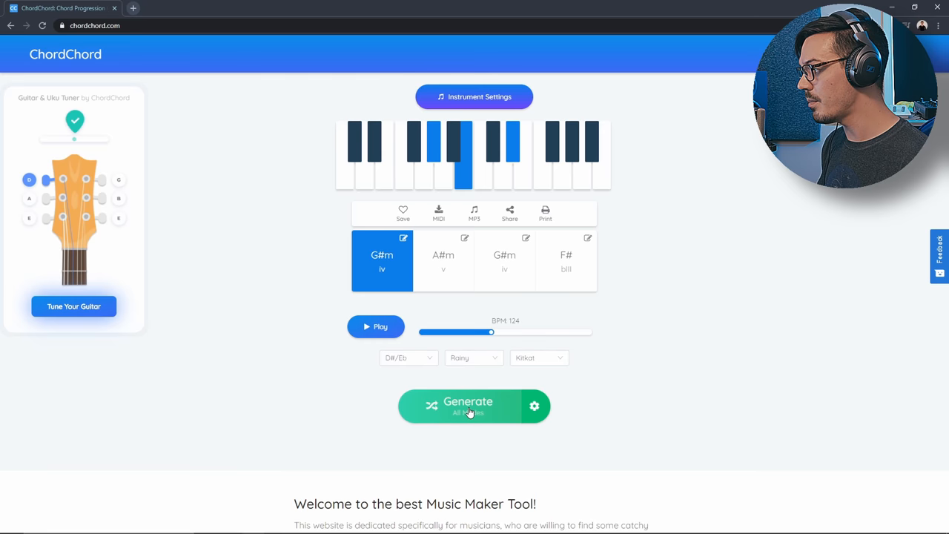
pyautogui.click(469, 406)
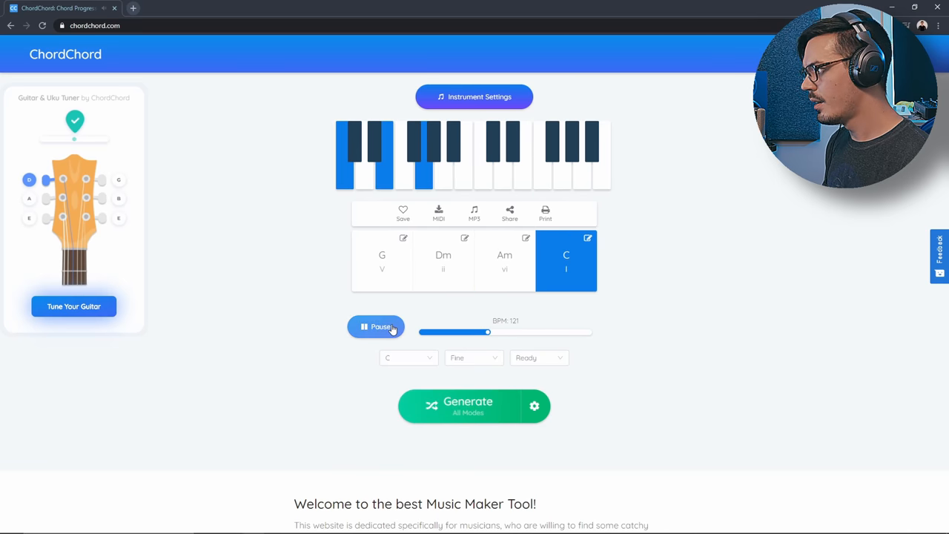
pyautogui.click(377, 328)
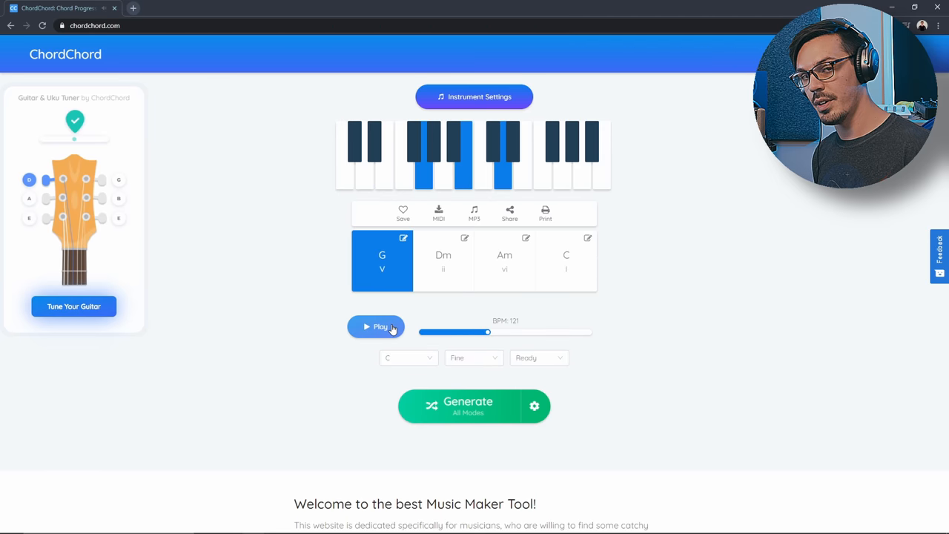
pyautogui.click(474, 406)
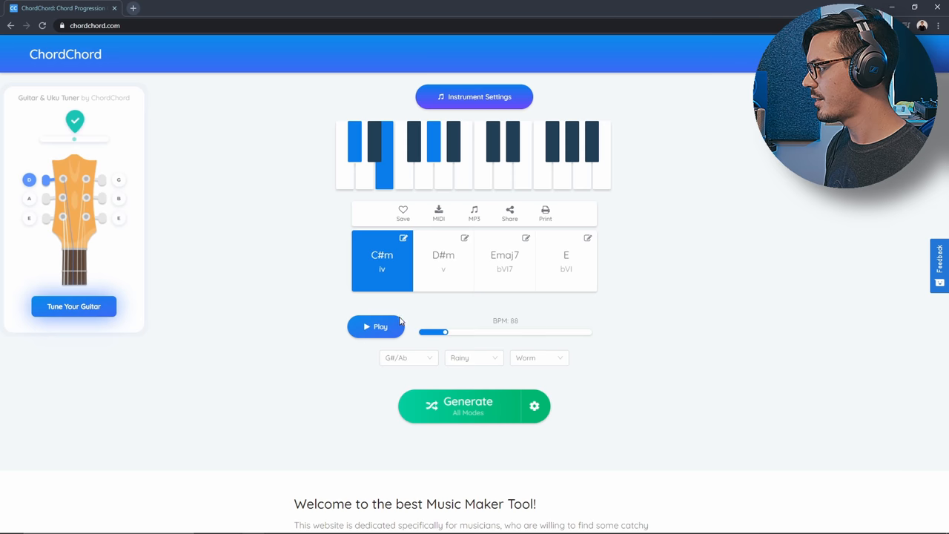
pyautogui.click(376, 326)
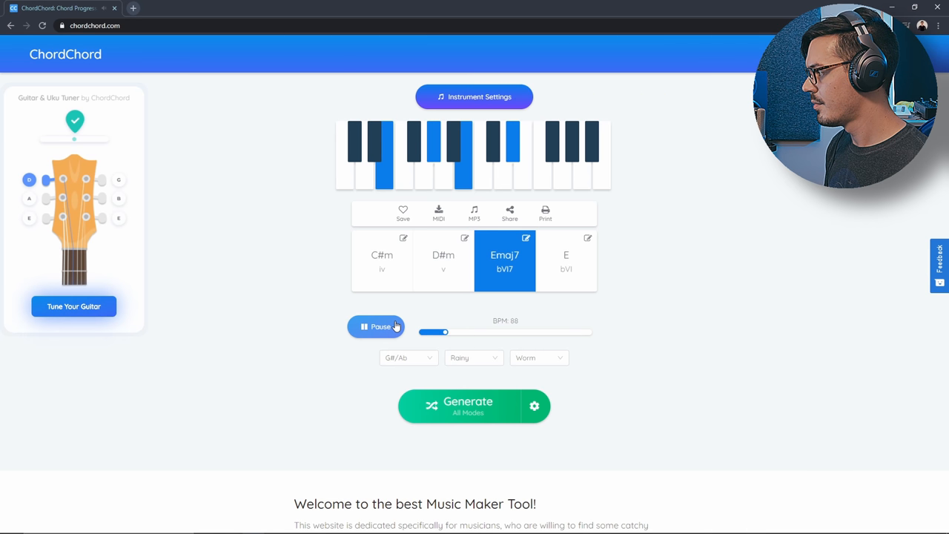
pyautogui.click(376, 327)
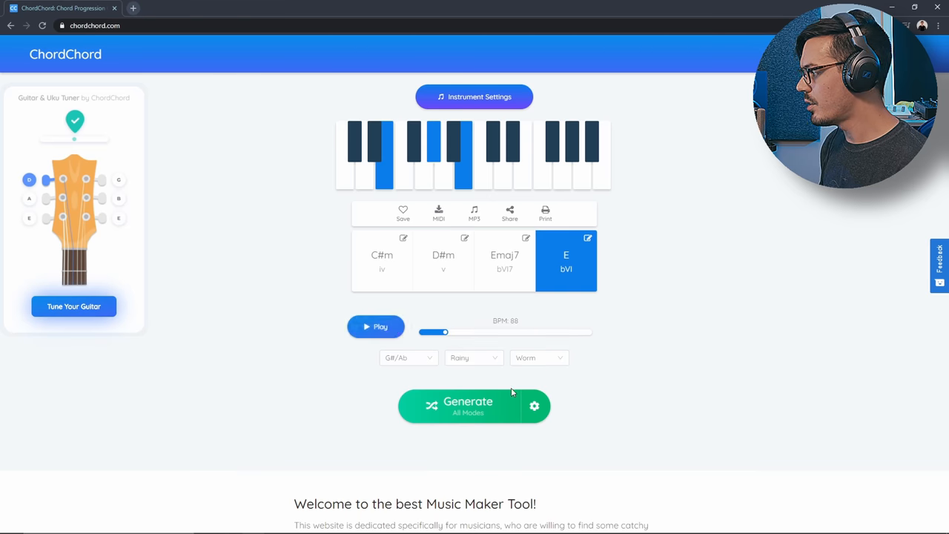
pyautogui.click(534, 406)
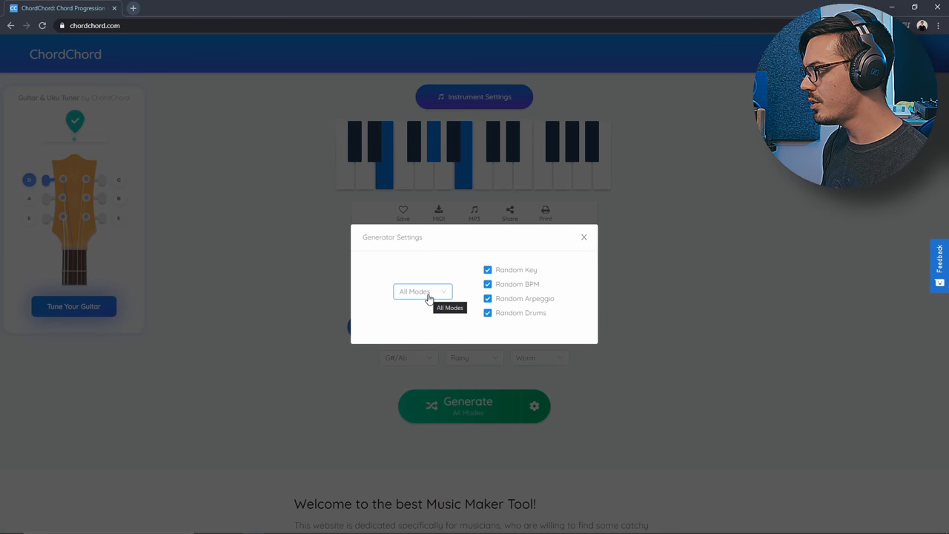
pyautogui.moveTo(365, 319)
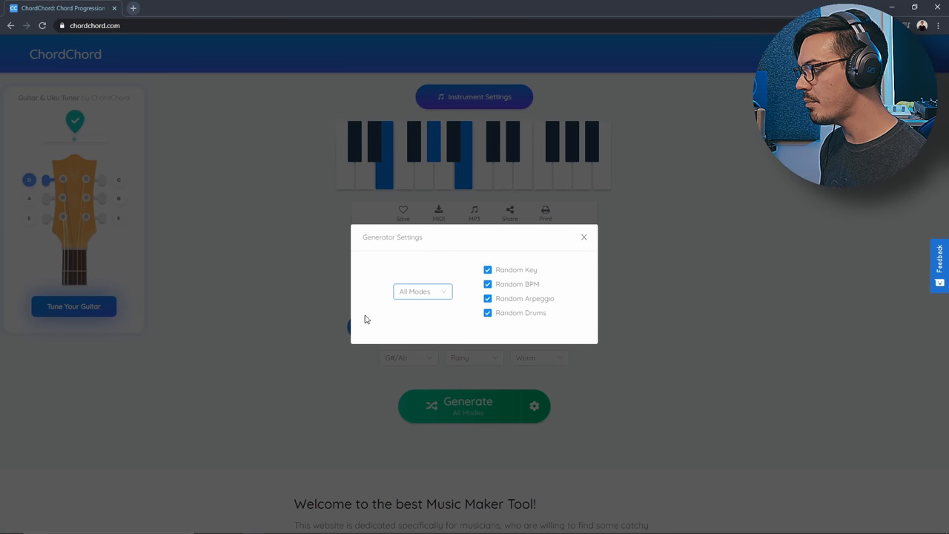
pyautogui.click(584, 237)
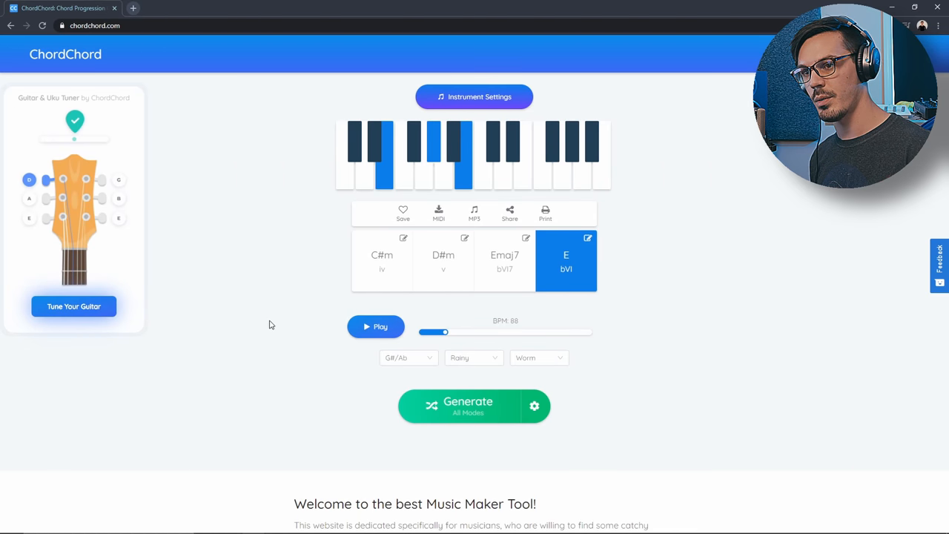
# Audition the saved G#m–C#m7–G#m7–F#sus4 and D#m–G#m–E–C#m7 progressions in other tabs.
pyautogui.click(467, 406)
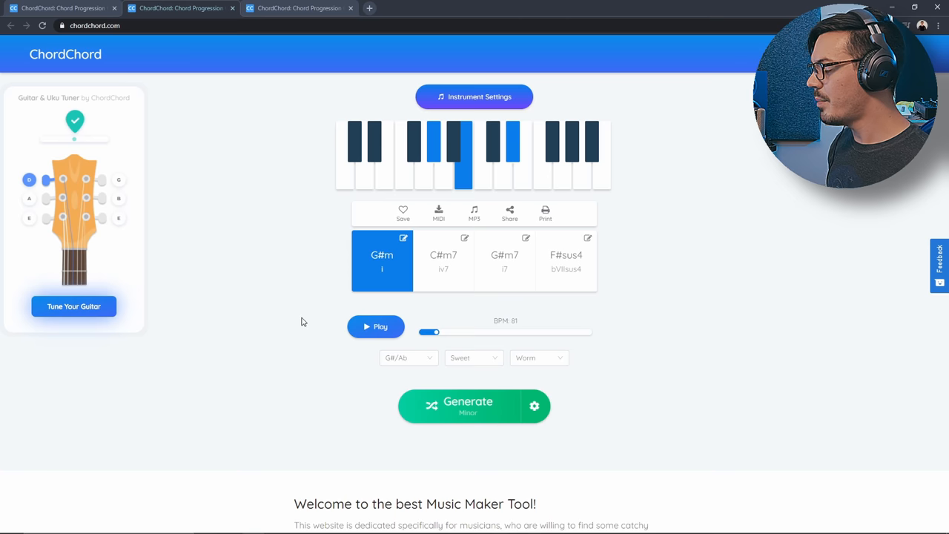
pyautogui.moveTo(309, 324)
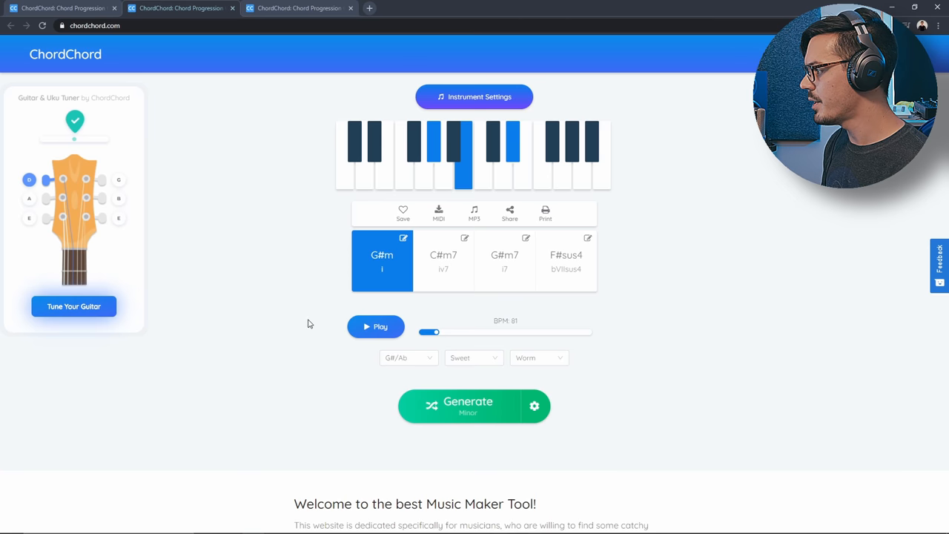
pyautogui.click(377, 326)
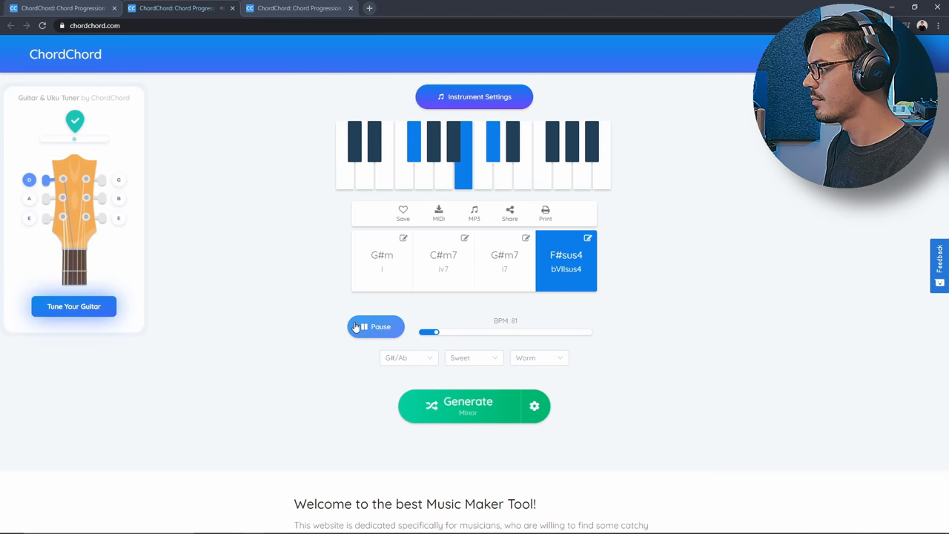
pyautogui.click(377, 326)
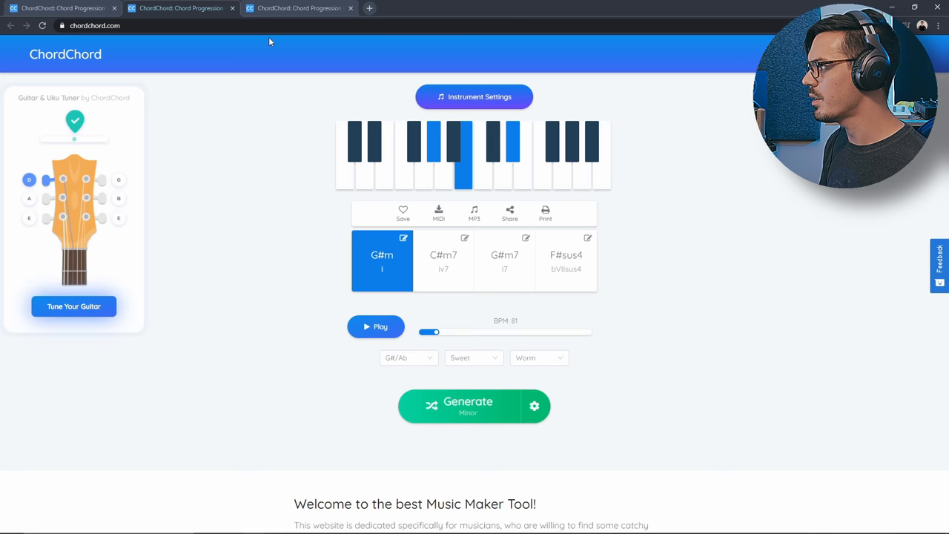
pyautogui.click(467, 407)
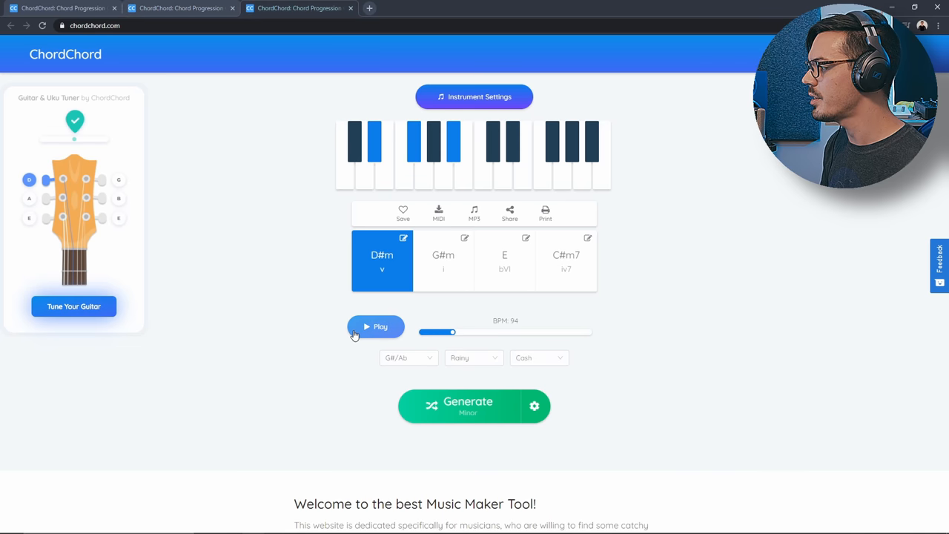
pyautogui.click(377, 327)
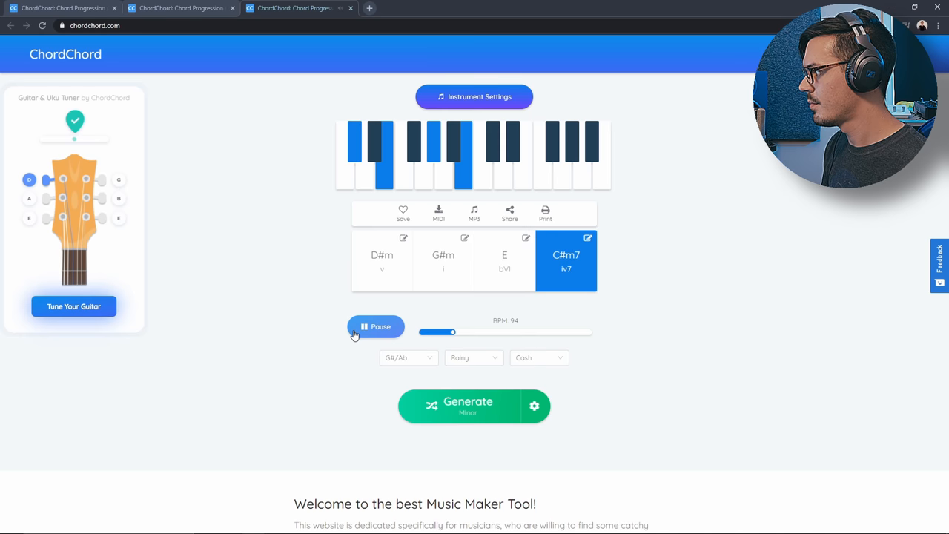
pyautogui.click(377, 326)
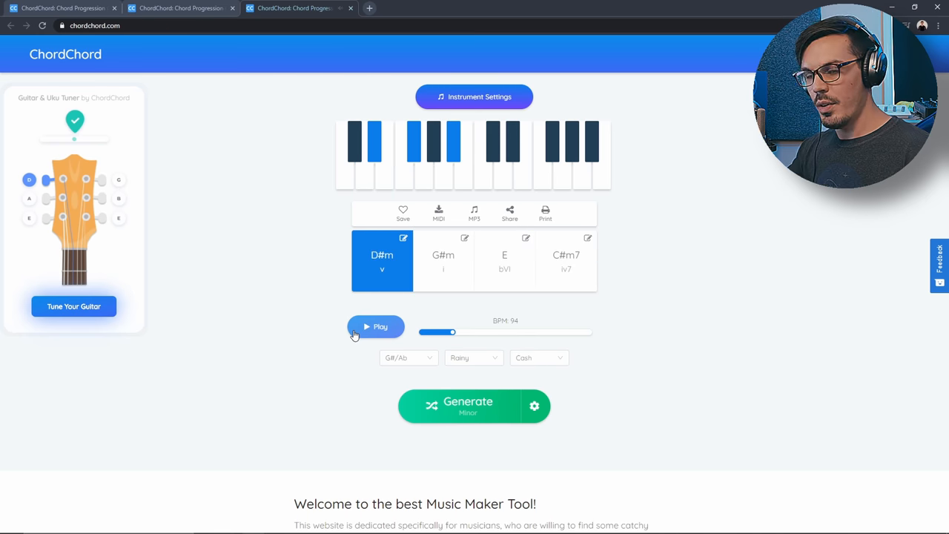
# Return to C#m–D#m–Emaj7–E and audition the E and Emaj7 chords individually.
pyautogui.click(467, 406)
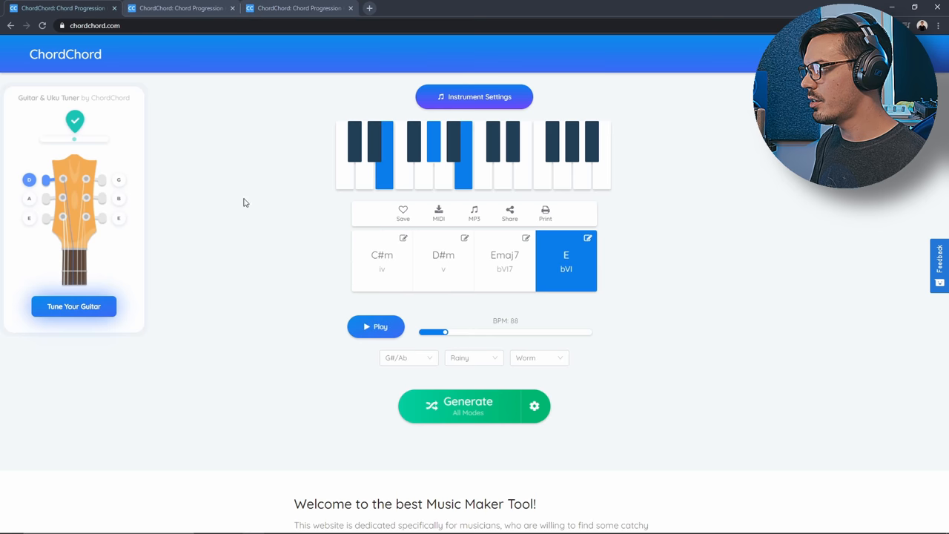
pyautogui.moveTo(376, 326)
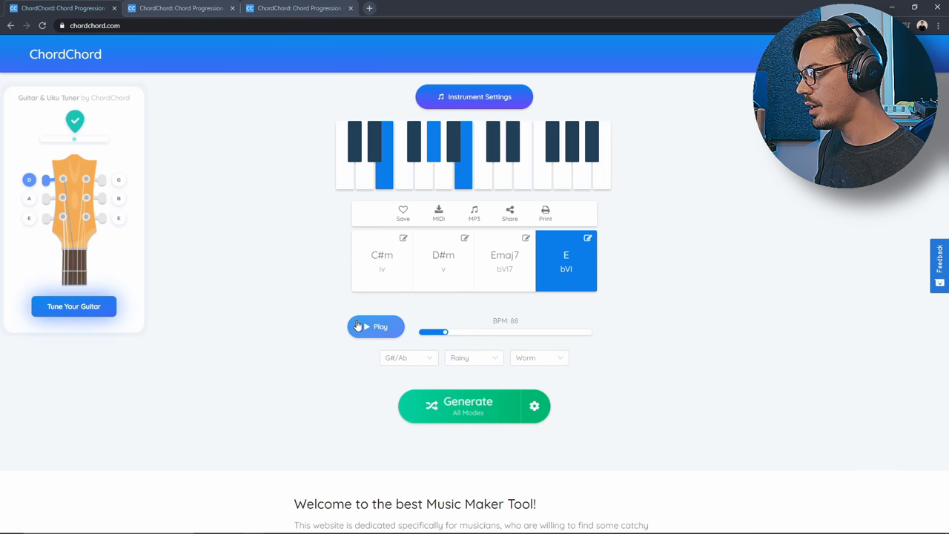
pyautogui.moveTo(333, 319)
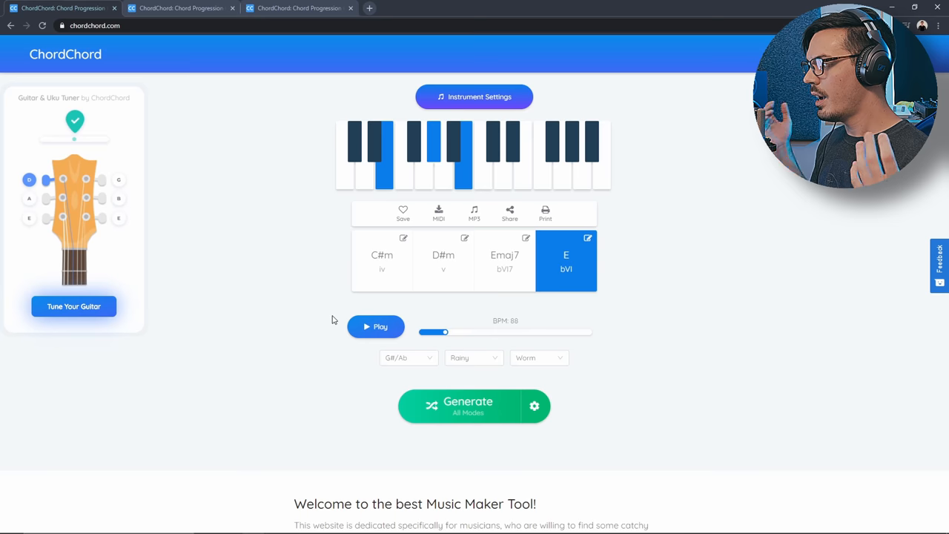
pyautogui.click(383, 260)
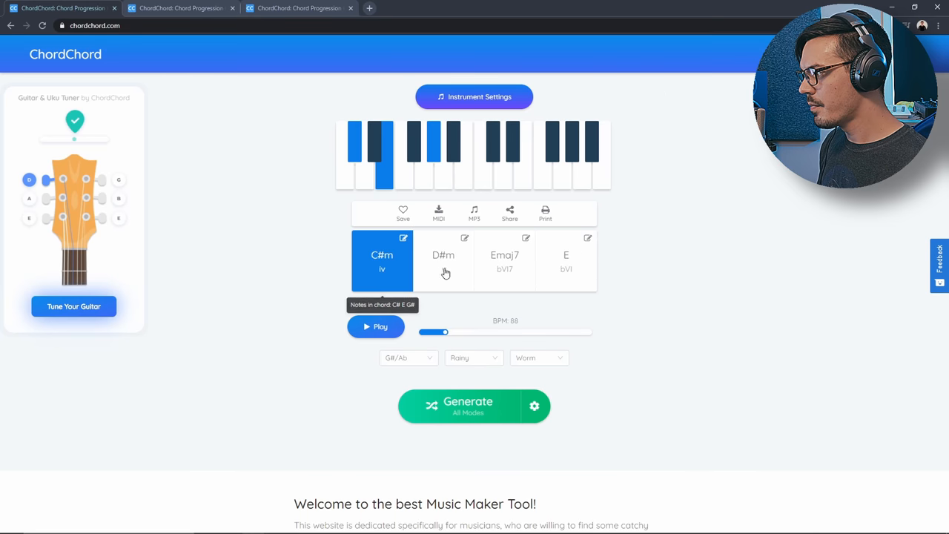
pyautogui.click(566, 261)
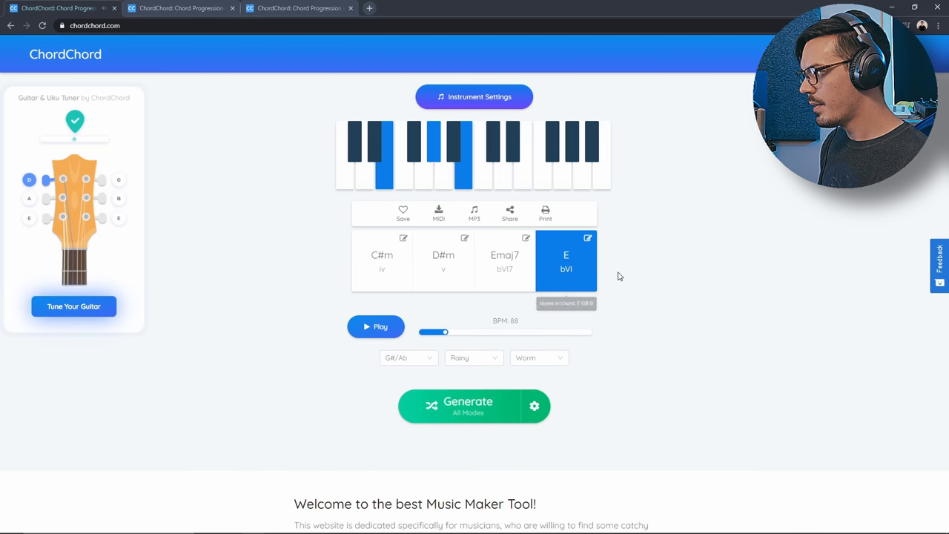
pyautogui.moveTo(519, 274)
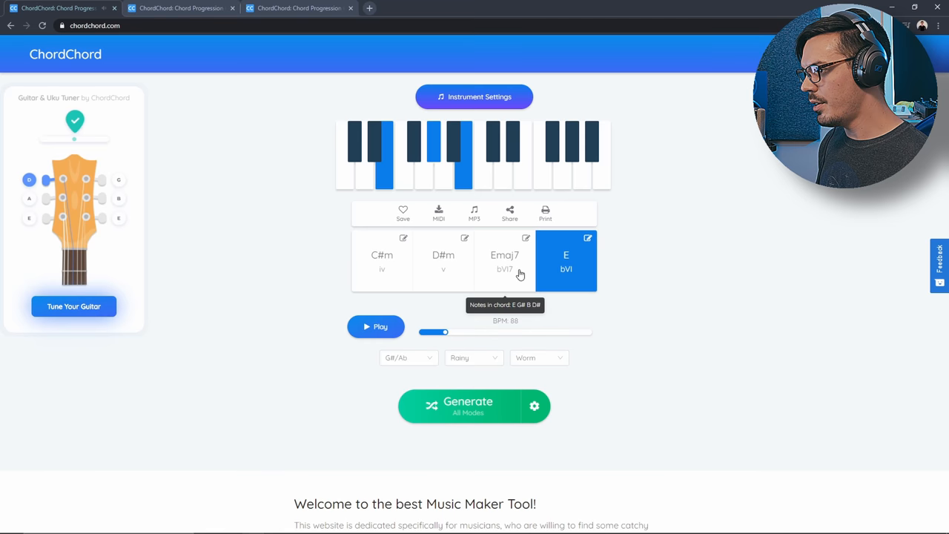
pyautogui.click(504, 259)
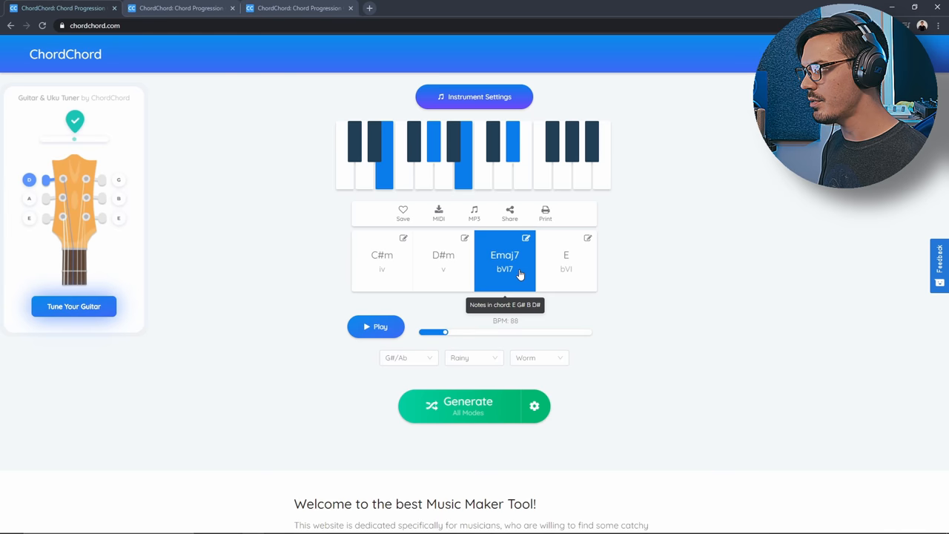
pyautogui.moveTo(313, 297)
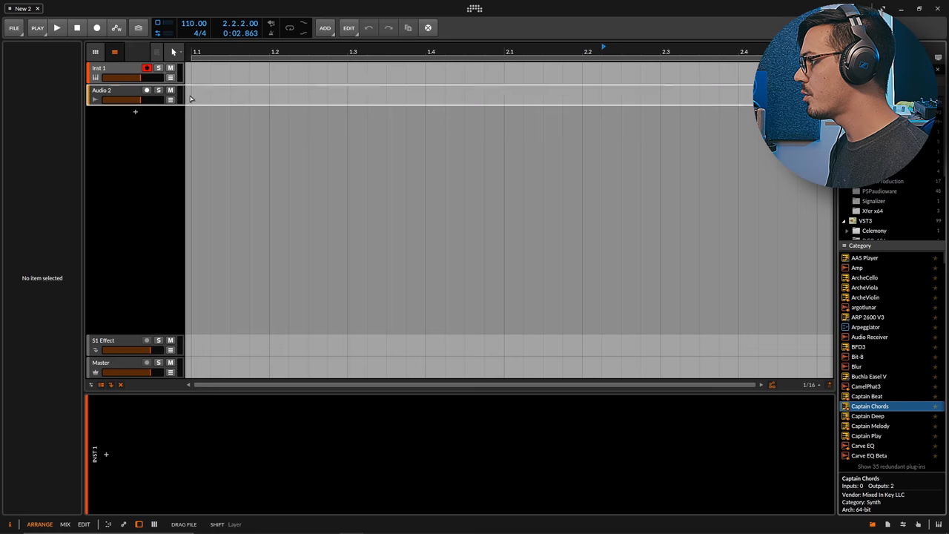
# Load Captain Chords on a new instrument track and start writing chords in the chosen key.
pyautogui.doubleClick(869, 406)
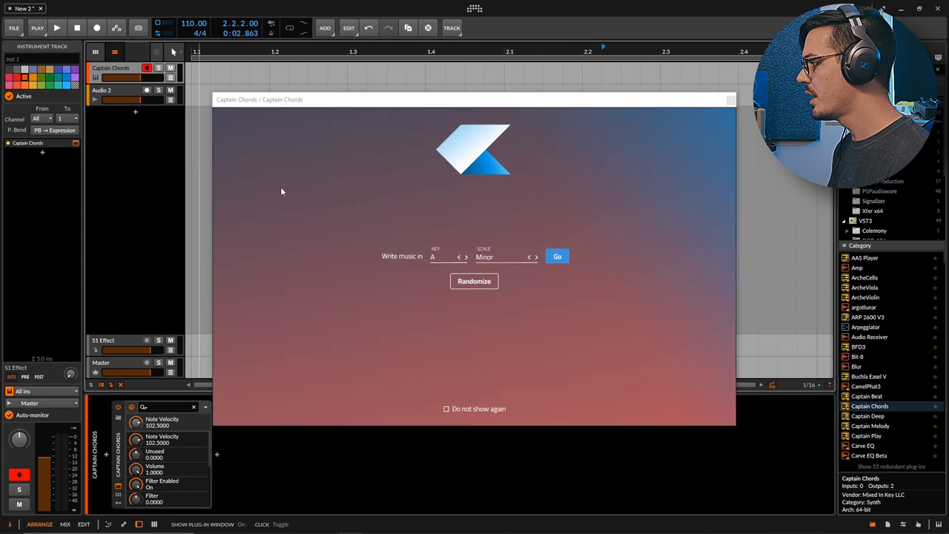
pyautogui.click(445, 256)
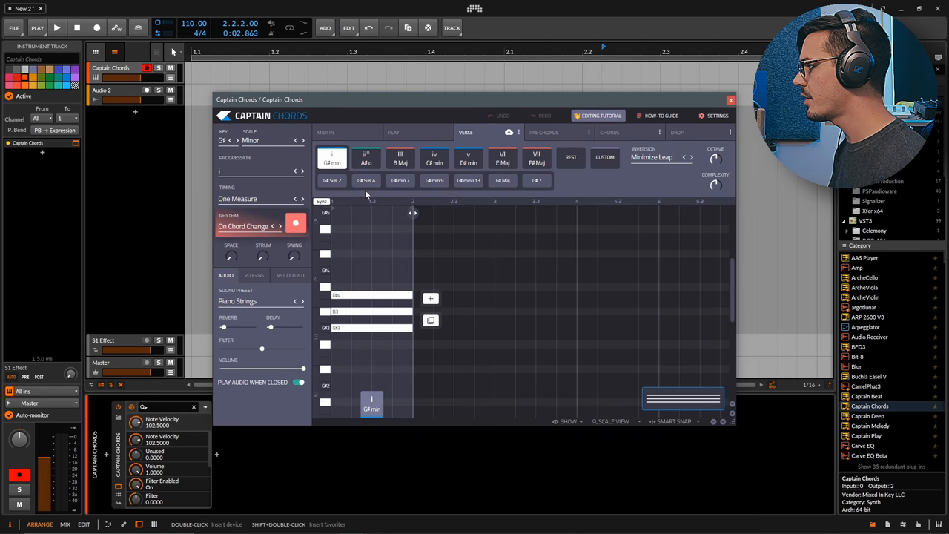
# Build the G# minor iv–v–VI–VI progression C#m–D#m–Emaj7–E, trying chord variants.
pyautogui.click(433, 157)
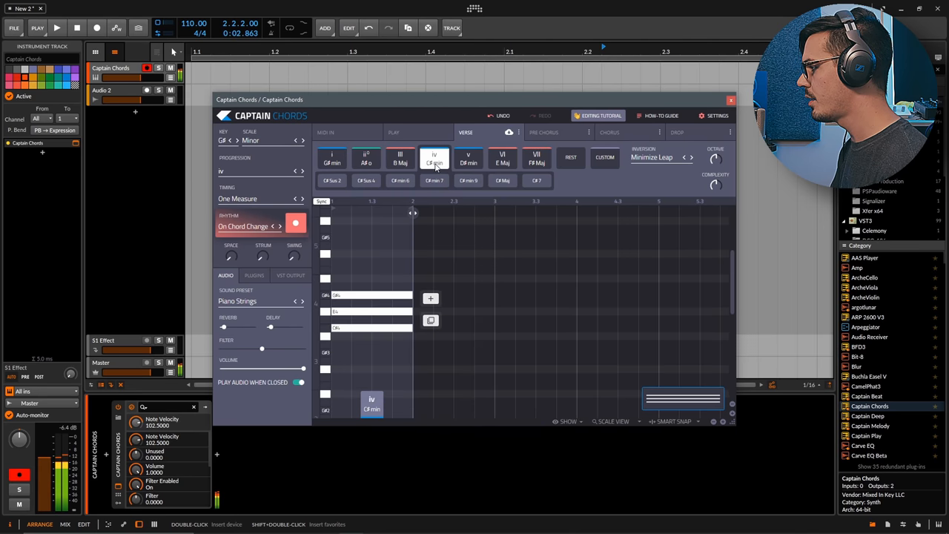
pyautogui.click(433, 157)
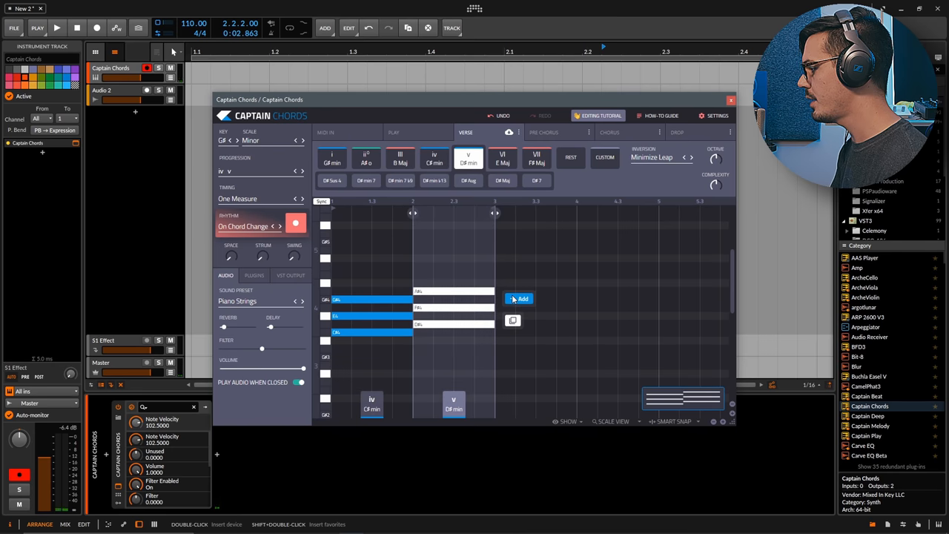
pyautogui.click(519, 298)
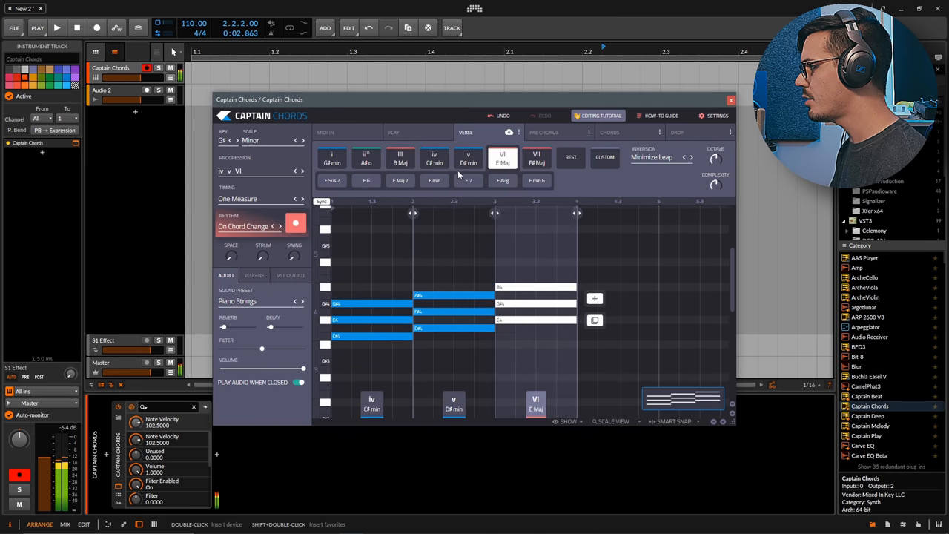
pyautogui.click(400, 180)
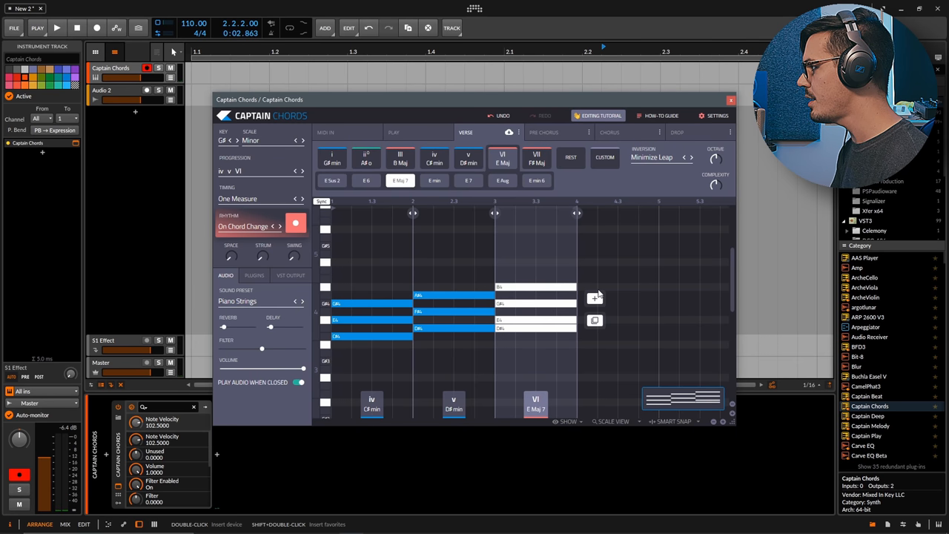
pyautogui.click(501, 157)
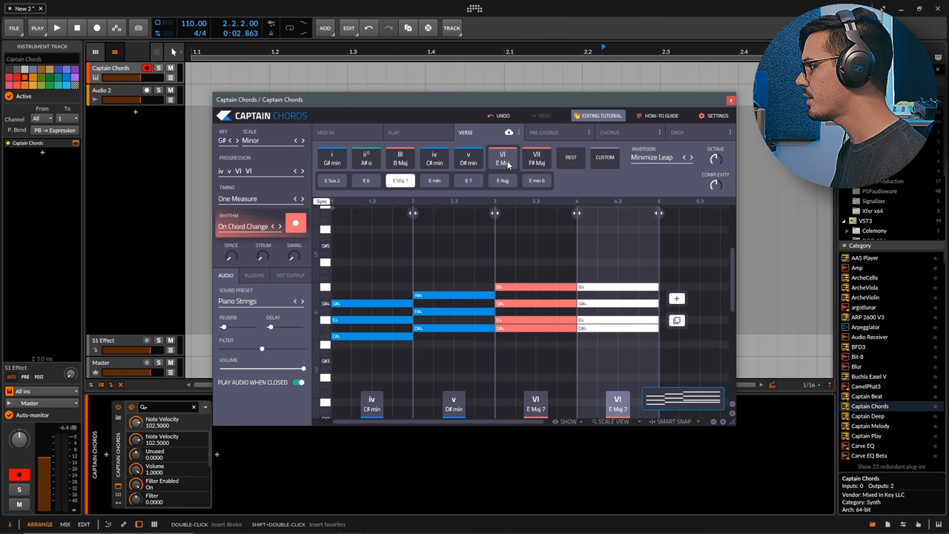
pyautogui.click(503, 157)
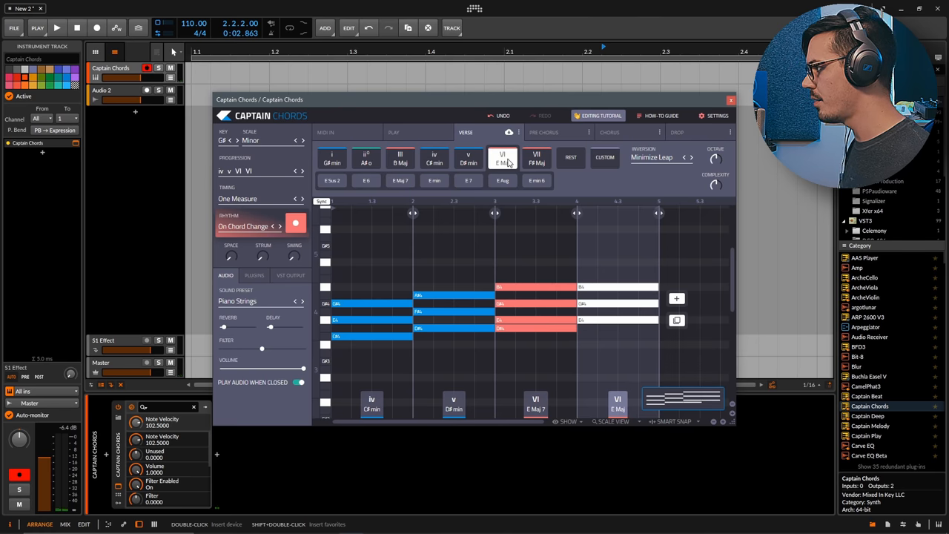
pyautogui.click(687, 157)
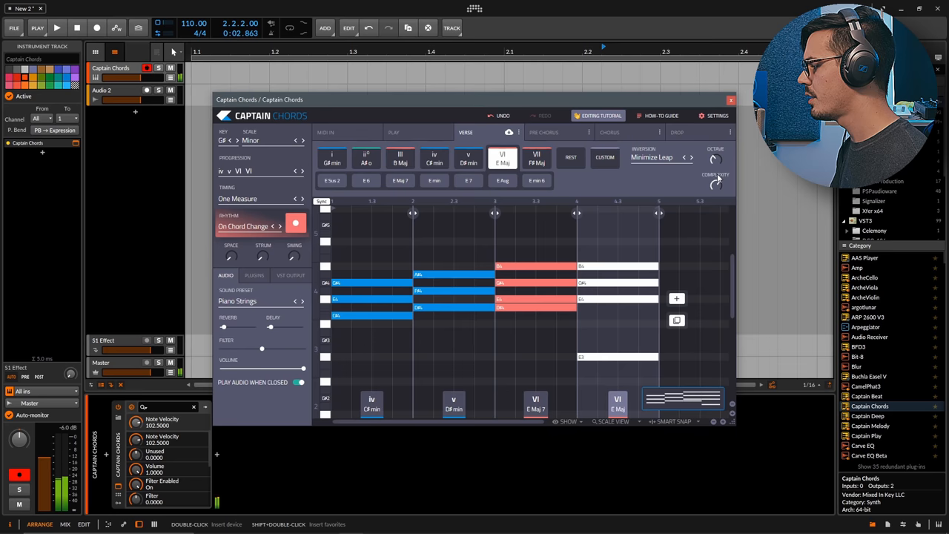
pyautogui.click(400, 181)
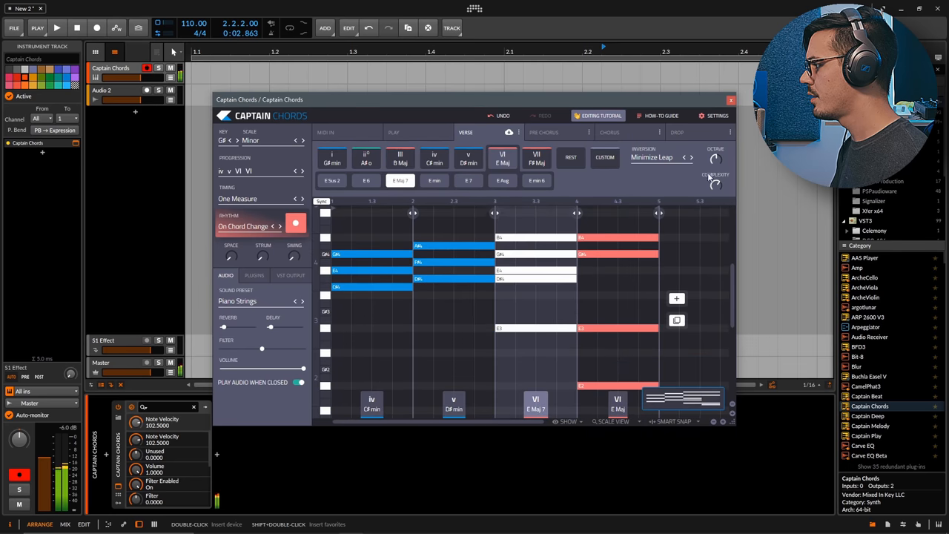
pyautogui.click(469, 159)
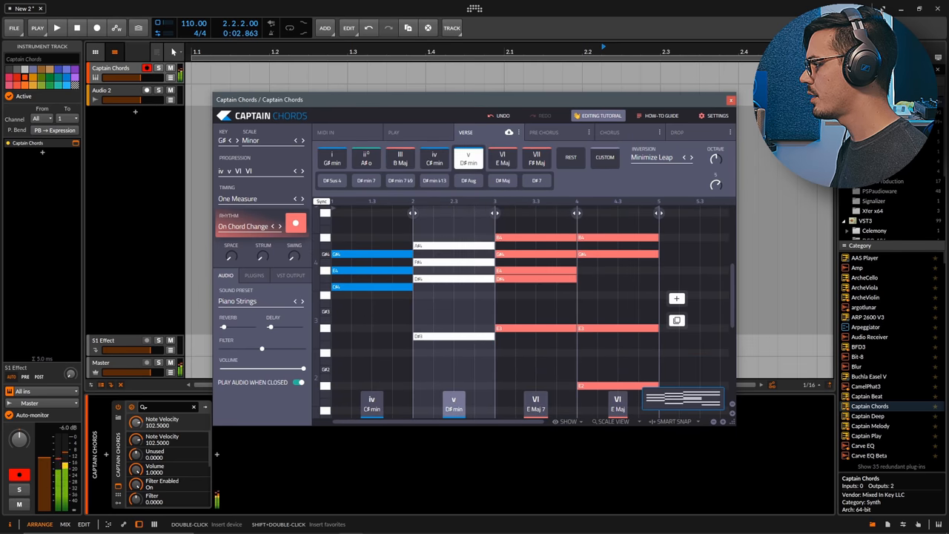
pyautogui.click(433, 157)
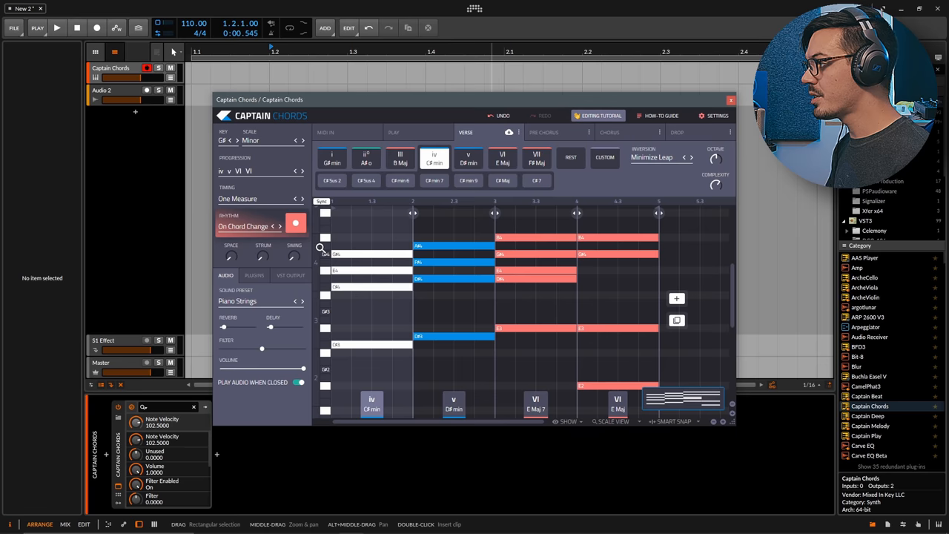
pyautogui.moveTo(236, 302)
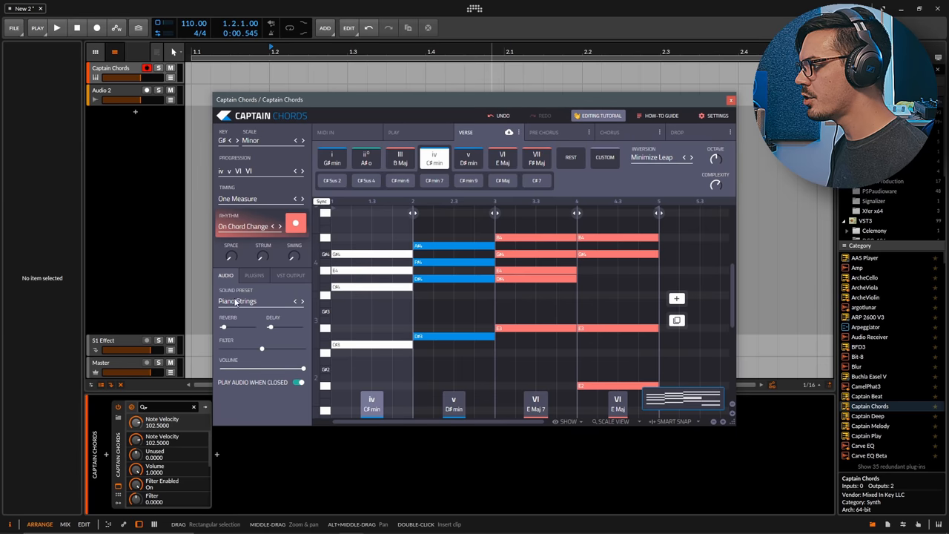
# Keep the Piano Strings sound, review external MIDI options, and settle on iv v VI VI.
pyautogui.click(255, 299)
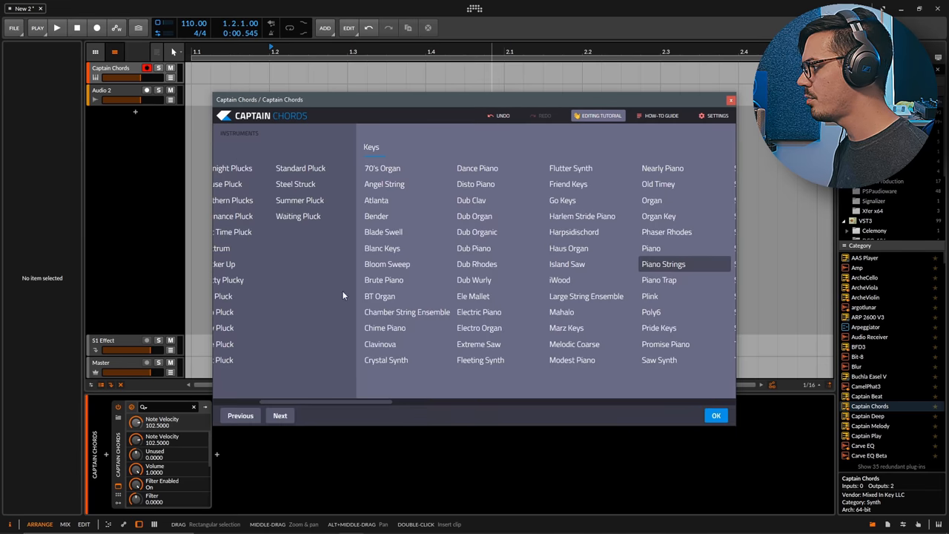
pyautogui.click(715, 415)
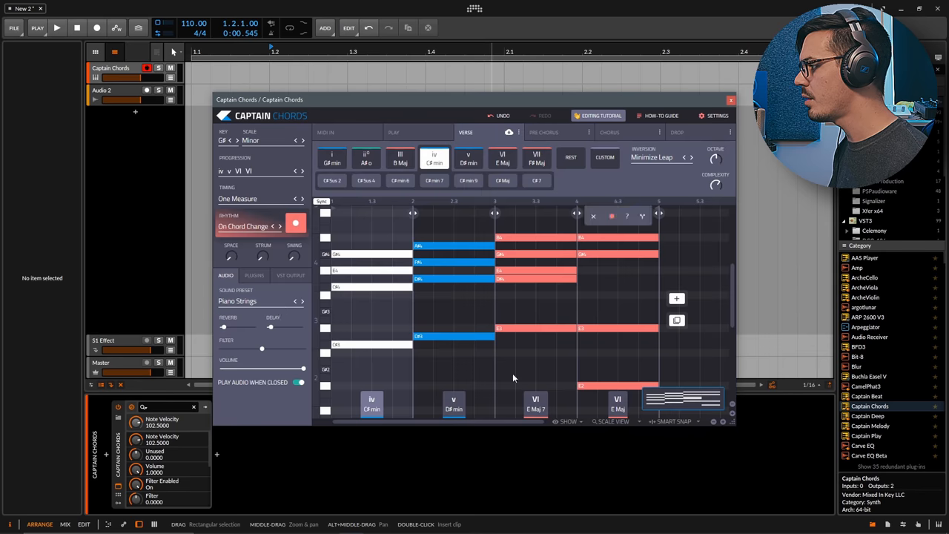
pyautogui.click(255, 274)
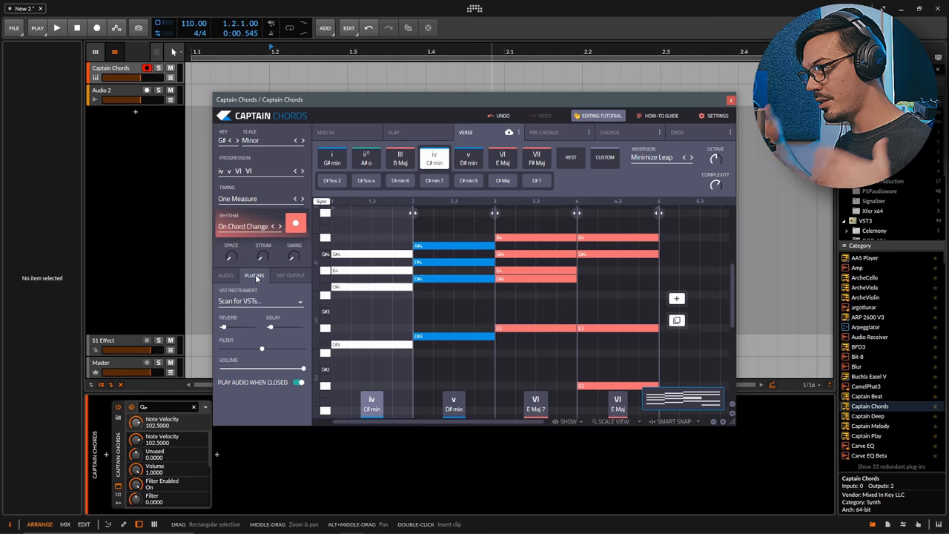
pyautogui.click(290, 274)
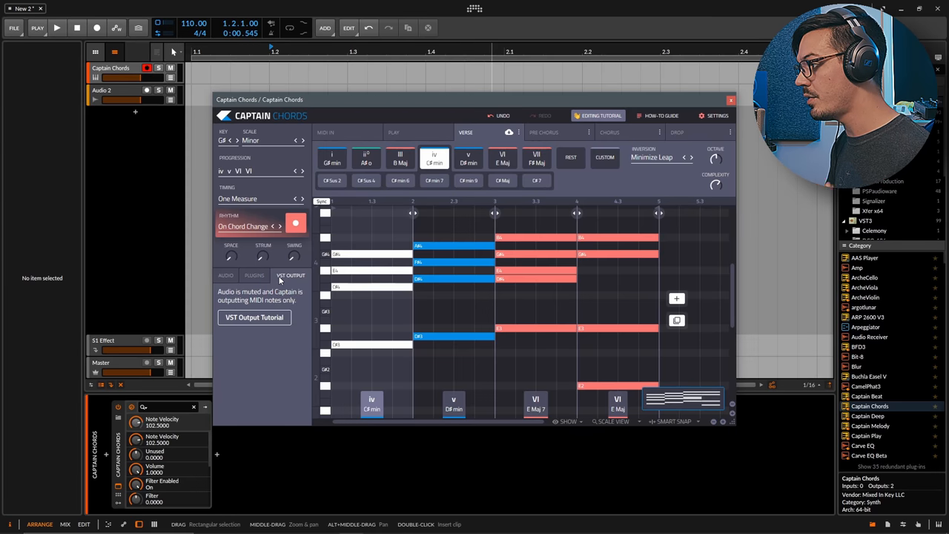
pyautogui.click(226, 275)
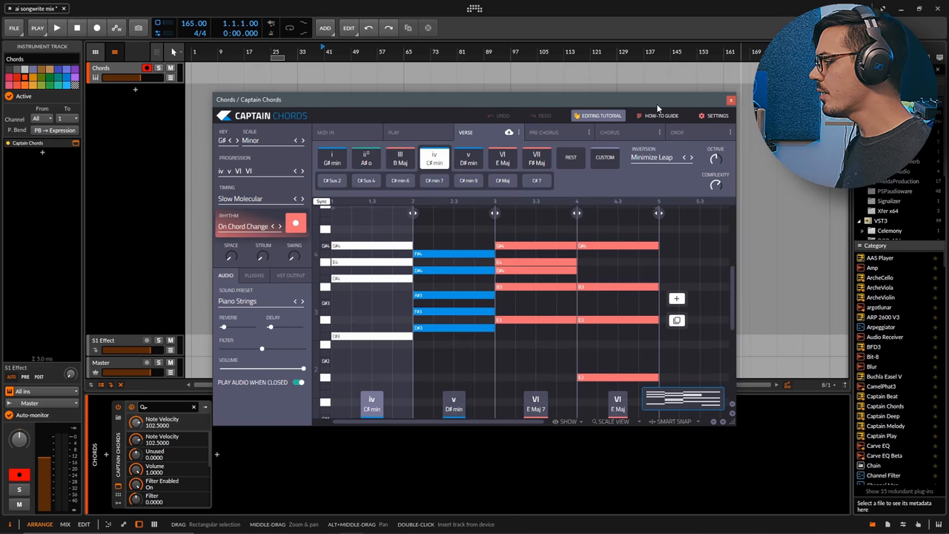
pyautogui.moveTo(488, 140)
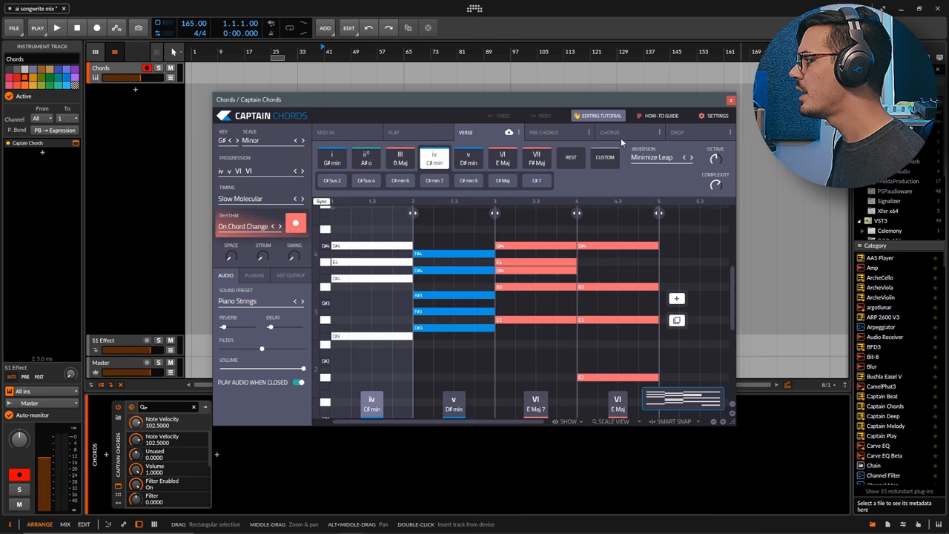
pyautogui.click(676, 132)
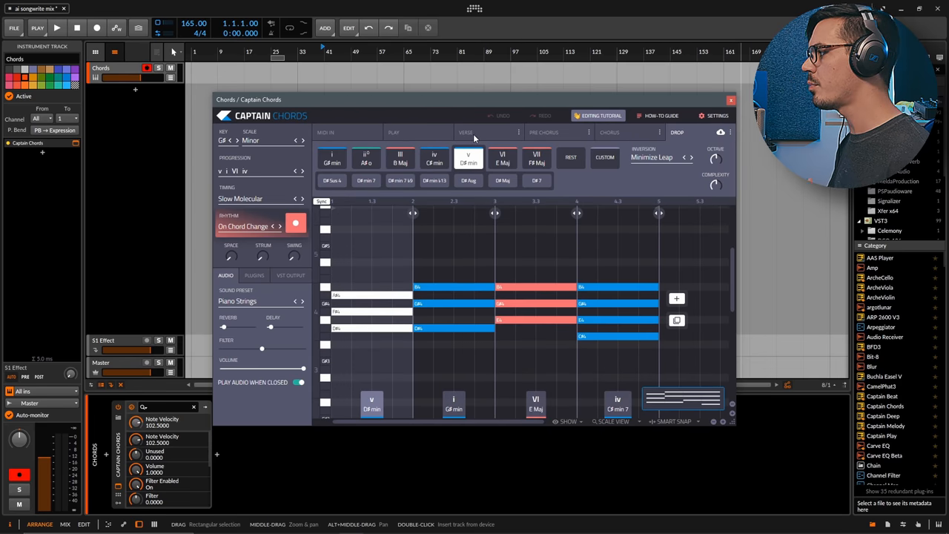
pyautogui.click(433, 159)
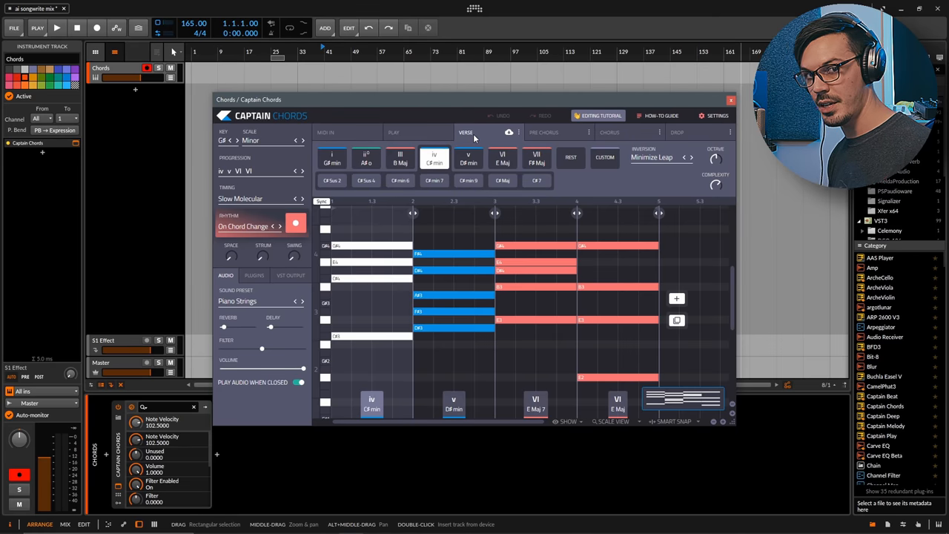
pyautogui.moveTo(730, 101)
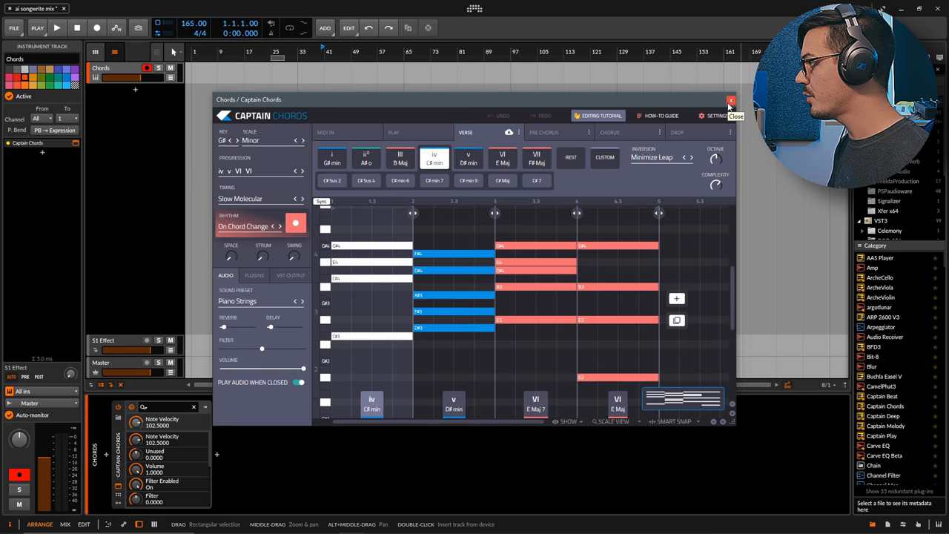
# Add Captain Deep on a new track and connect it to the chord progression.
pyautogui.click(729, 101)
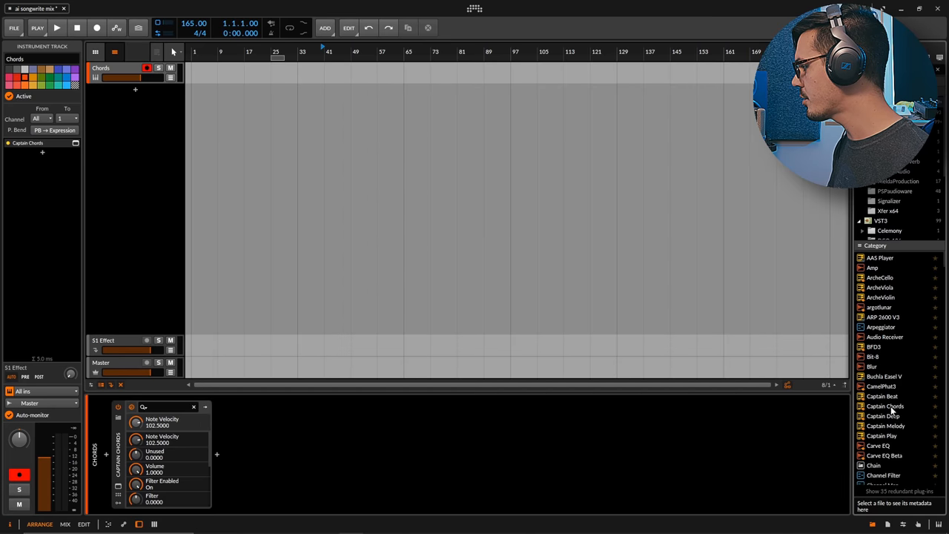
pyautogui.doubleClick(884, 415)
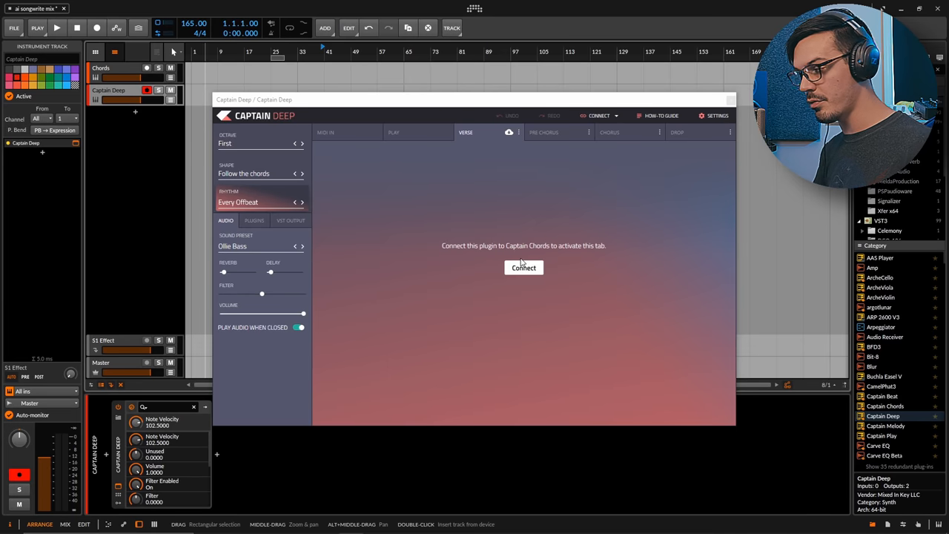
pyautogui.click(523, 267)
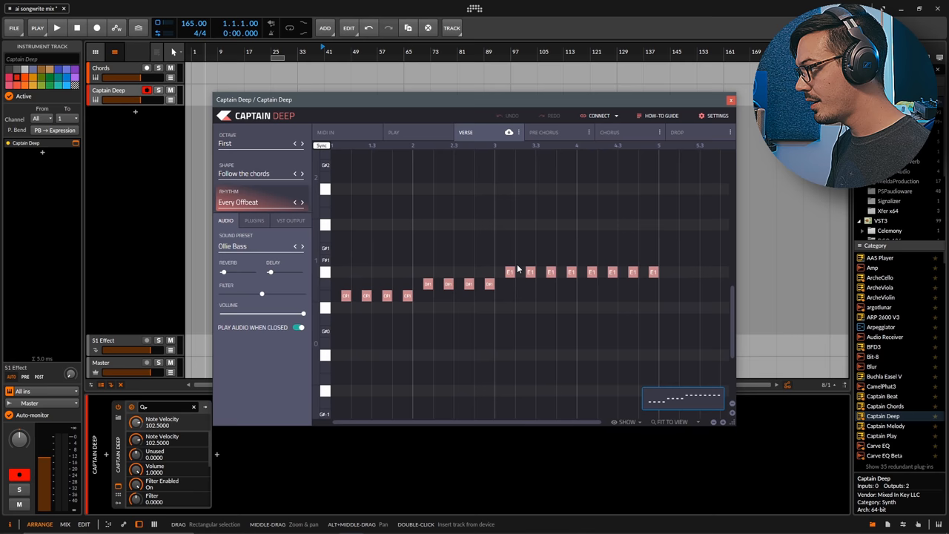
pyautogui.moveTo(304, 252)
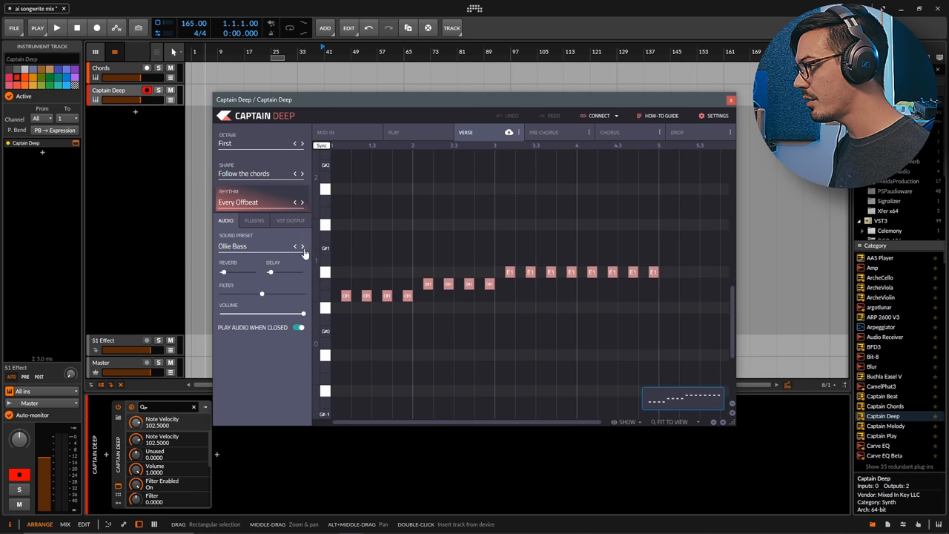
pyautogui.moveTo(258, 225)
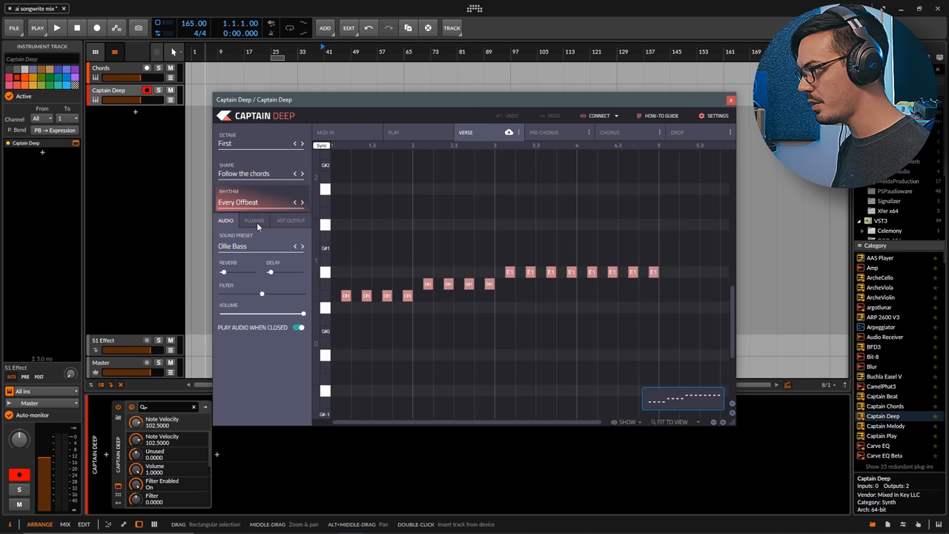
pyautogui.moveTo(288, 230)
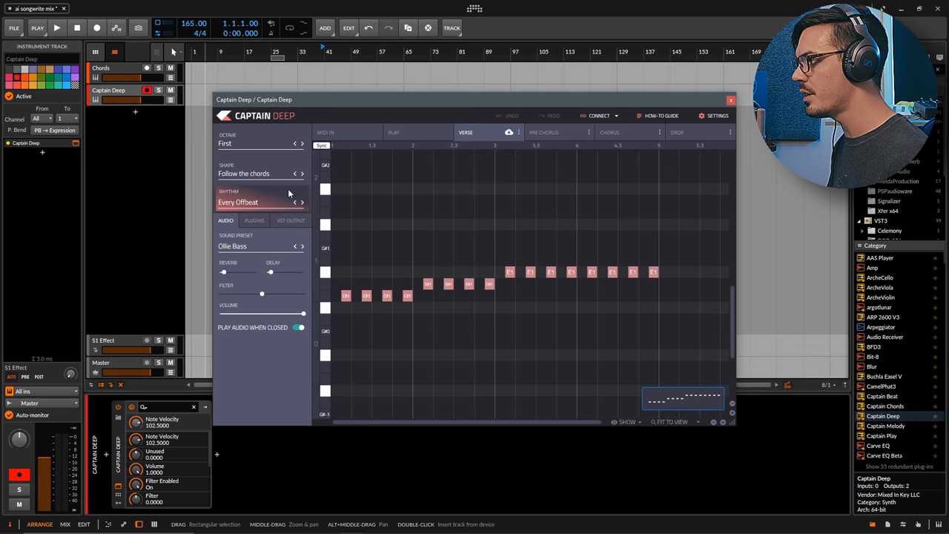
# Cycle the bass Shape back to following the chords and pick the Action rhythm.
pyautogui.click(301, 173)
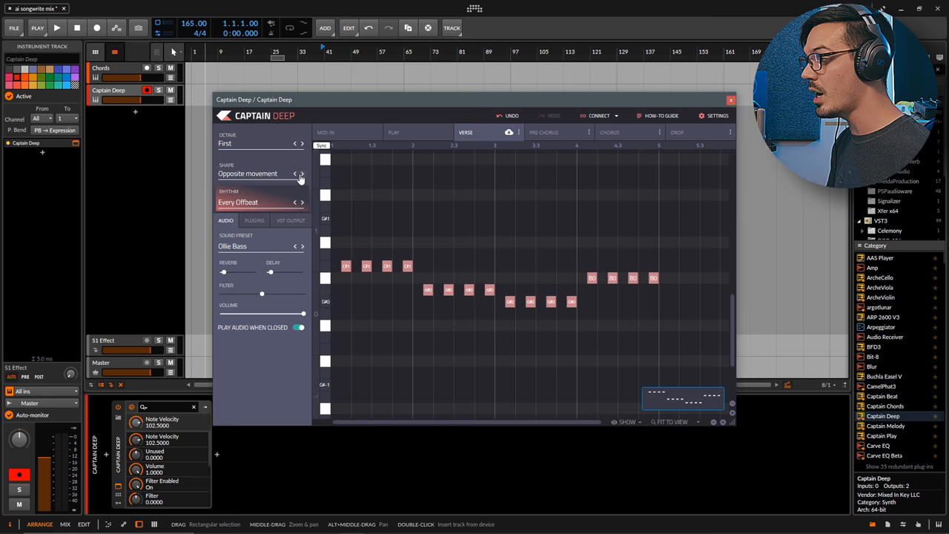
pyautogui.click(301, 174)
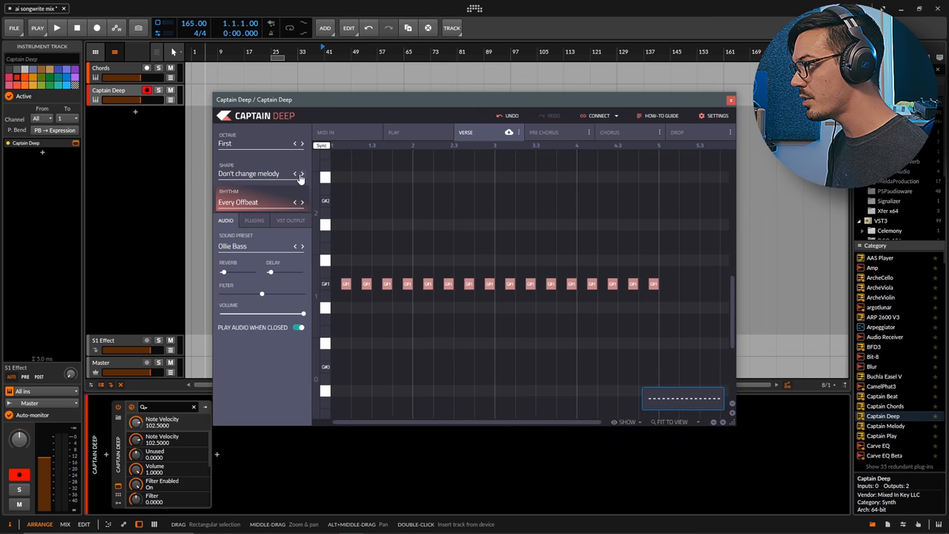
pyautogui.click(301, 173)
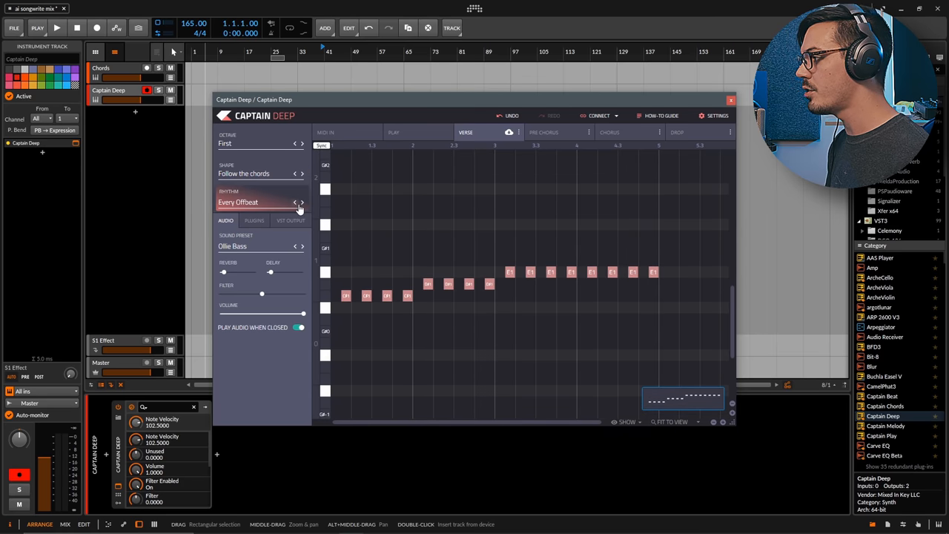
pyautogui.click(301, 201)
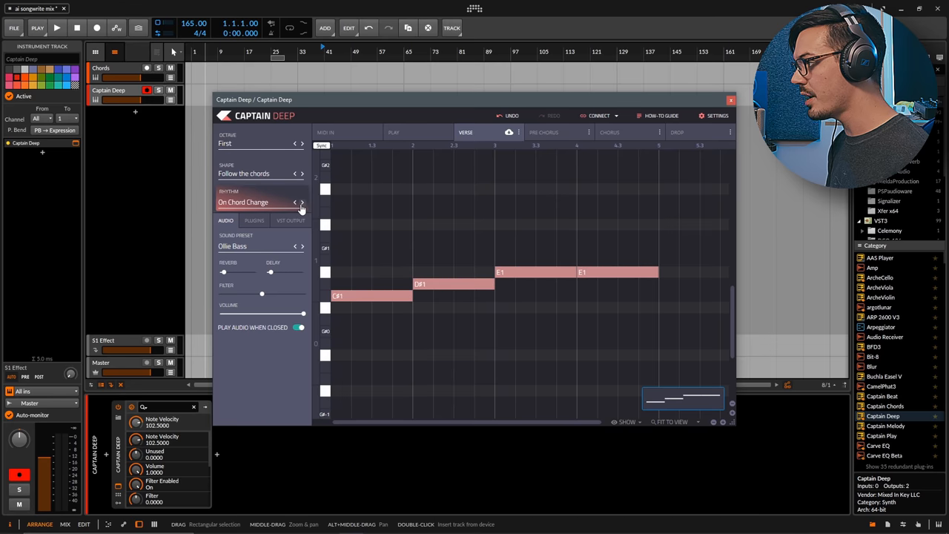
pyautogui.click(303, 202)
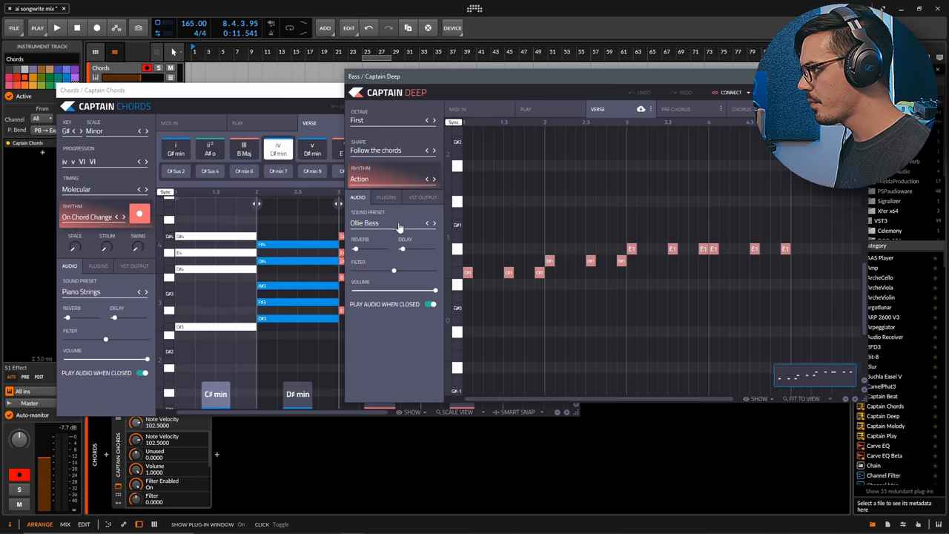
pyautogui.click(57, 26)
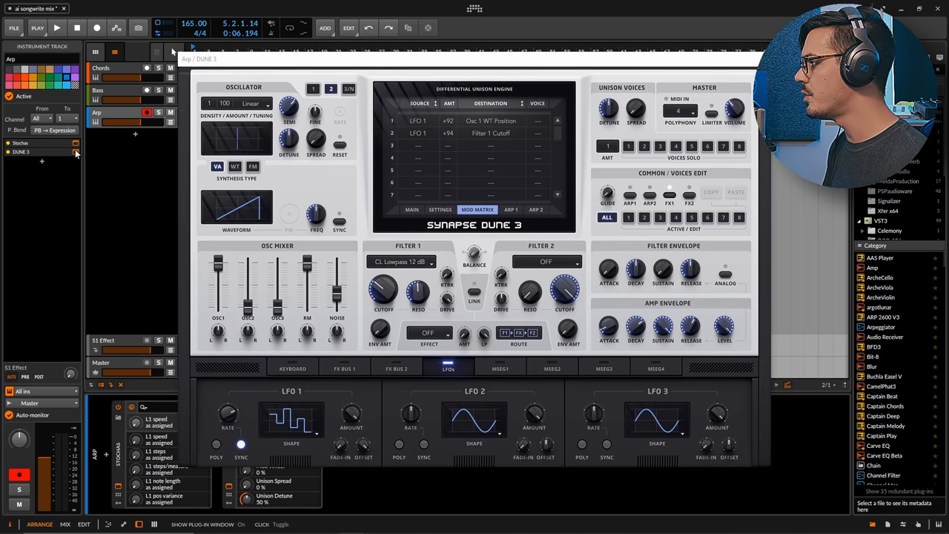
pyautogui.moveTo(468, 159)
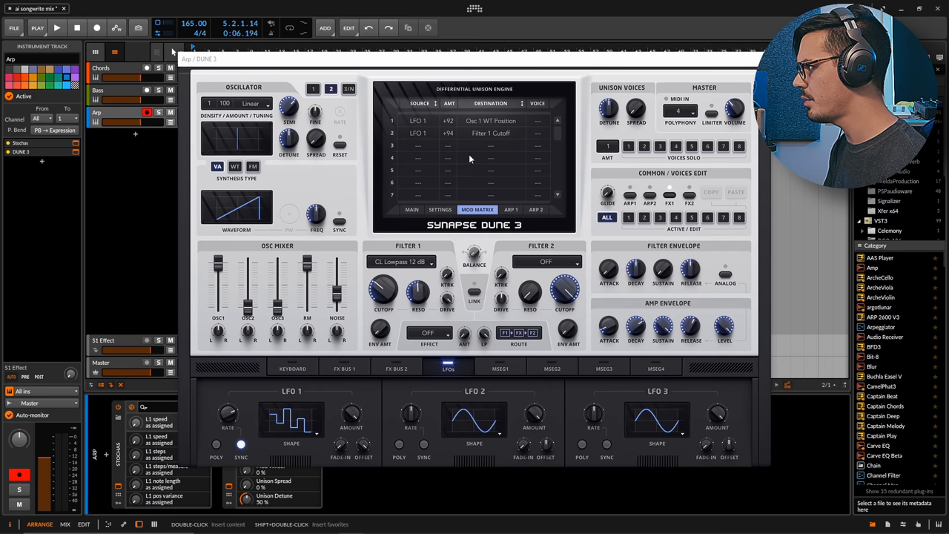
pyautogui.moveTo(471, 125)
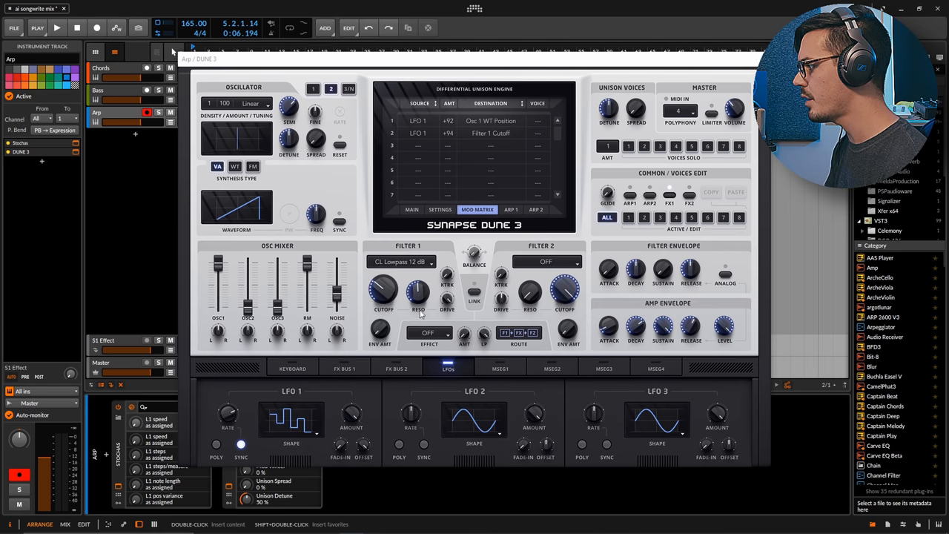
# View Dune 3's FX Bus 1 instead of the LFOs, then toggle playback to audition the Arp.
pyautogui.click(344, 368)
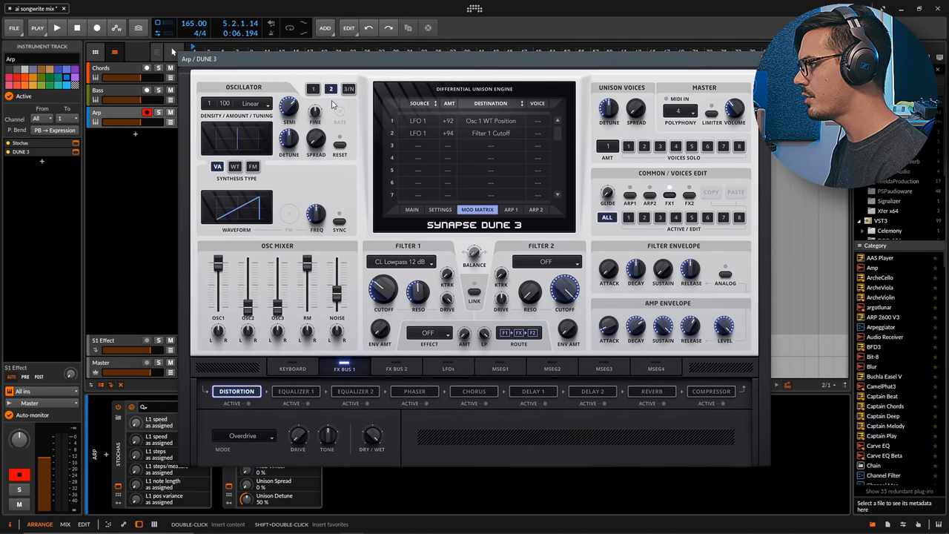
pyautogui.click(57, 27)
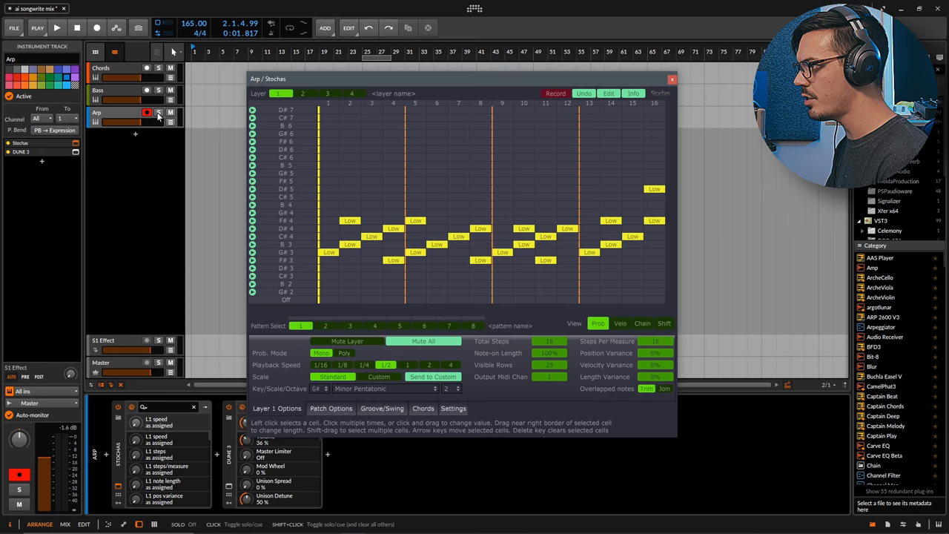
pyautogui.click(56, 27)
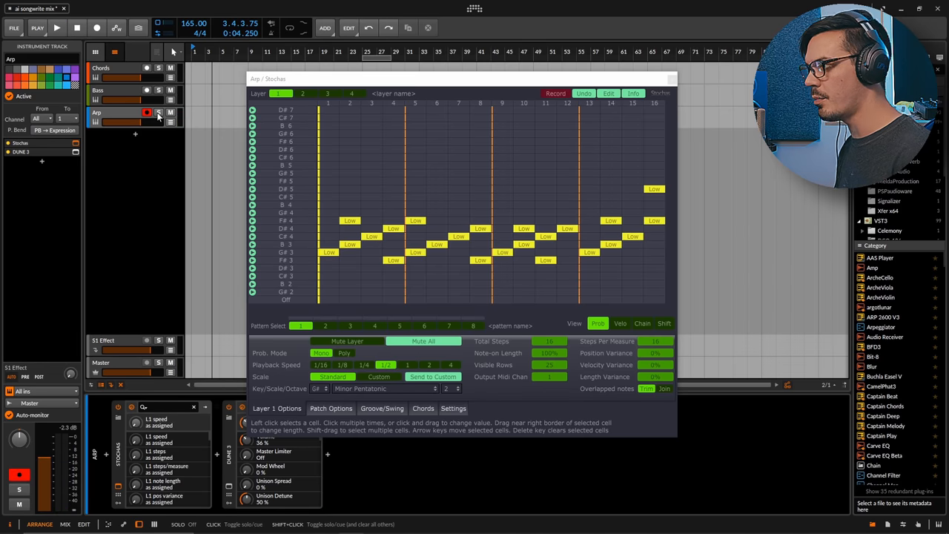
pyautogui.click(56, 26)
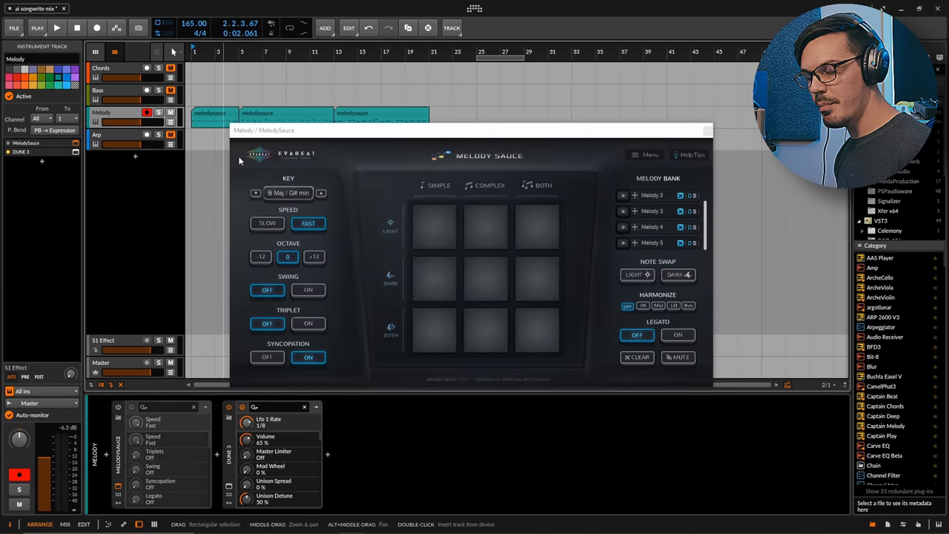
pyautogui.moveTo(295, 165)
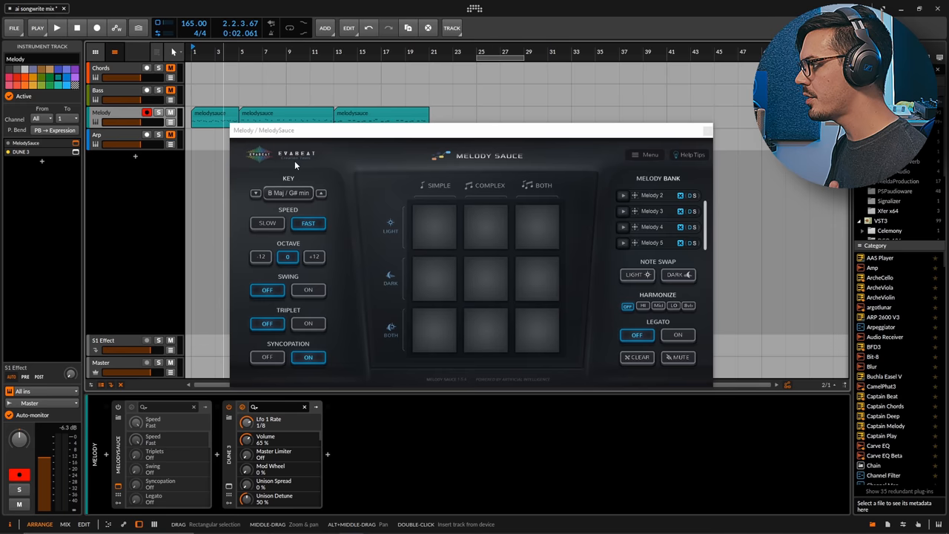
pyautogui.moveTo(434, 279)
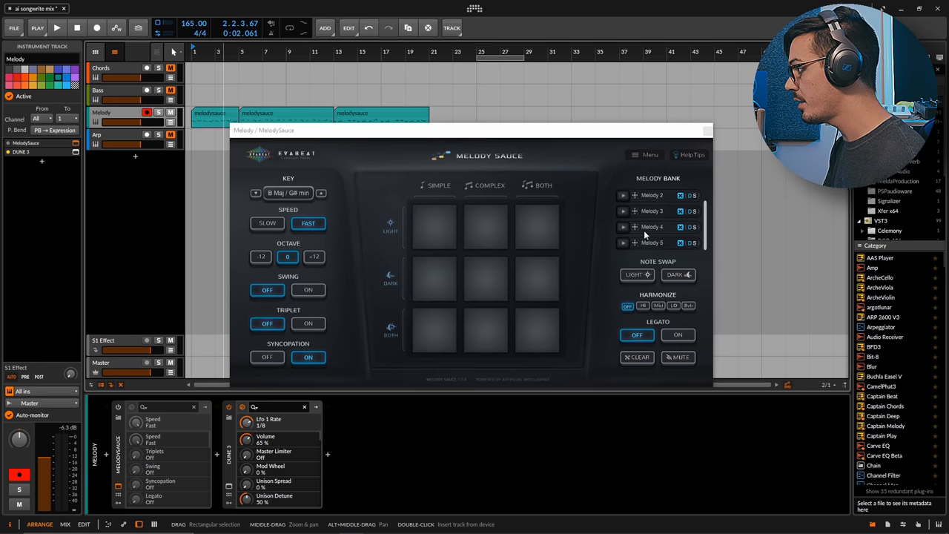
pyautogui.moveTo(295, 88)
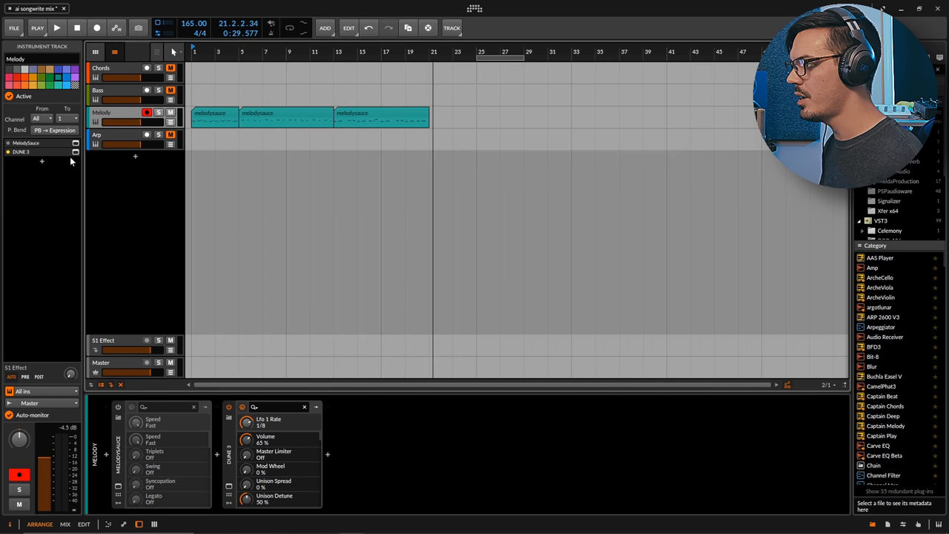
pyautogui.doubleClick(20, 151)
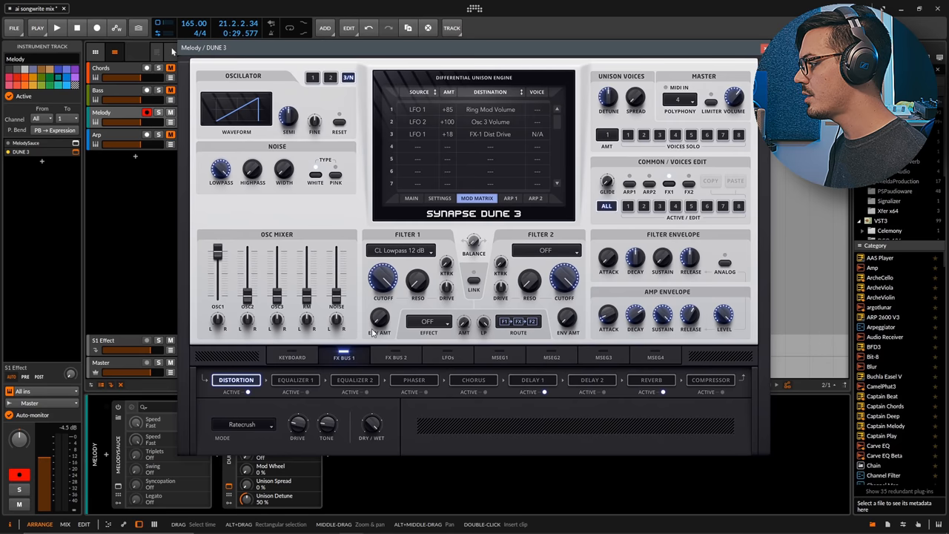
pyautogui.click(448, 356)
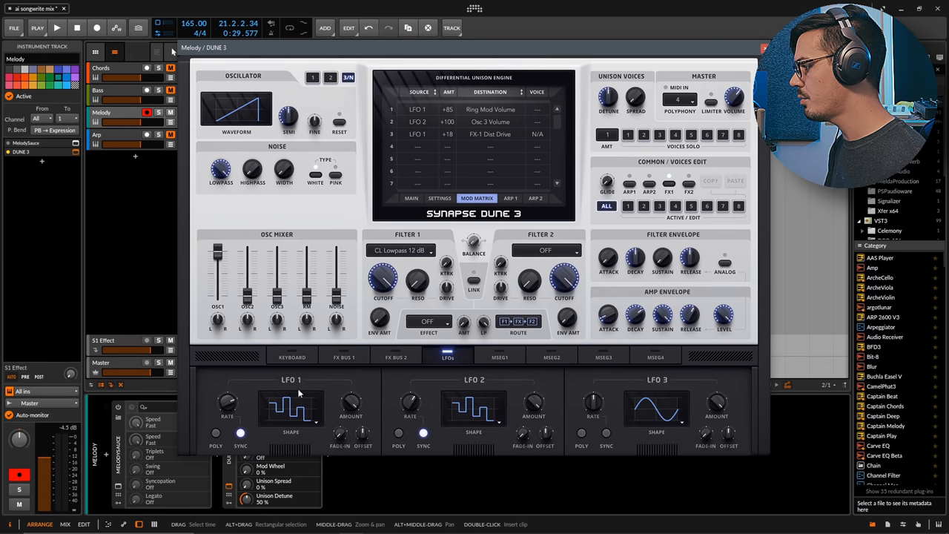
pyautogui.moveTo(412, 403)
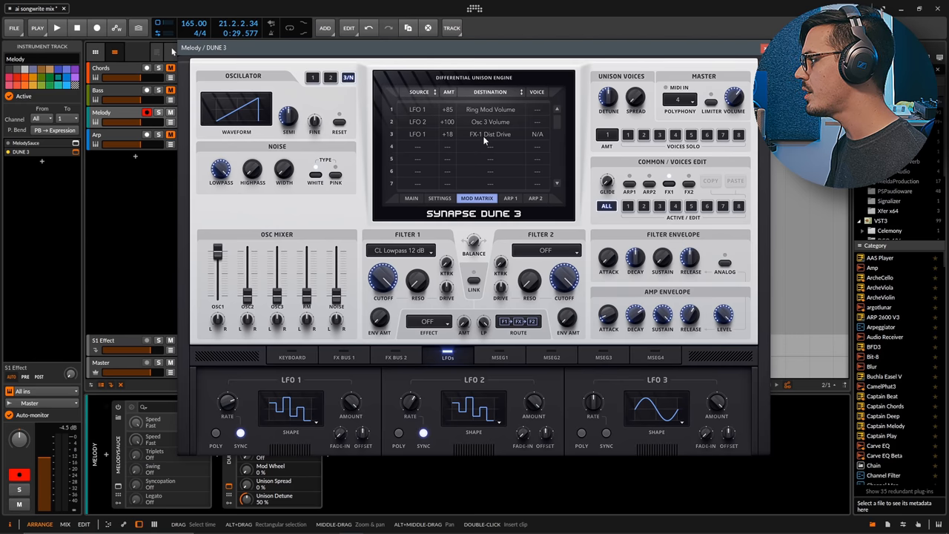
pyautogui.click(344, 356)
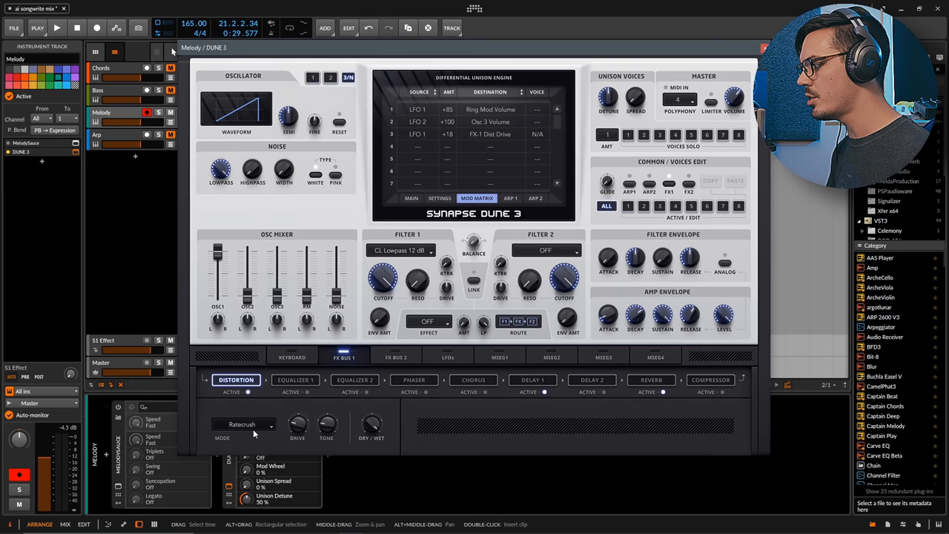
pyautogui.click(532, 379)
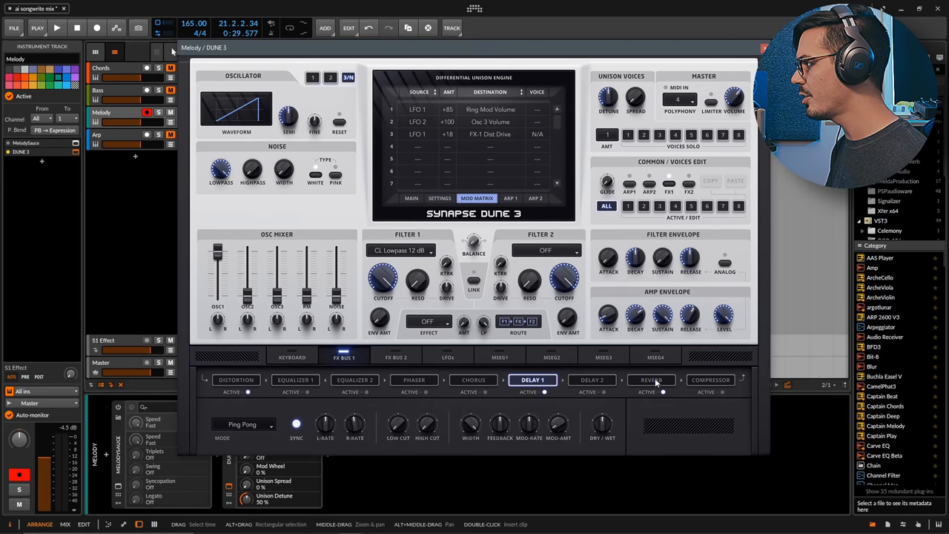
pyautogui.click(650, 379)
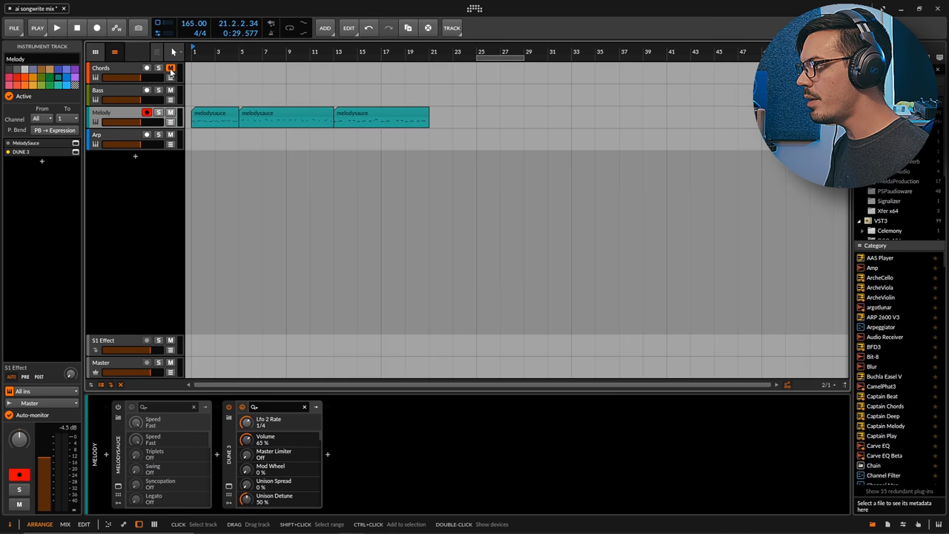
pyautogui.click(171, 68)
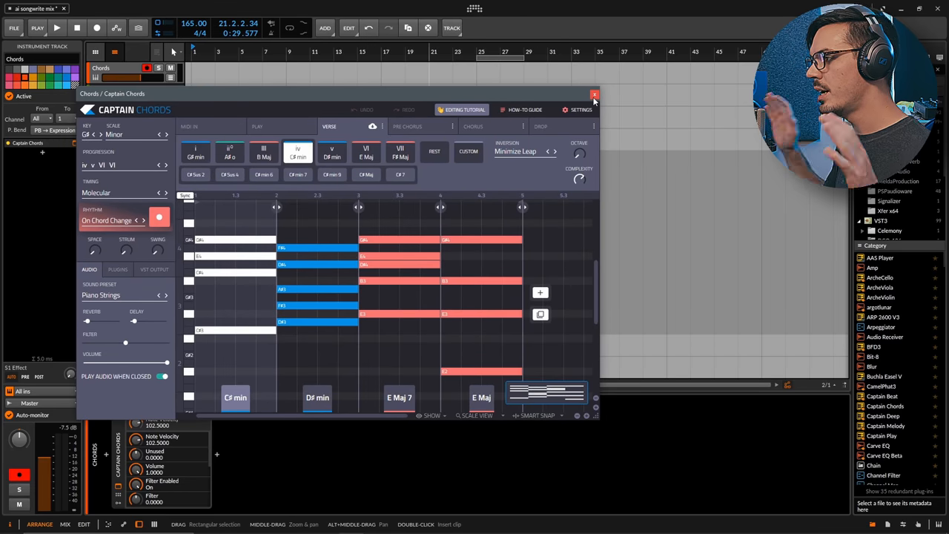
pyautogui.moveTo(593, 98)
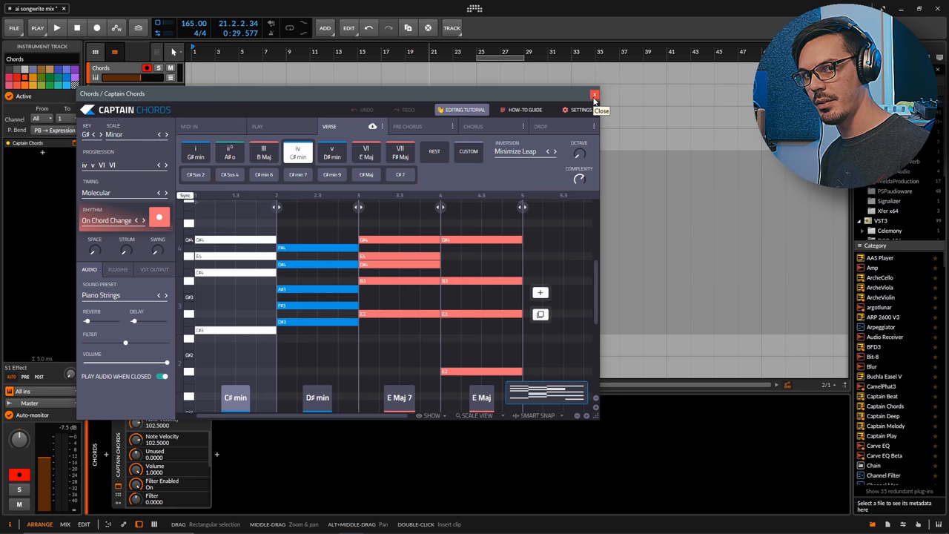
pyautogui.click(593, 93)
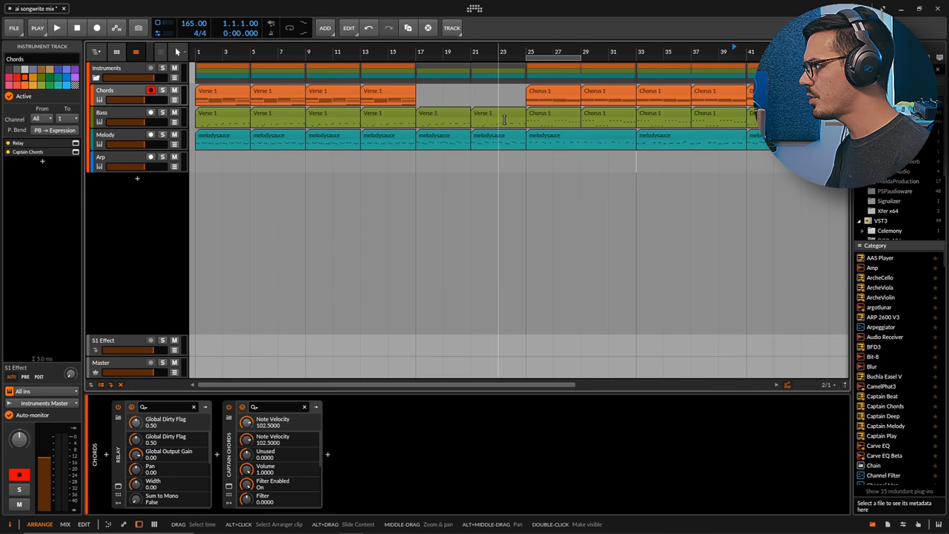
# Survey the full arrangement, select the Instruments group, then the Arp track to show its devices.
pyautogui.hscroll(3)
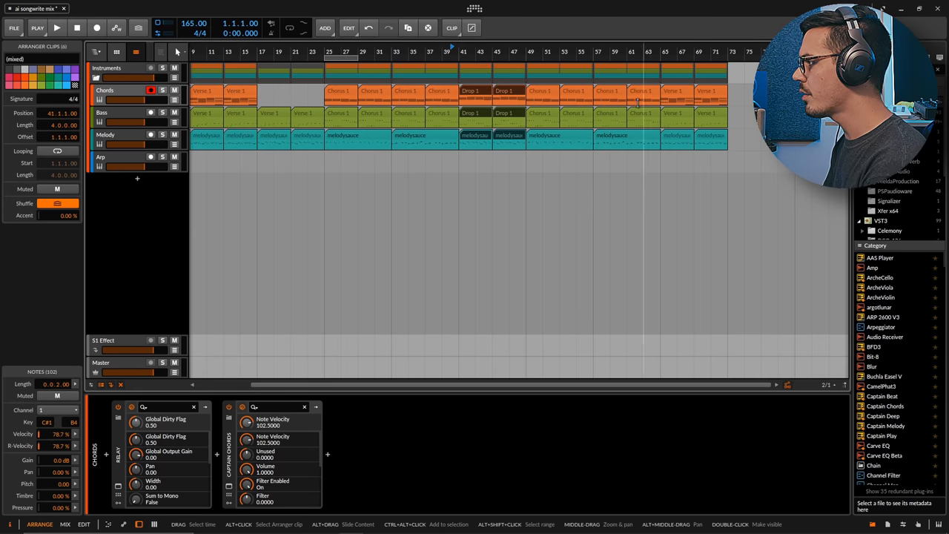
pyautogui.click(541, 90)
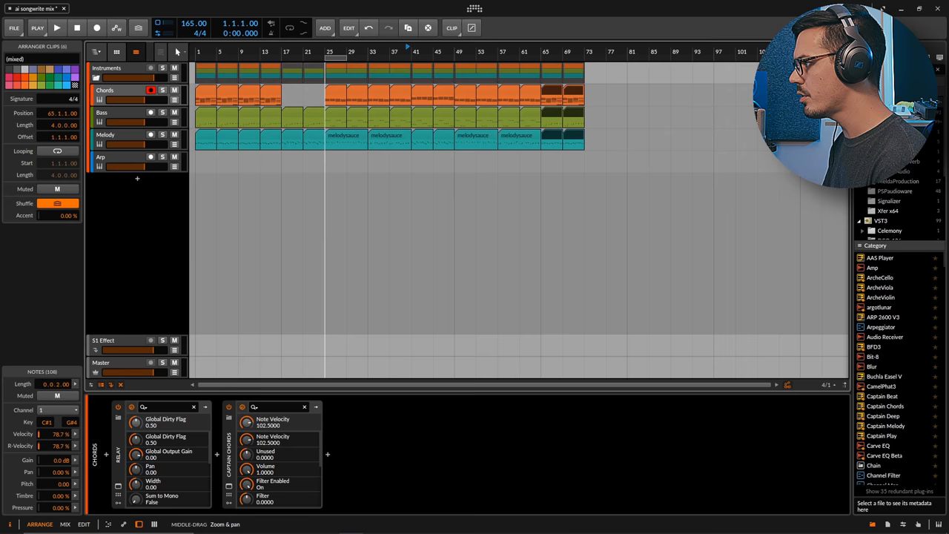
pyautogui.click(133, 161)
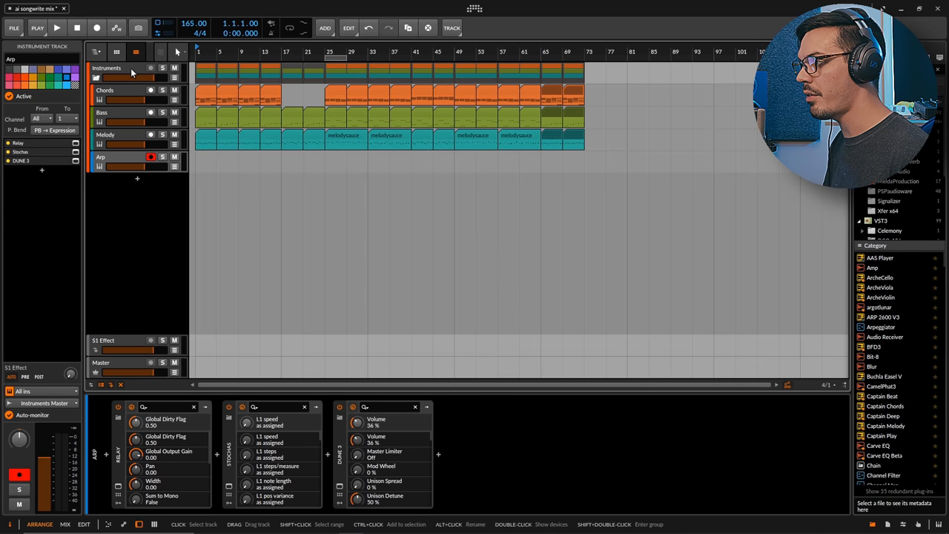
pyautogui.click(107, 68)
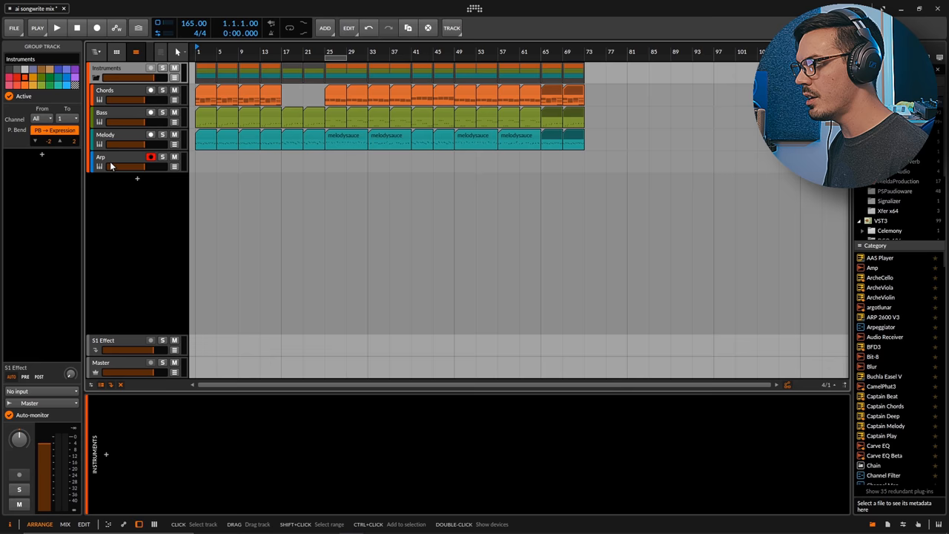
pyautogui.click(111, 157)
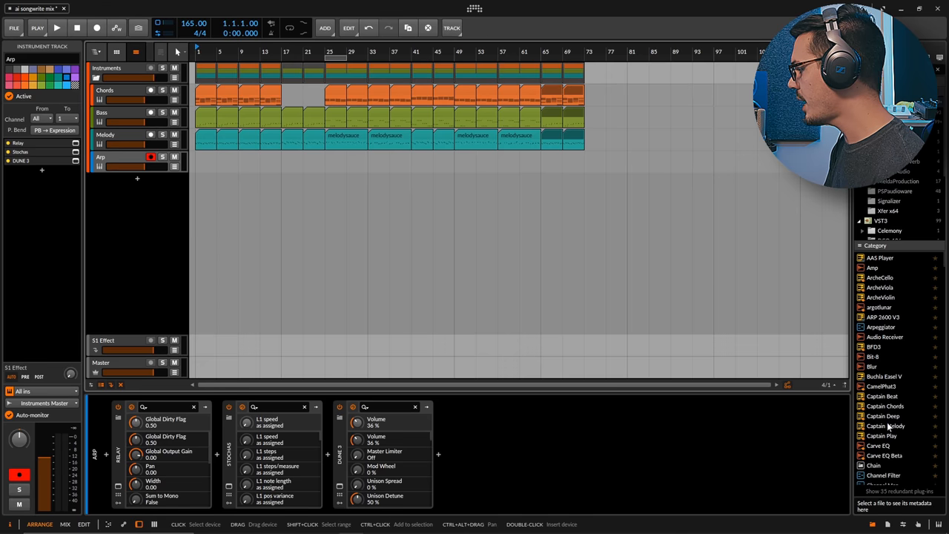
# Add Captain Beat, load the Jungle 'Treck One 160' pattern and audition it in playback.
pyautogui.click(883, 395)
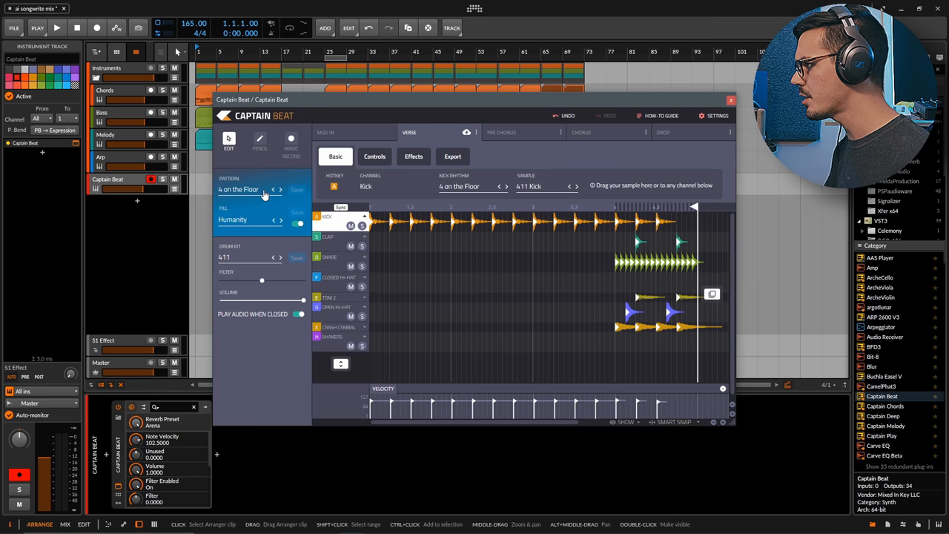
pyautogui.moveTo(243, 261)
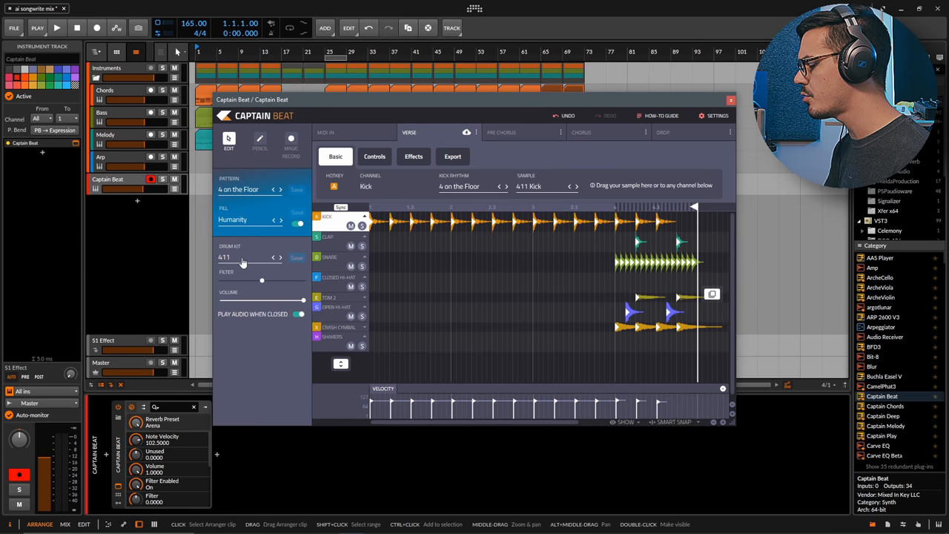
pyautogui.moveTo(656, 196)
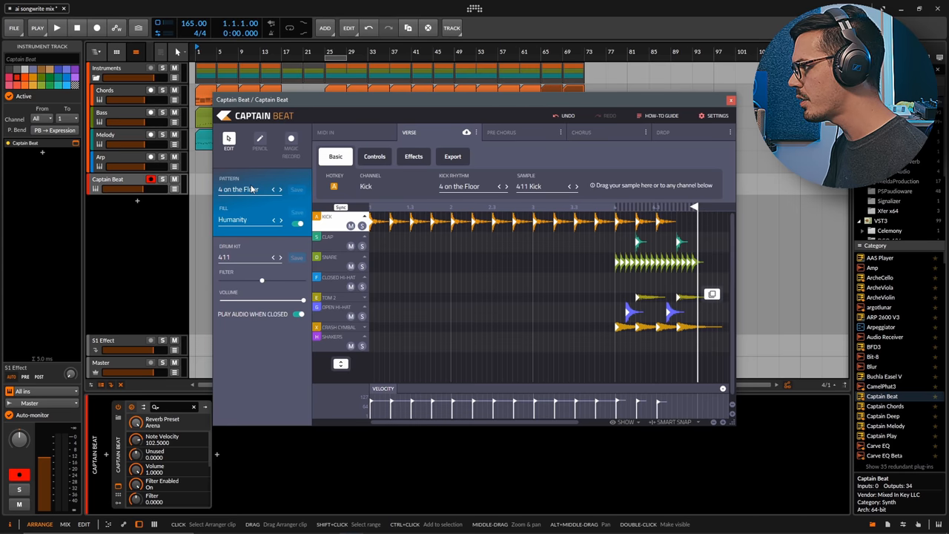
pyautogui.click(249, 189)
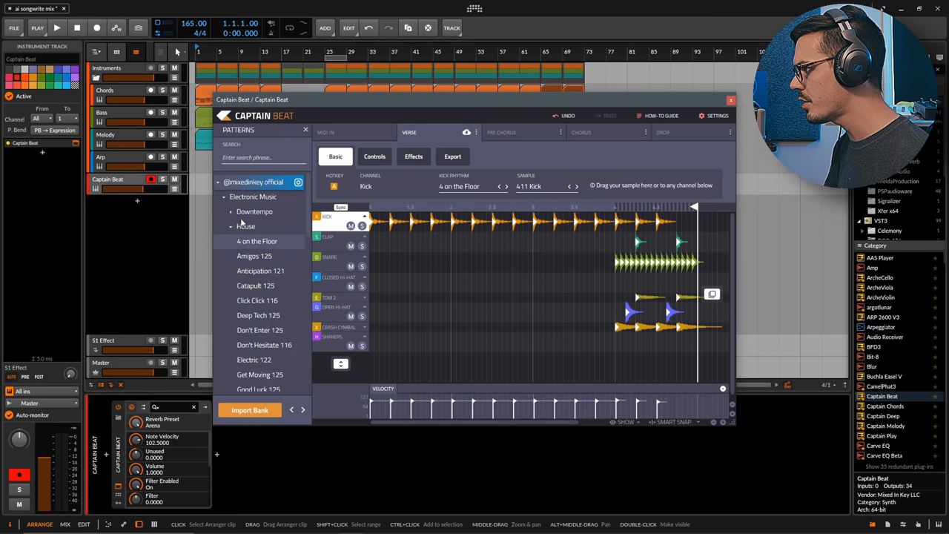
pyautogui.click(246, 225)
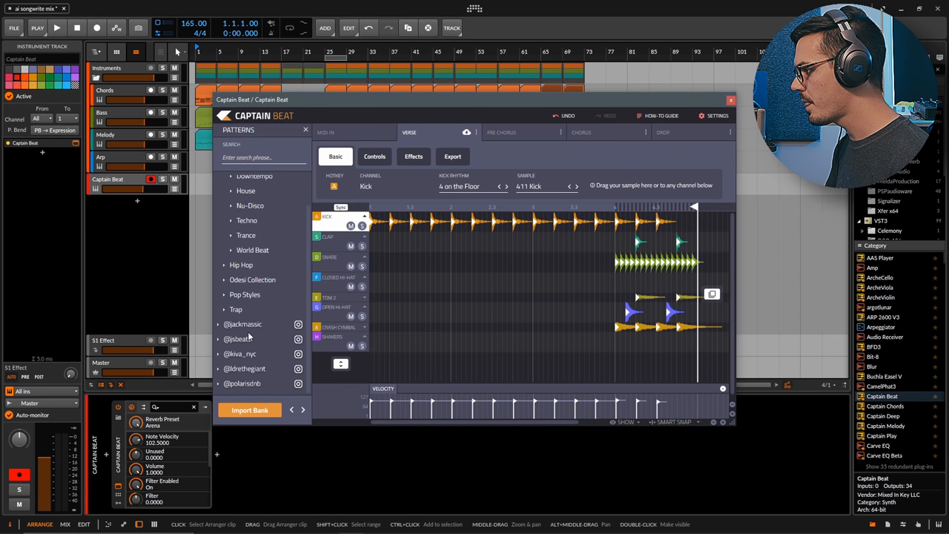
pyautogui.scroll(-3)
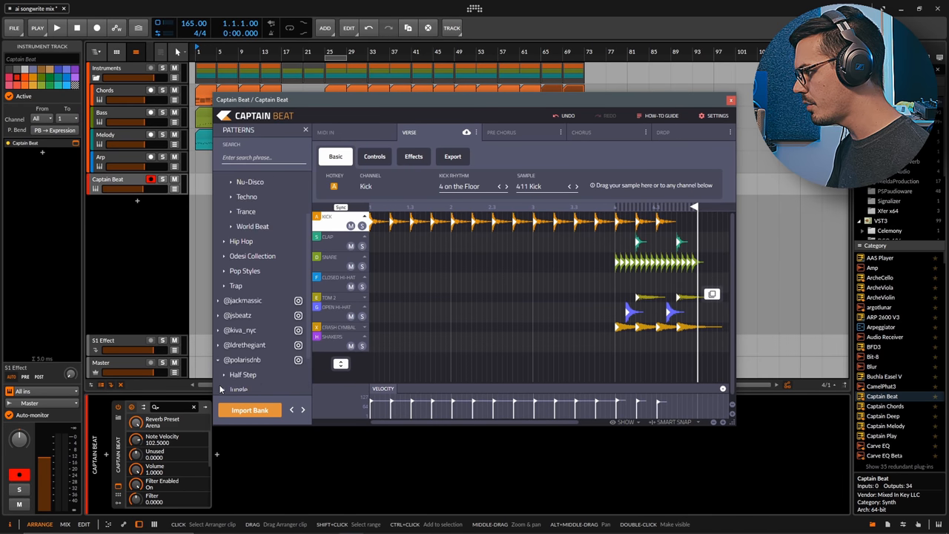
pyautogui.scroll(-3)
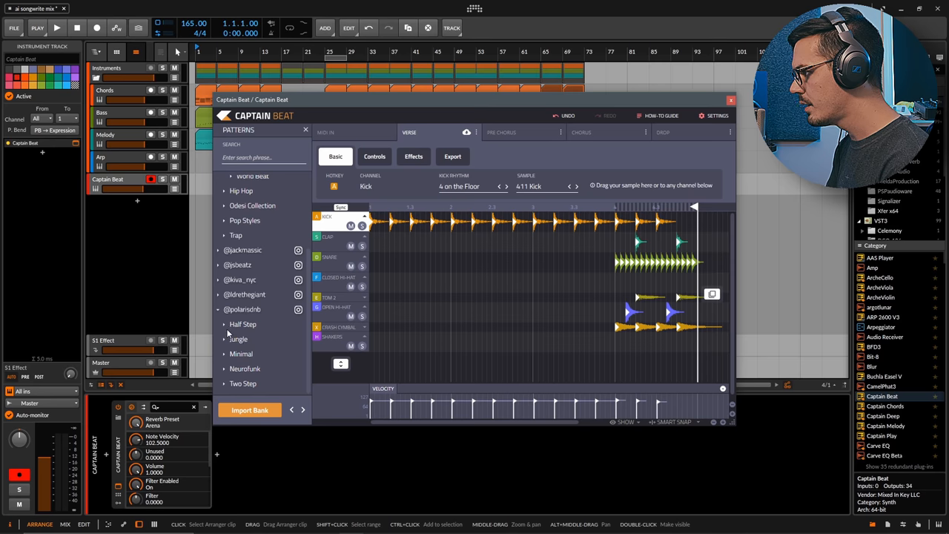
pyautogui.click(237, 291)
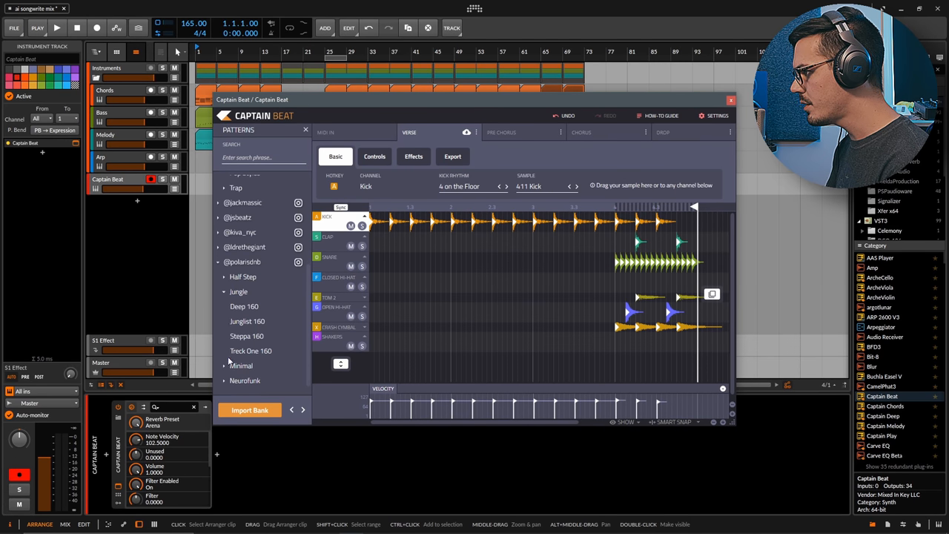
pyautogui.click(251, 302)
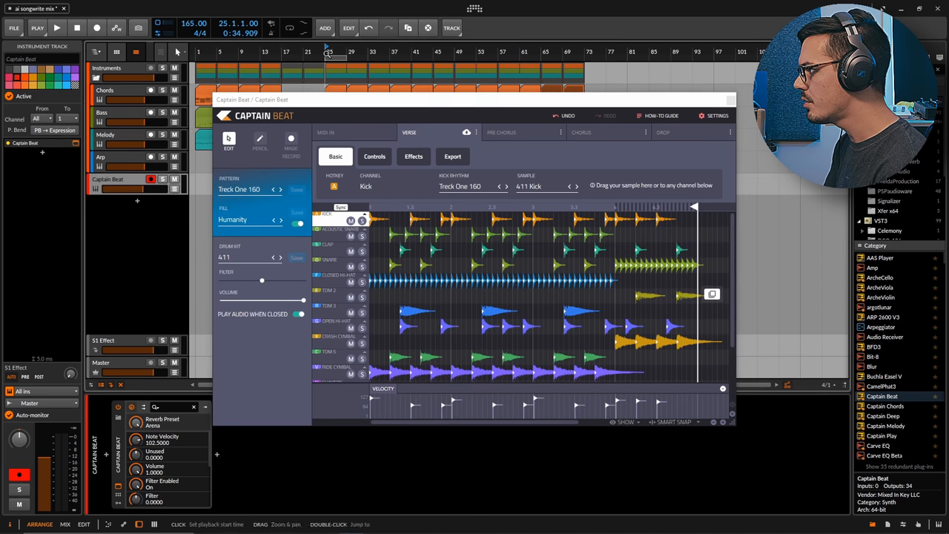
pyautogui.click(56, 26)
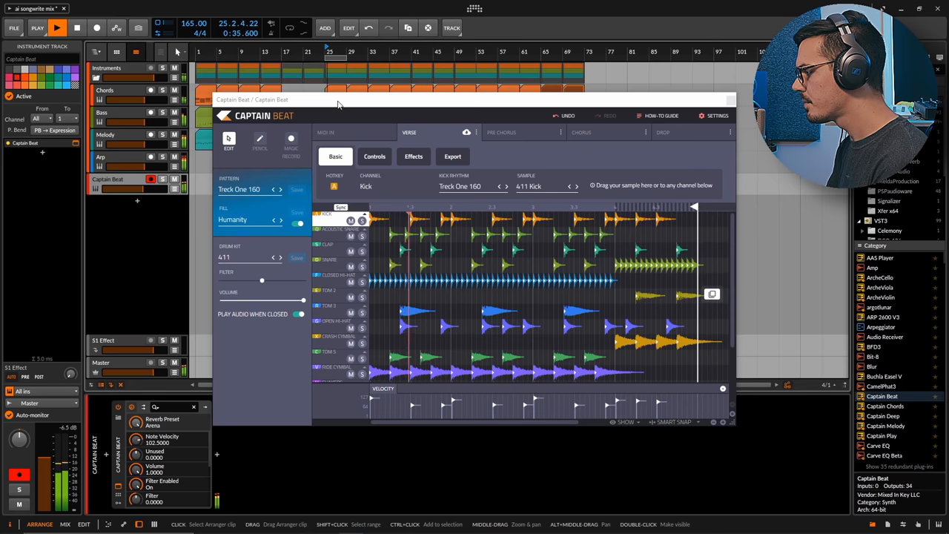
# Switch to the Minimal folder and load the Code 175 drum pattern.
pyautogui.click(280, 190)
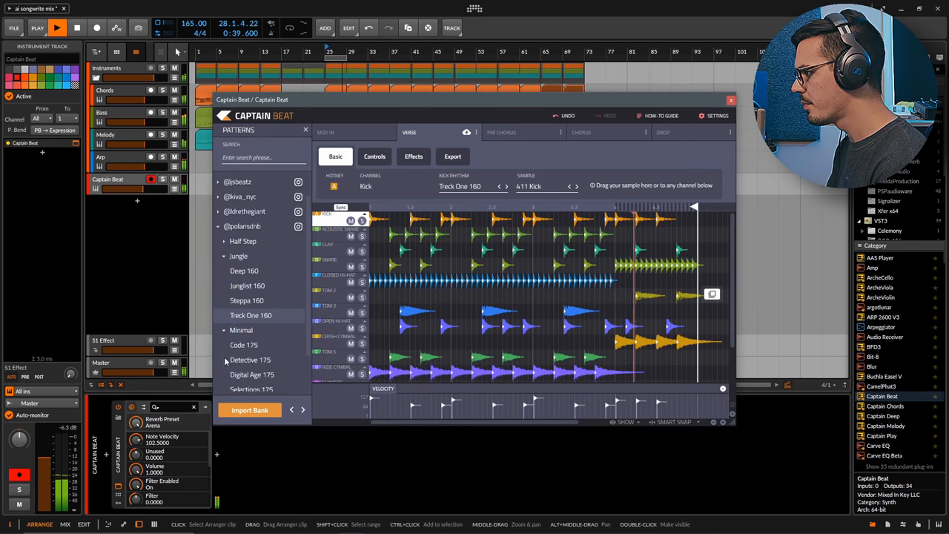
pyautogui.click(243, 344)
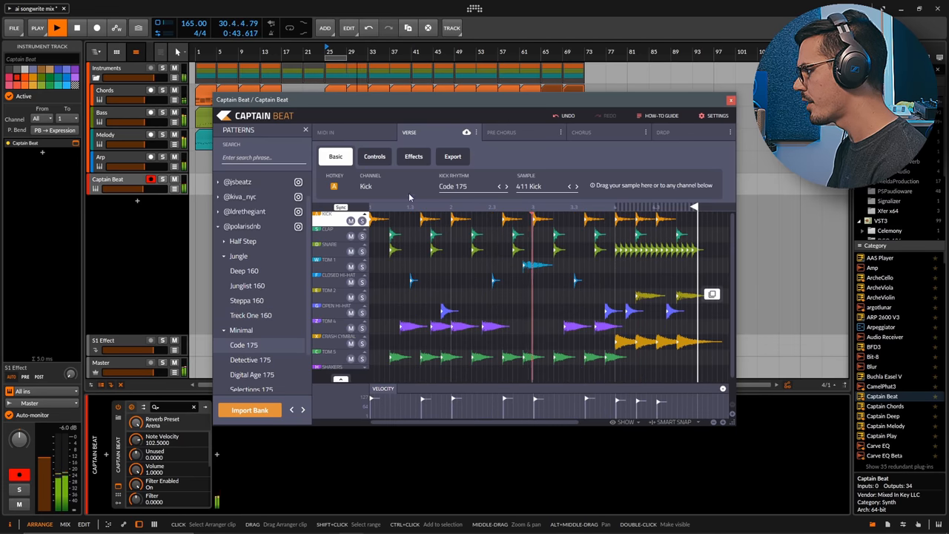
pyautogui.moveTo(447, 192)
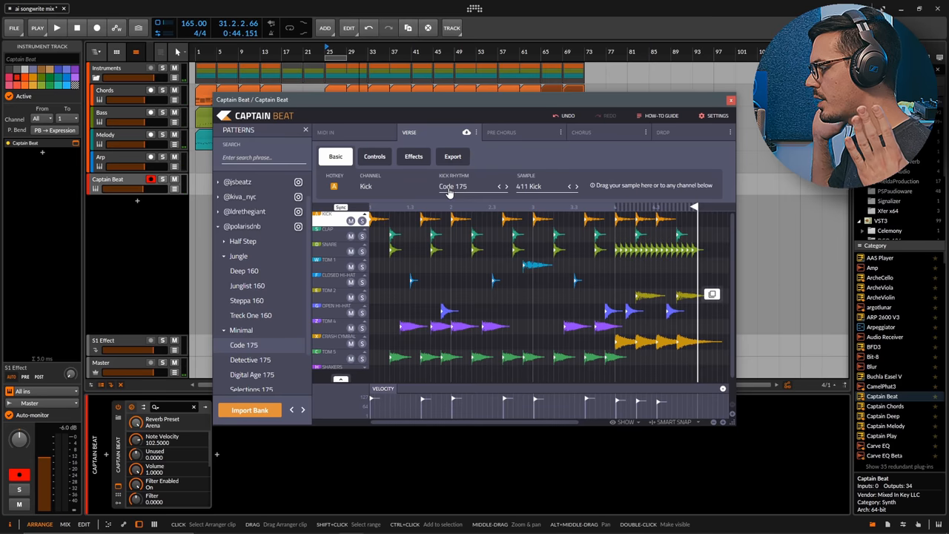
pyautogui.moveTo(448, 195)
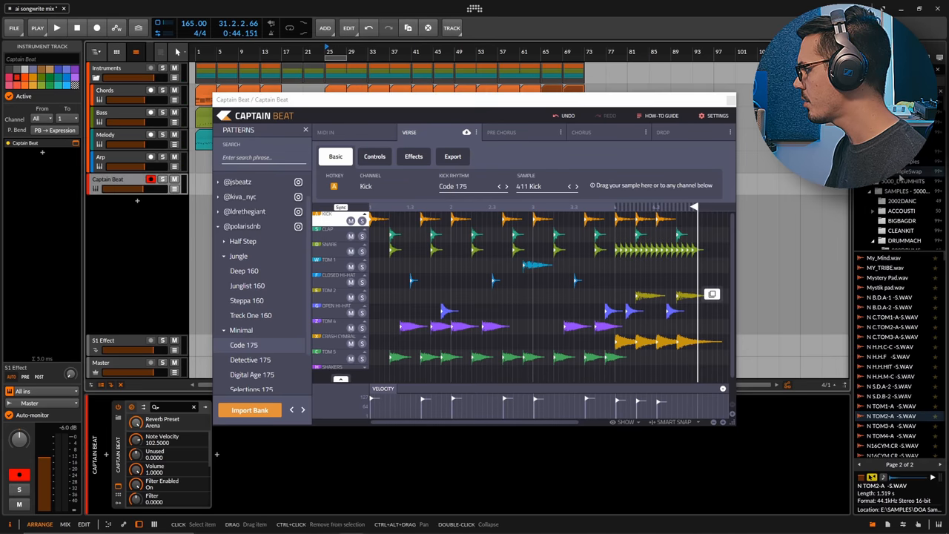
# Scroll to the Kick samples and switch Captain Beat from Patterns to editing the loaded pattern.
pyautogui.scroll(-3)
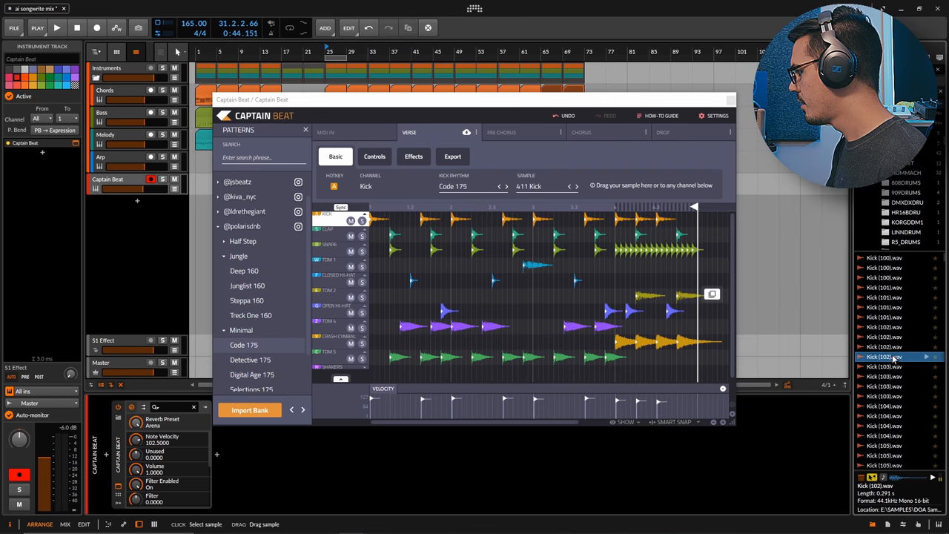
pyautogui.click(882, 328)
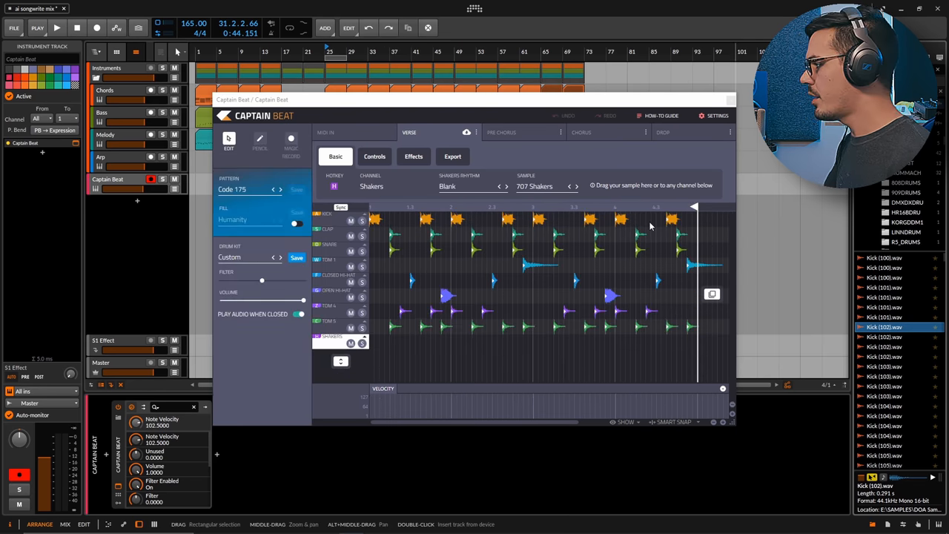
# Solo Captain Beat, select the Snare channel and review its Effects sends and sound Controls.
pyautogui.click(163, 179)
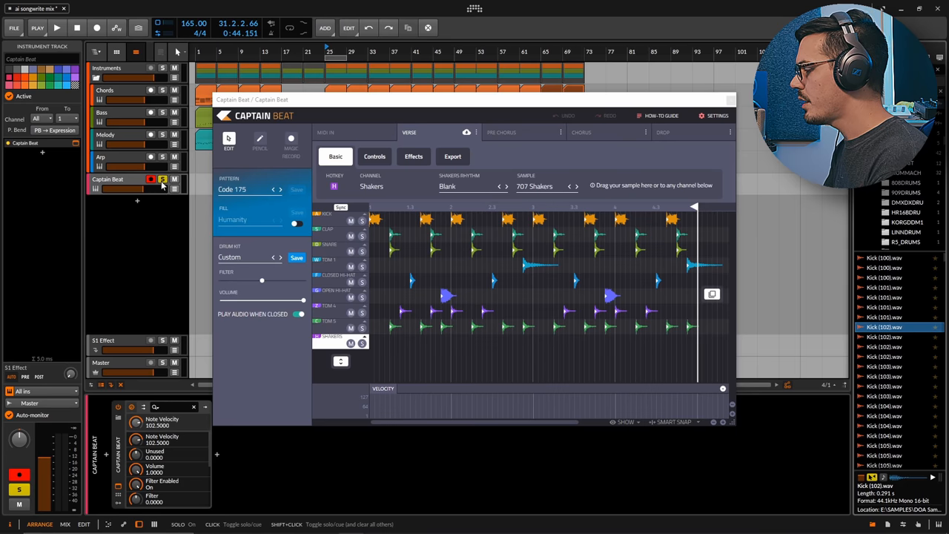
pyautogui.click(56, 27)
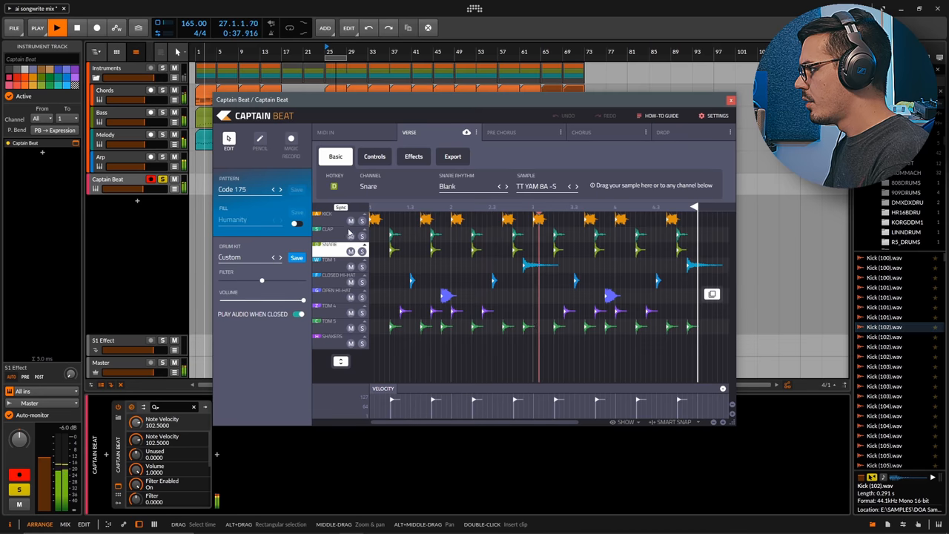
pyautogui.click(414, 158)
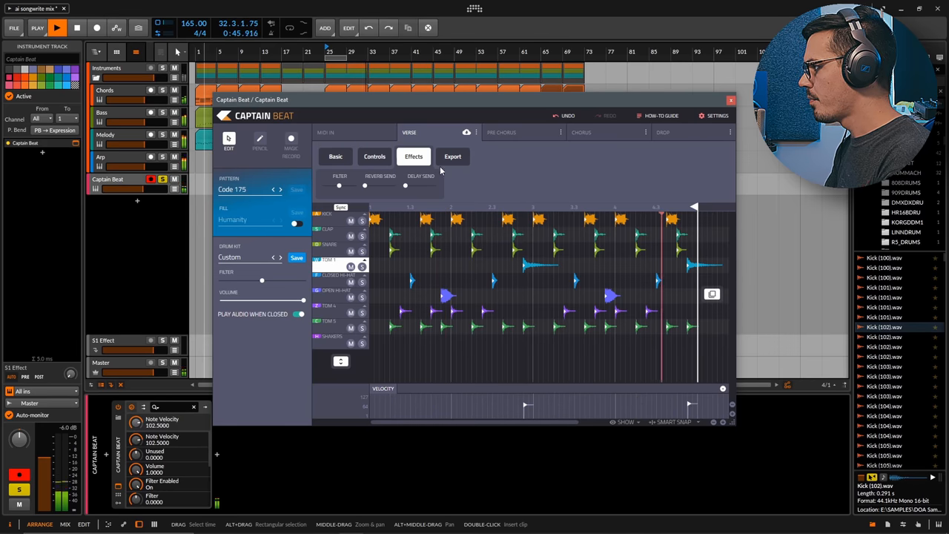
pyautogui.click(373, 156)
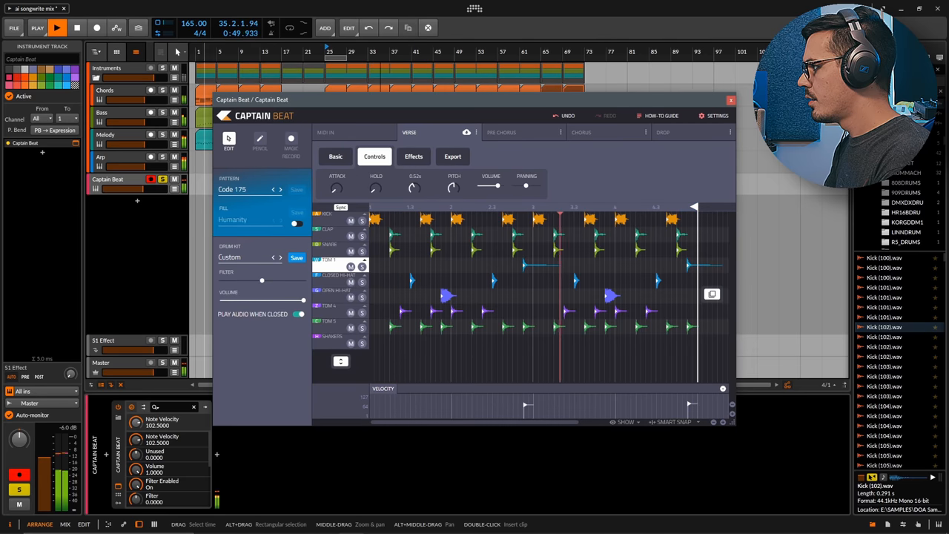
pyautogui.moveTo(418, 192)
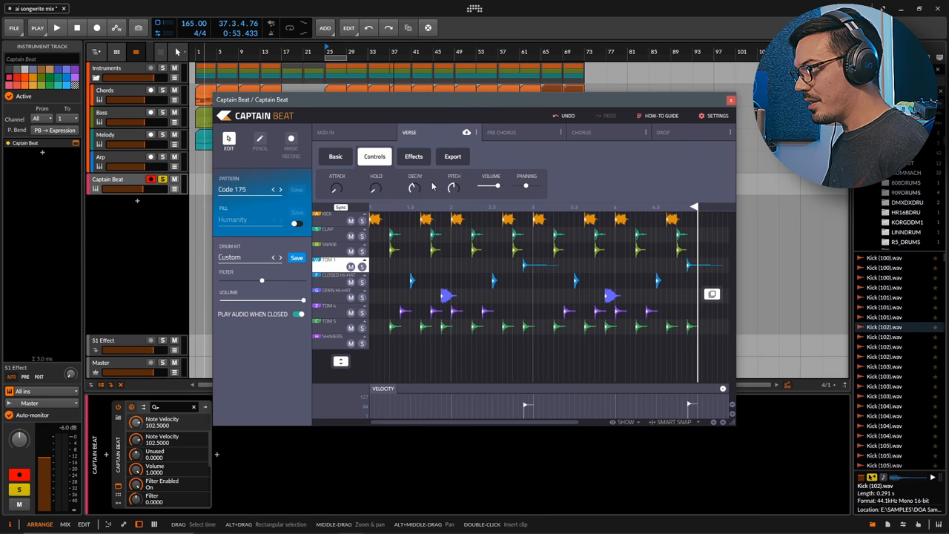
# Show Captain Beat's Export options for channel and master audio and MIDI.
pyautogui.click(454, 157)
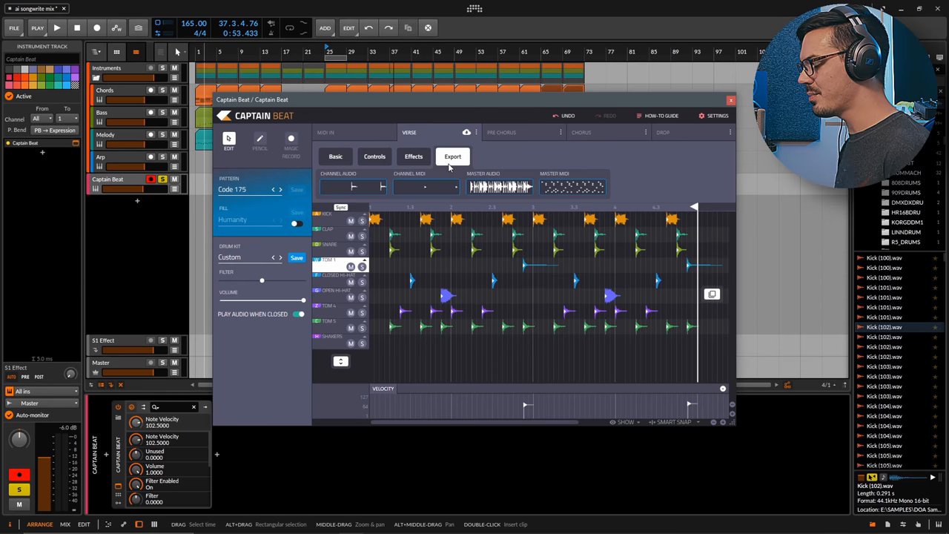
pyautogui.moveTo(380, 191)
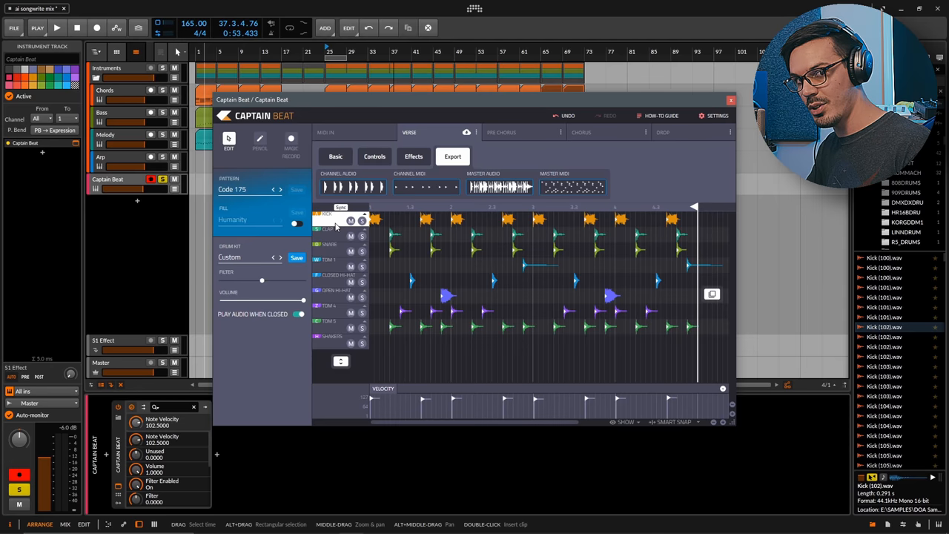
pyautogui.moveTo(356, 109)
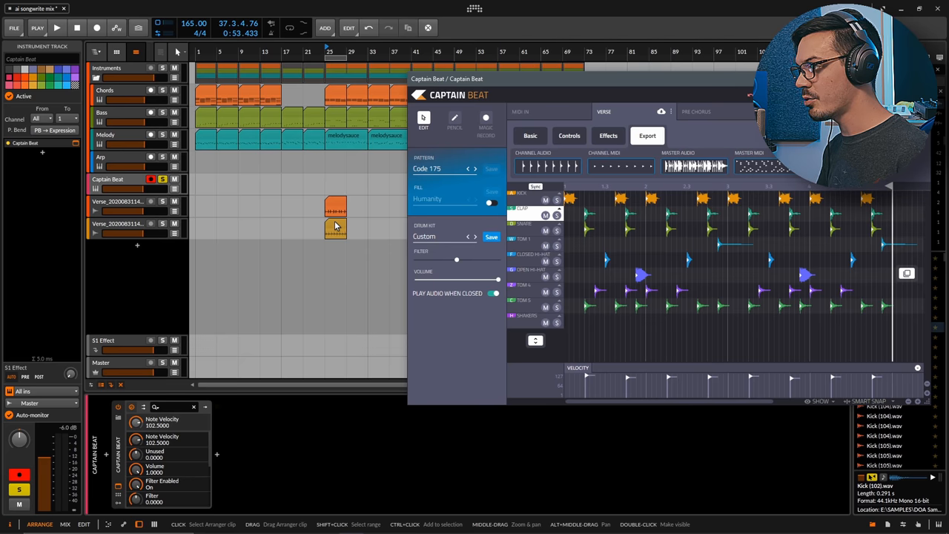
# Drop exported Channel Audio onto new tracks below Captain Beat, soloing drum channels between drags.
pyautogui.click(119, 202)
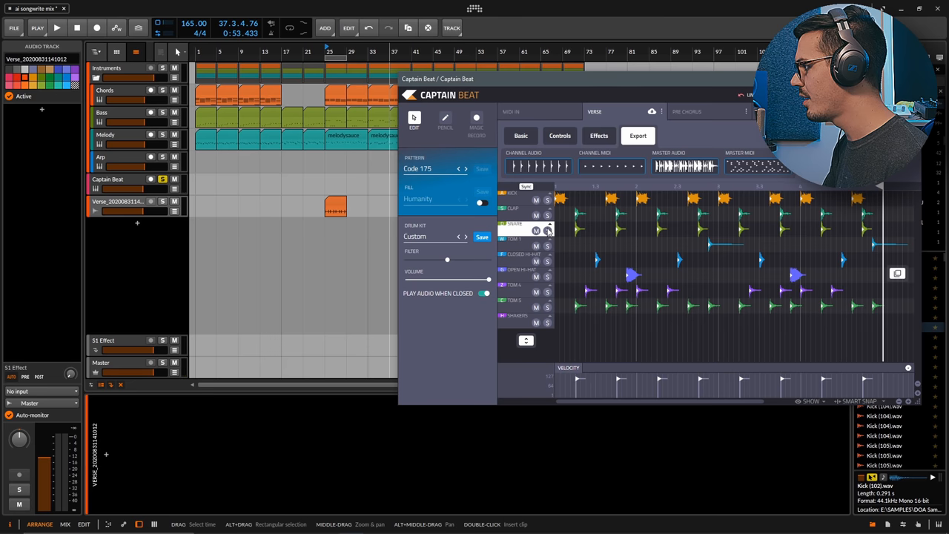
pyautogui.click(547, 230)
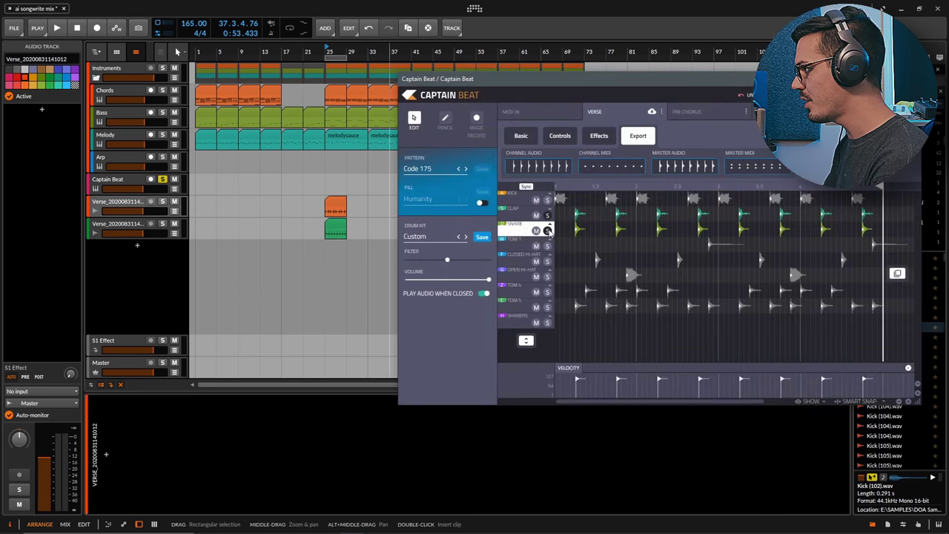
pyautogui.click(549, 231)
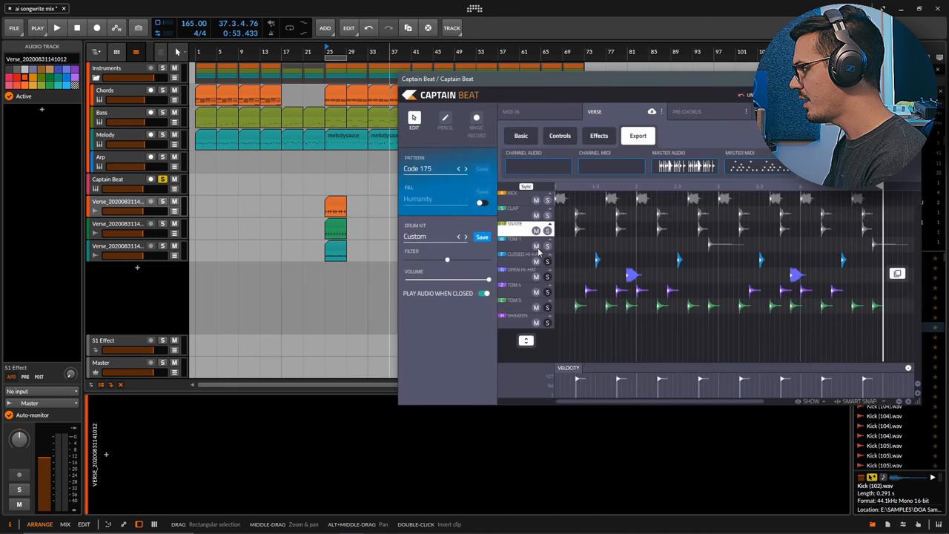
pyautogui.click(547, 246)
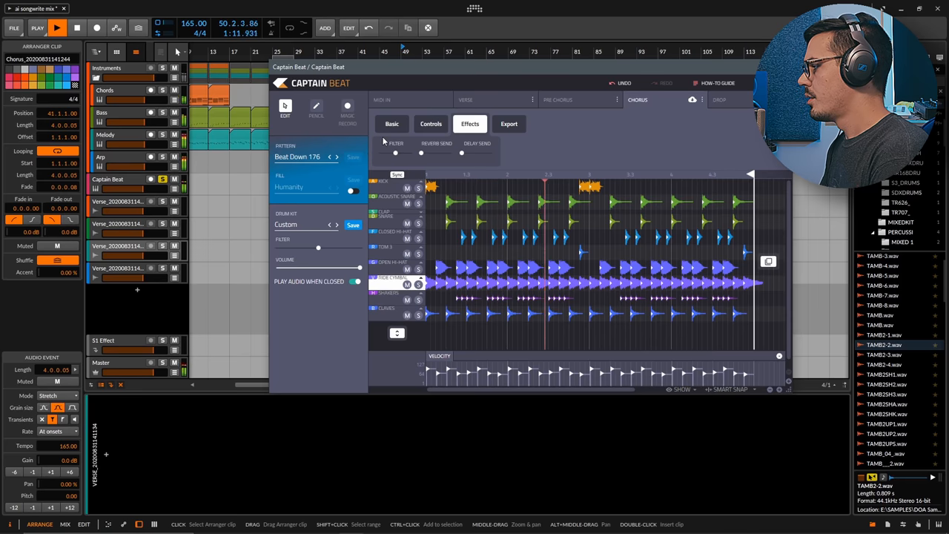
# In the Basic settings select Clap then Acoustic Snare and cycle its rhythm to Falling Over 176.
pyautogui.click(392, 124)
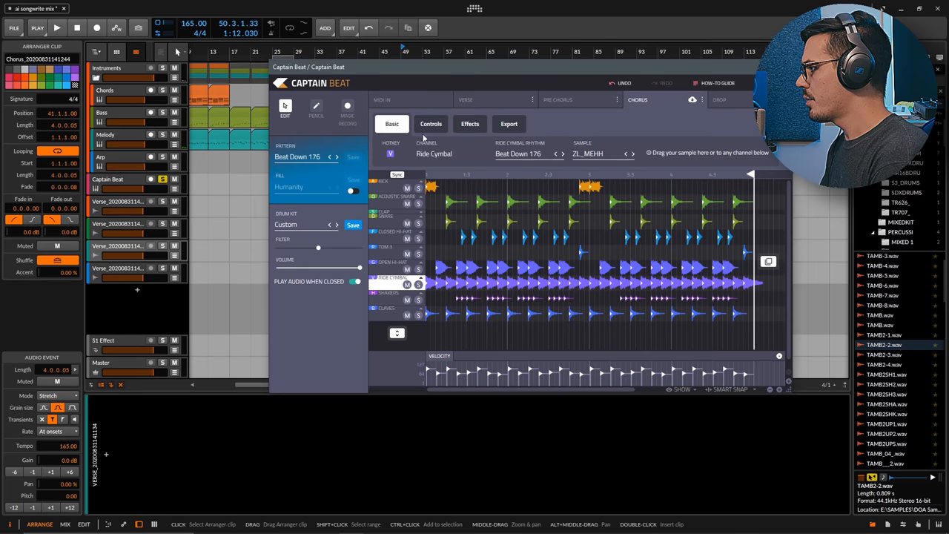
pyautogui.click(383, 211)
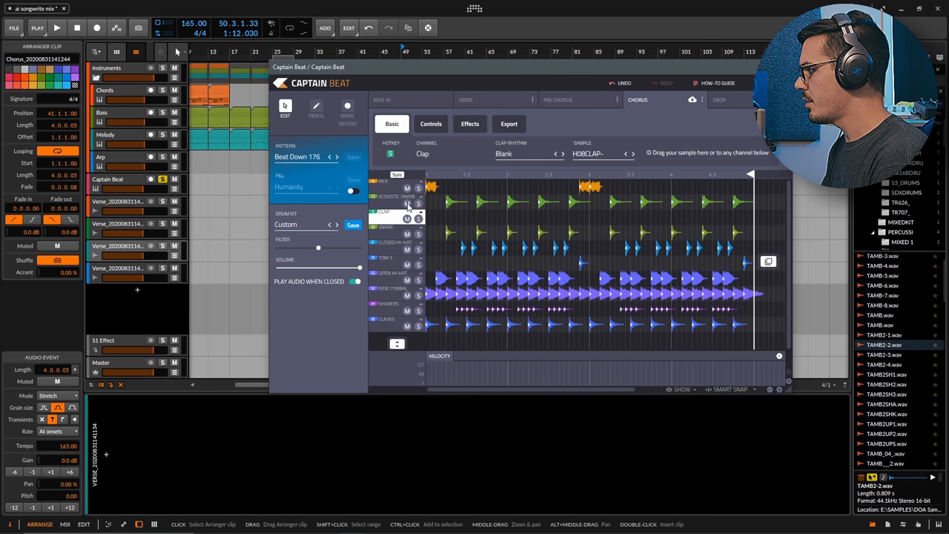
pyautogui.click(384, 196)
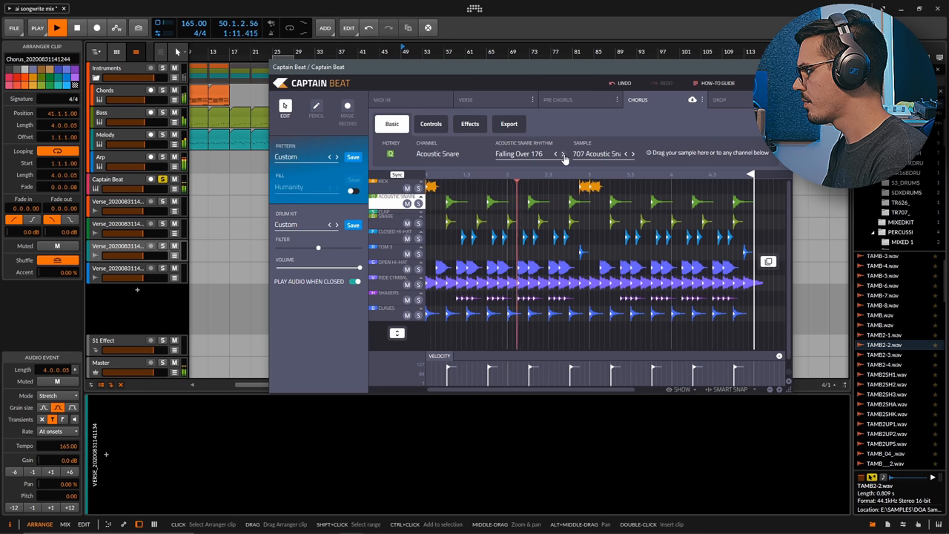
pyautogui.click(563, 157)
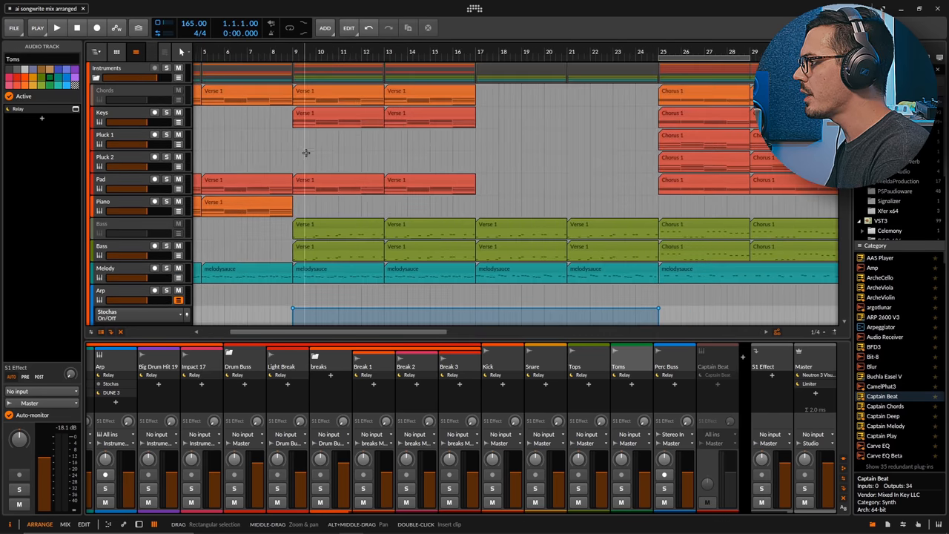
# Select Piano and Keys, then solo Pluck 1 and Pluck 2 in turn.
pyautogui.click(101, 113)
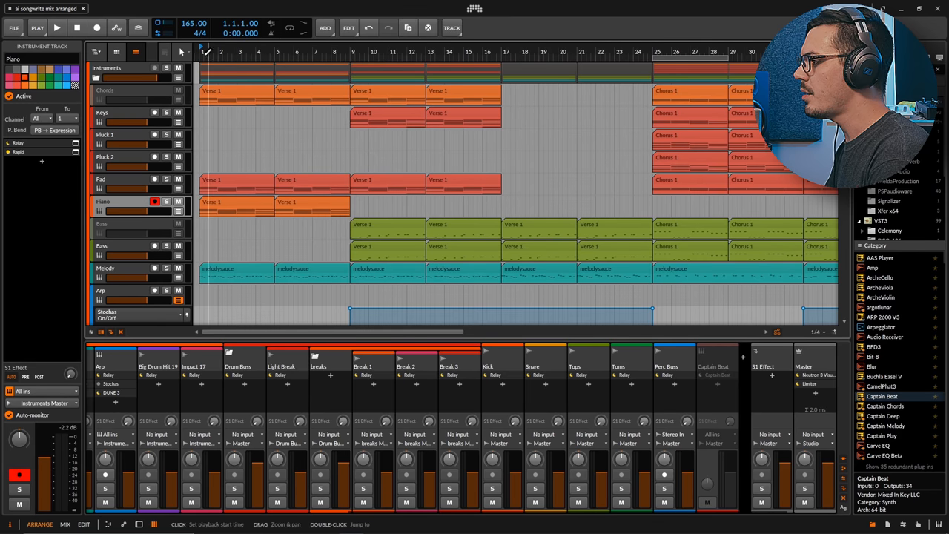
pyautogui.click(57, 26)
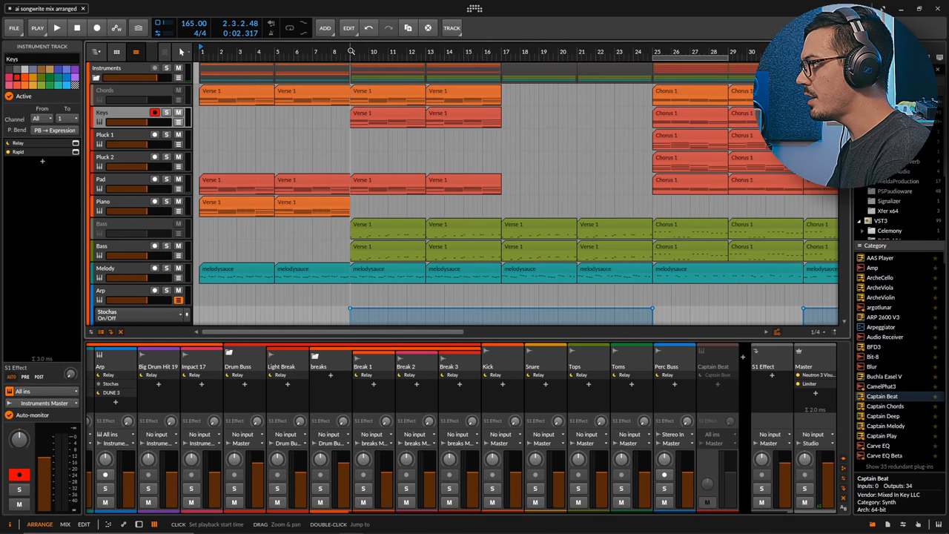
pyautogui.click(56, 27)
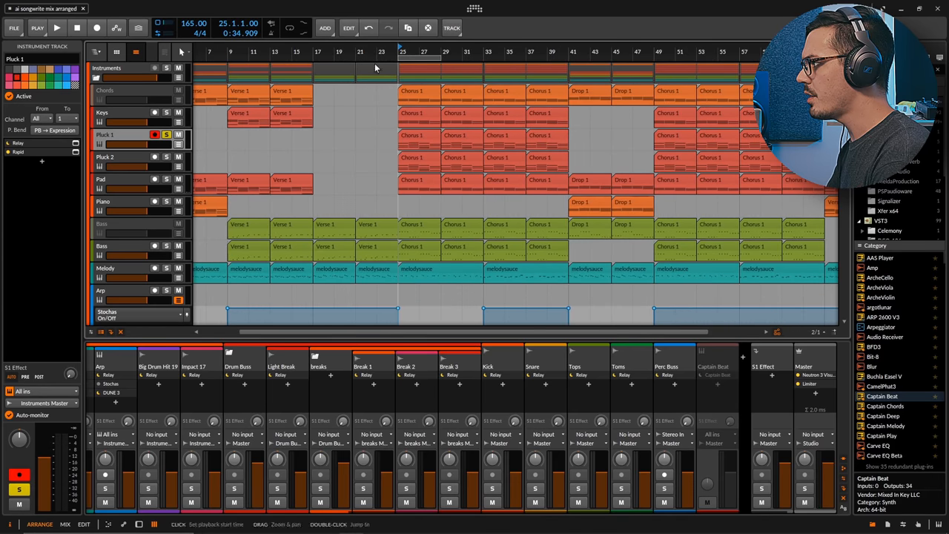
pyautogui.click(56, 27)
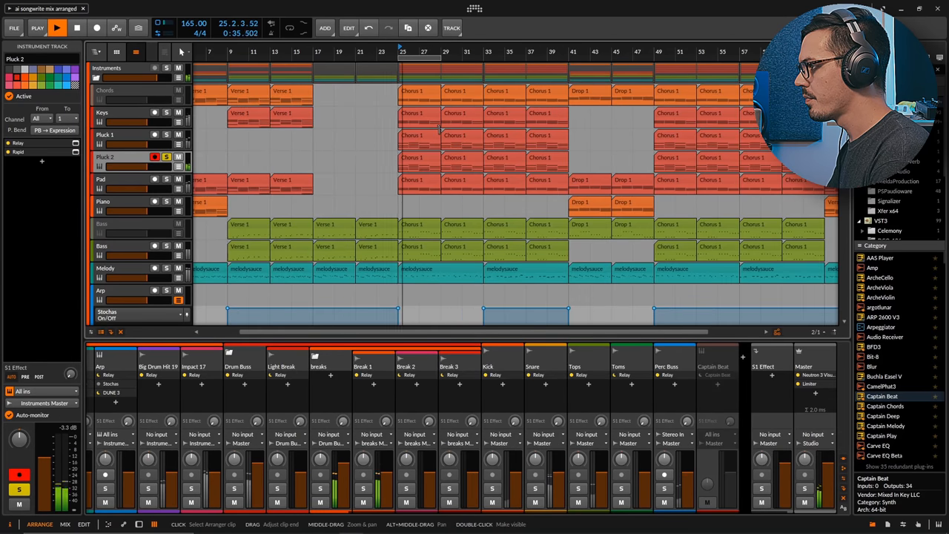
# Solo the Pad, Bass and Arp tracks one at a time.
pyautogui.click(101, 178)
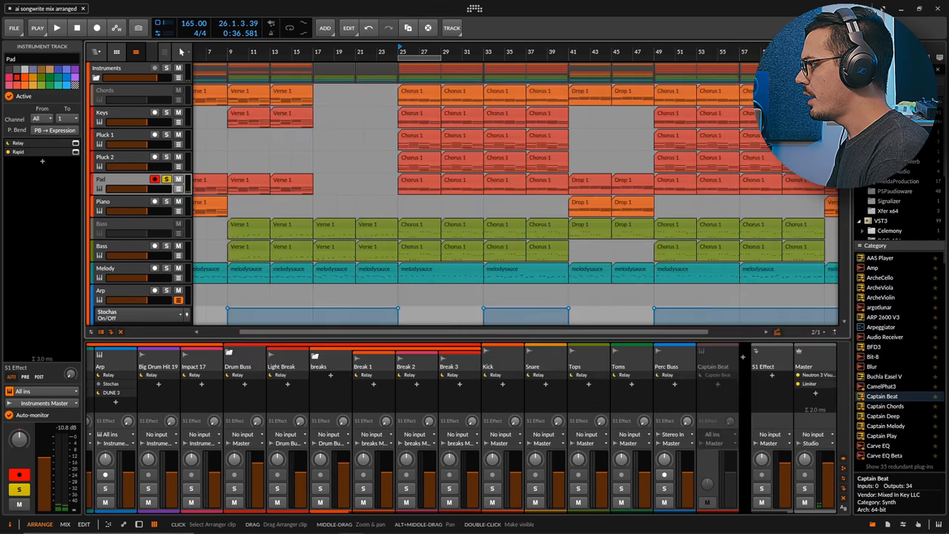
pyautogui.click(166, 179)
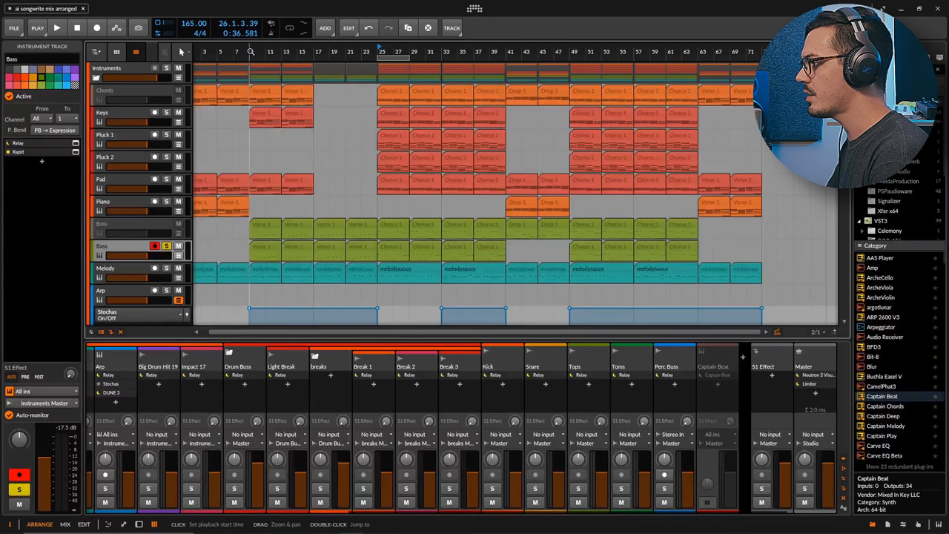
pyautogui.click(57, 27)
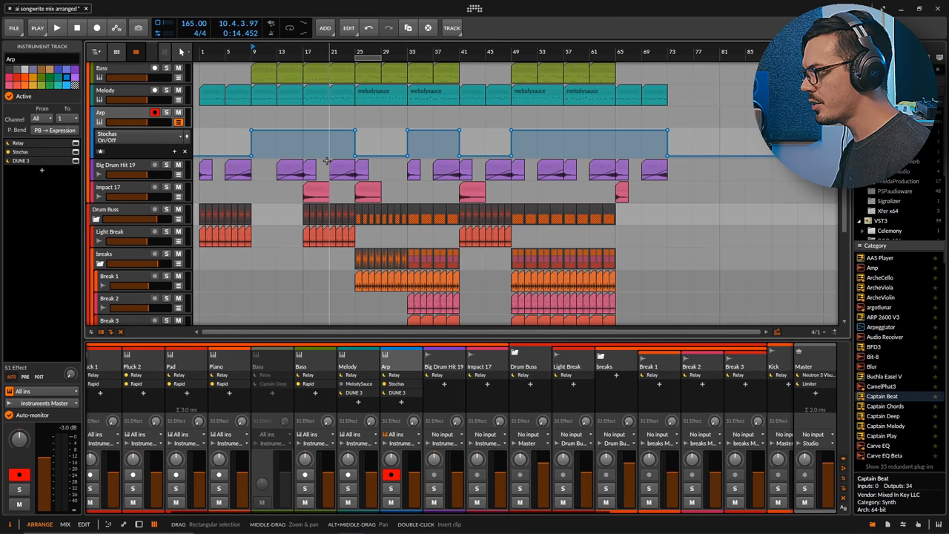
# Select Big Drum Hit 19 then Impact 17 and scroll down to the Kick, Snare and Tops tracks.
pyautogui.click(115, 164)
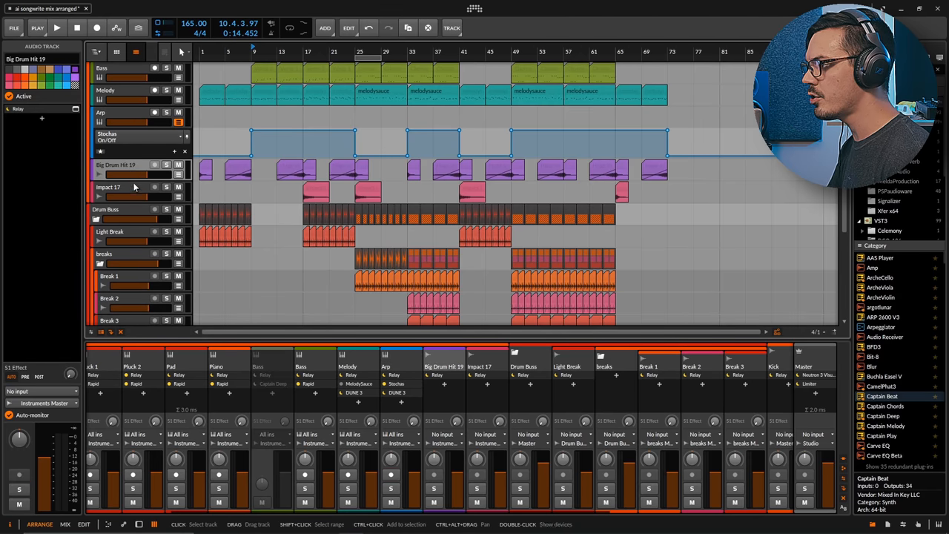
pyautogui.click(110, 187)
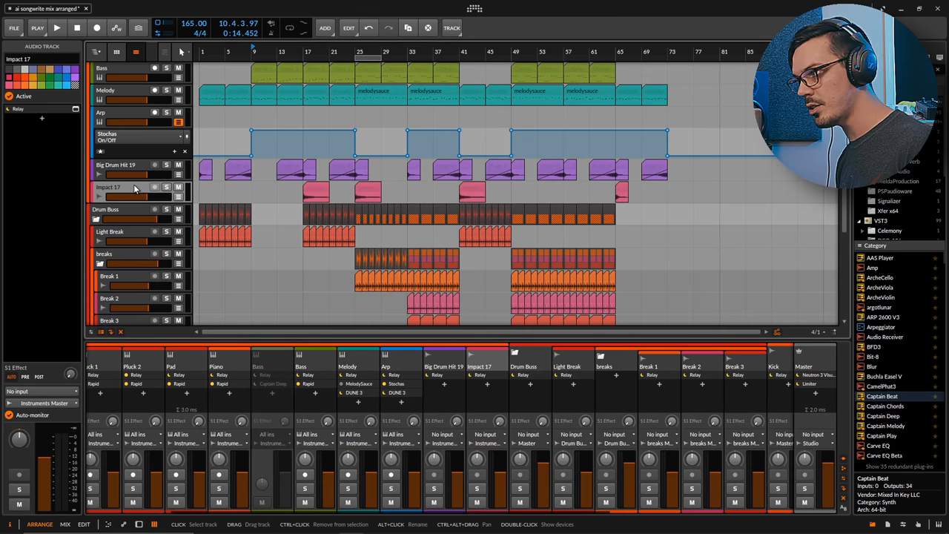
pyautogui.scroll(-3)
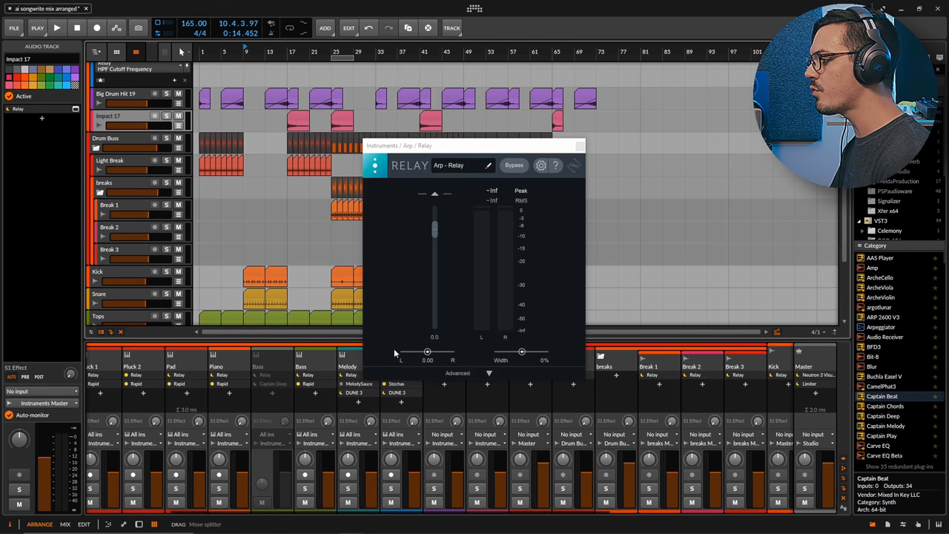
pyautogui.moveTo(481, 176)
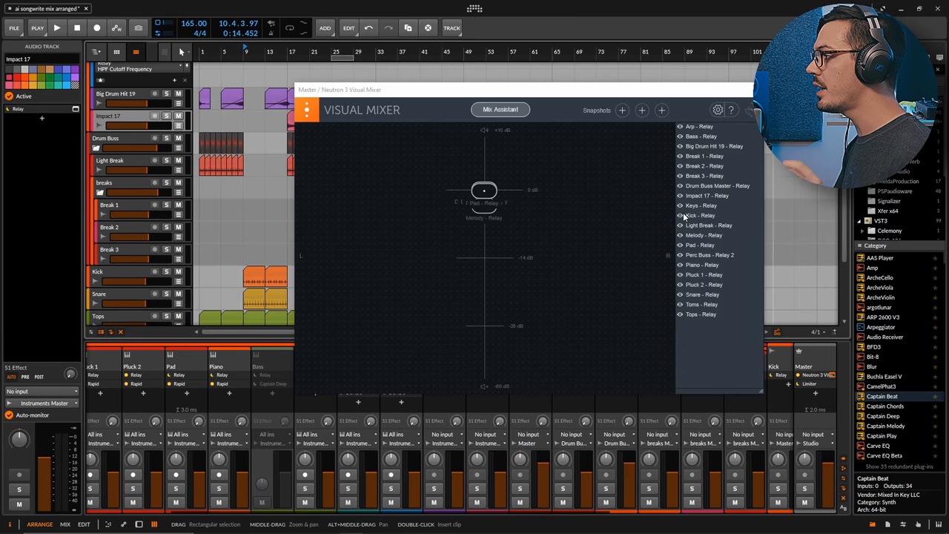
pyautogui.moveTo(700, 215)
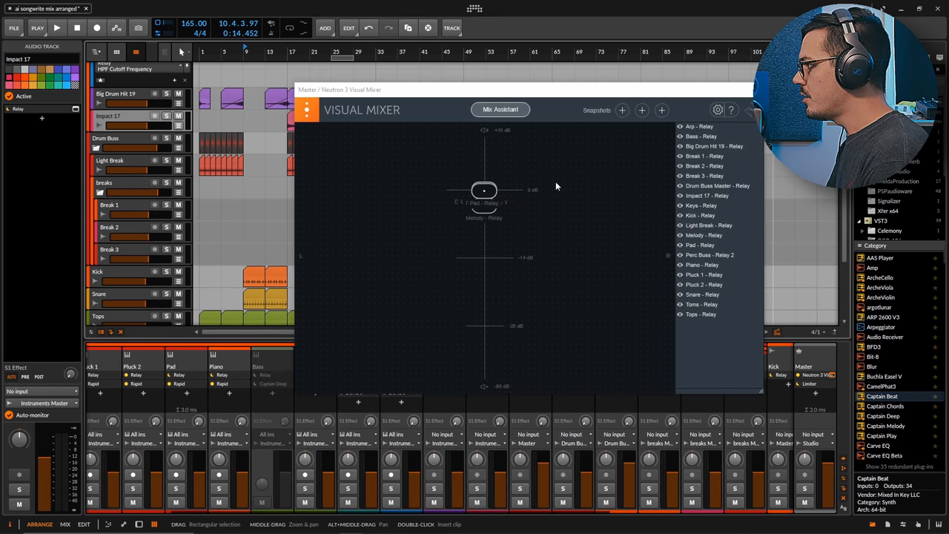
# Start Neutron's Mix Assistant with all Relay tracks checked and begin listening to the song.
pyautogui.click(501, 110)
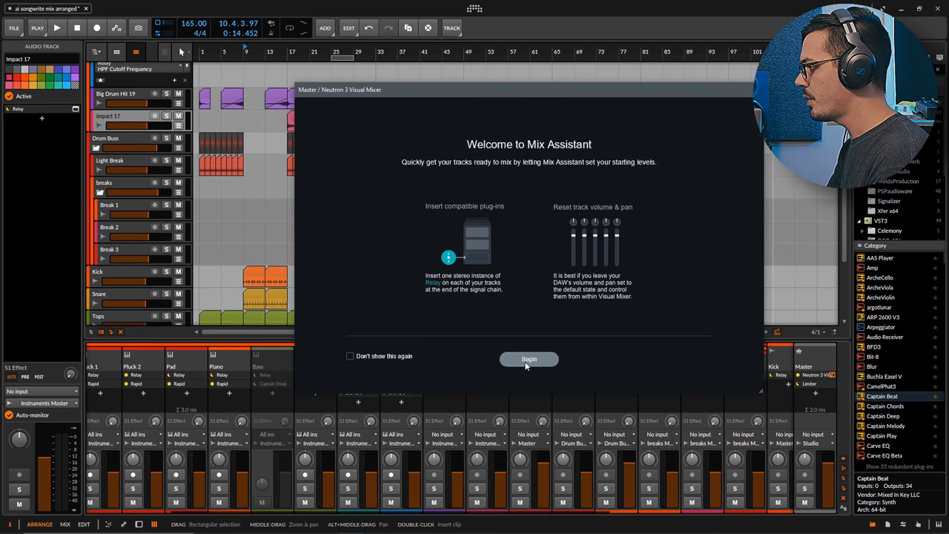
pyautogui.click(527, 359)
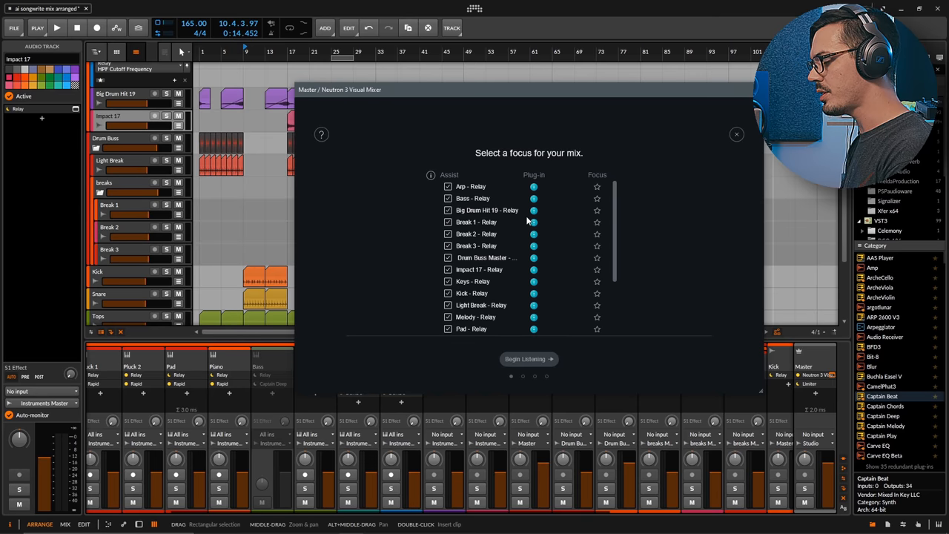
pyautogui.moveTo(571, 213)
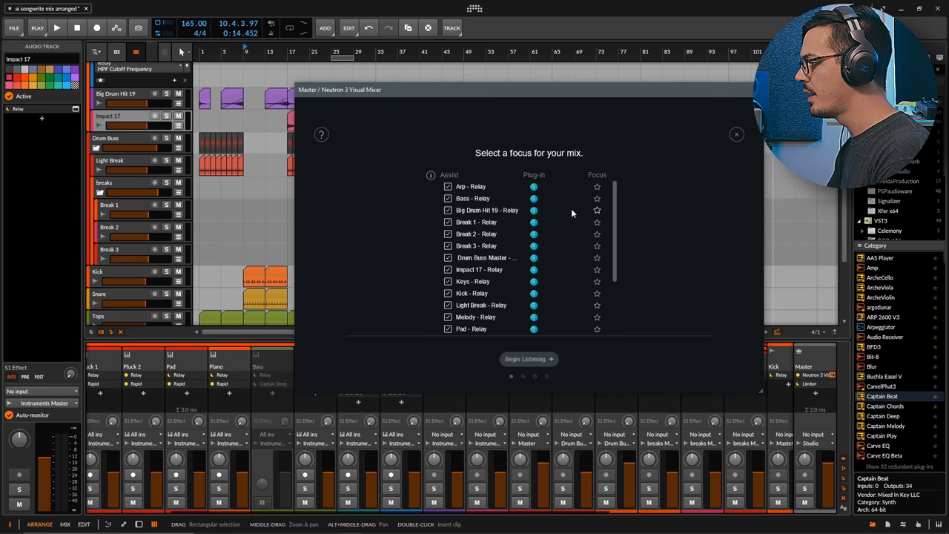
pyautogui.click(528, 359)
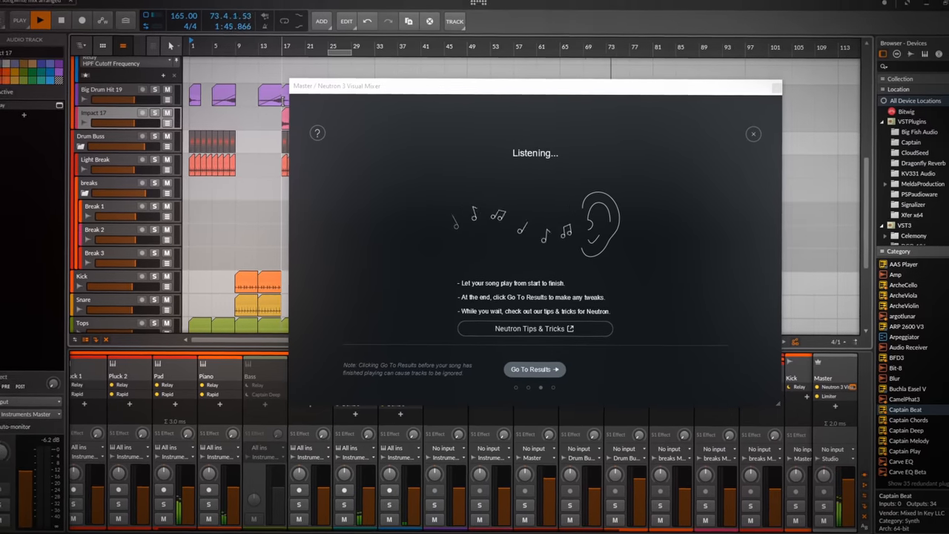
# Go to Mix Assistant results: Focus 0.0 dB, Bass about -4.0 dB, Percussion -2.5 dB.
pyautogui.click(534, 368)
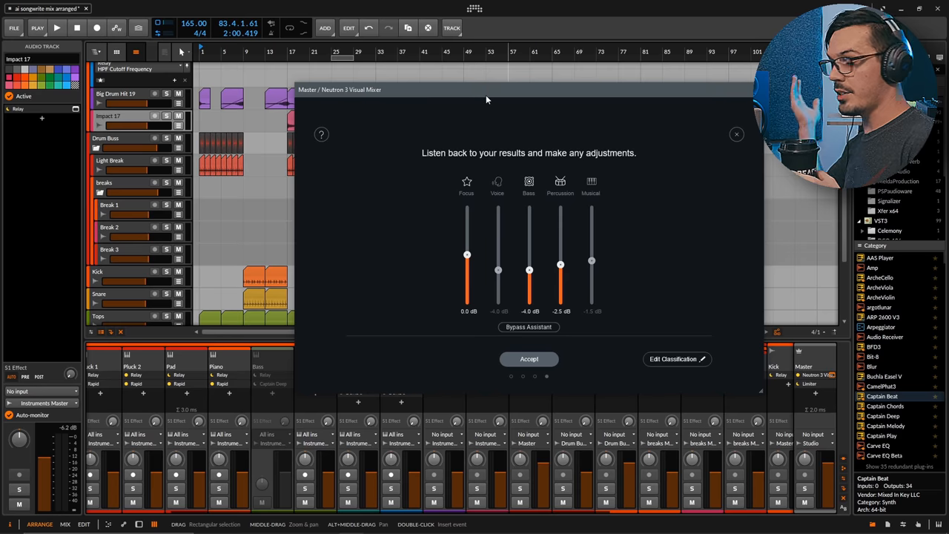
pyautogui.moveTo(479, 98)
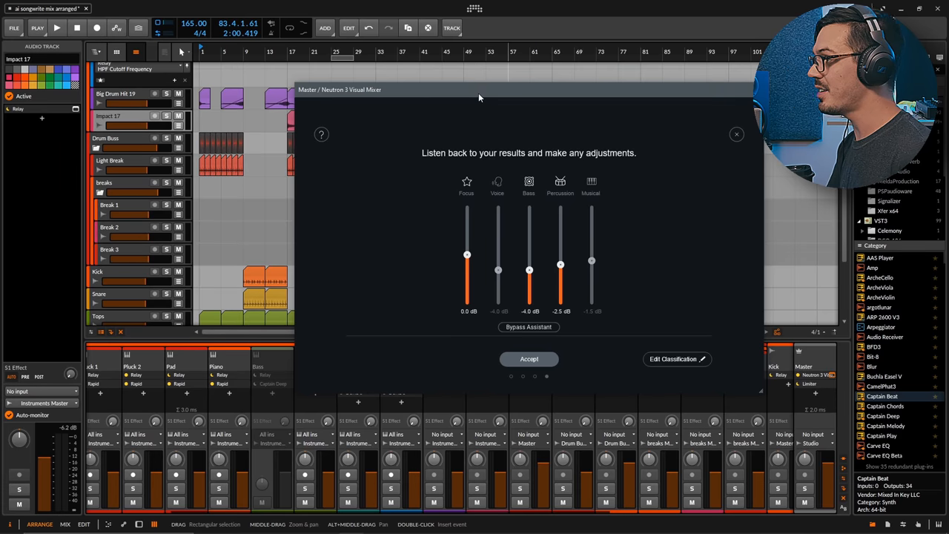
pyautogui.moveTo(463, 172)
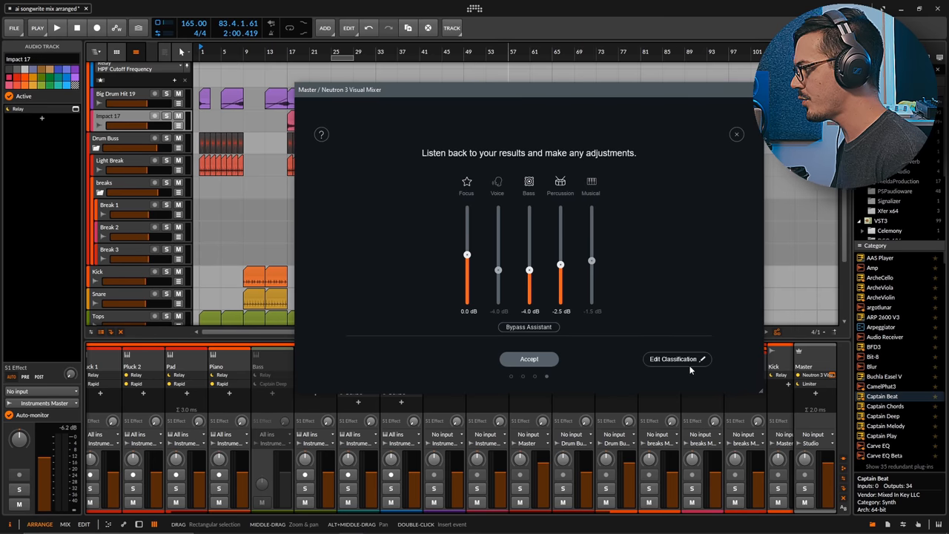
pyautogui.moveTo(676, 358)
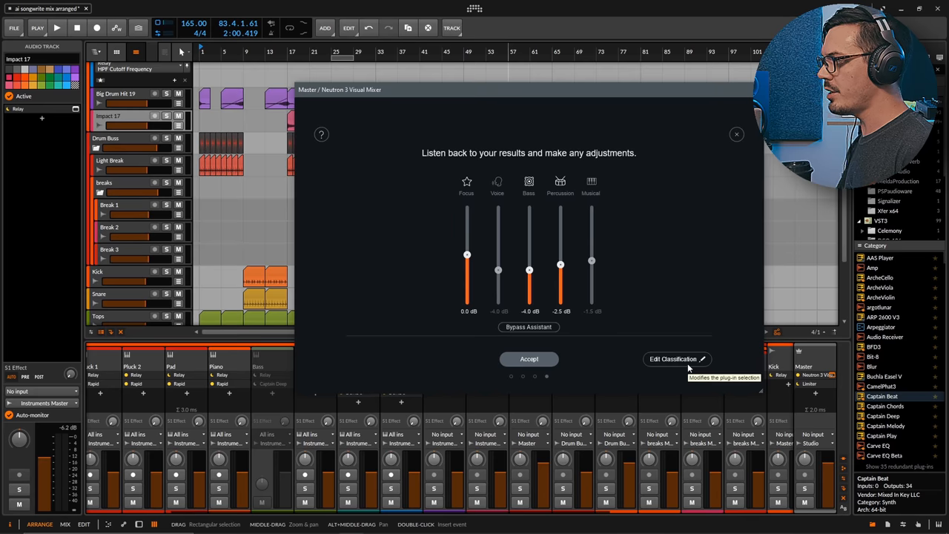
# Edit classification so Keys, Pad and Pluck are Musical, giving that group -1.5 dB.
pyautogui.click(673, 359)
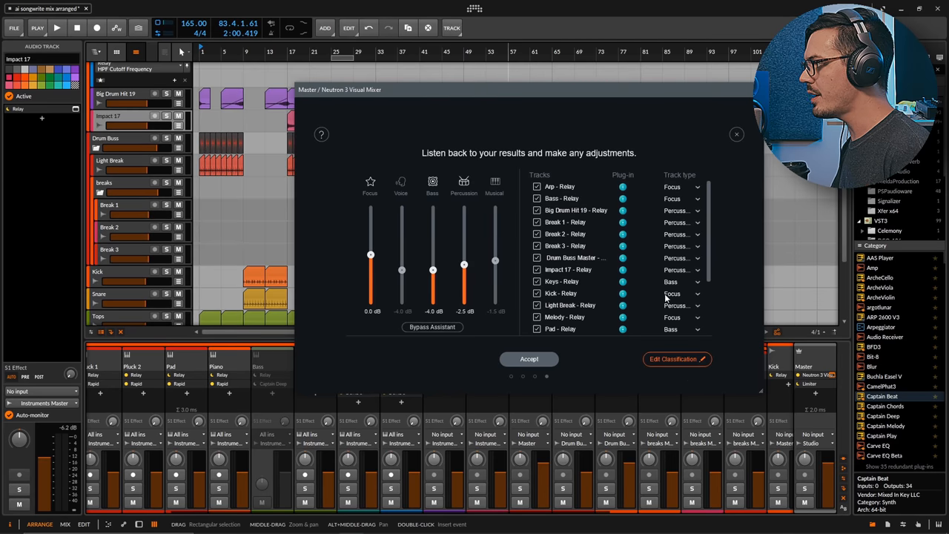
pyautogui.moveTo(639, 234)
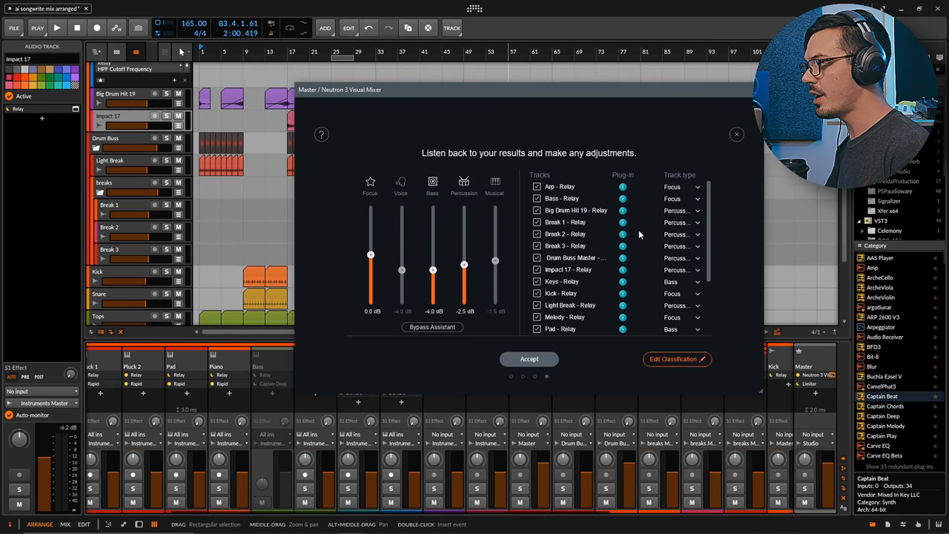
pyautogui.moveTo(563, 218)
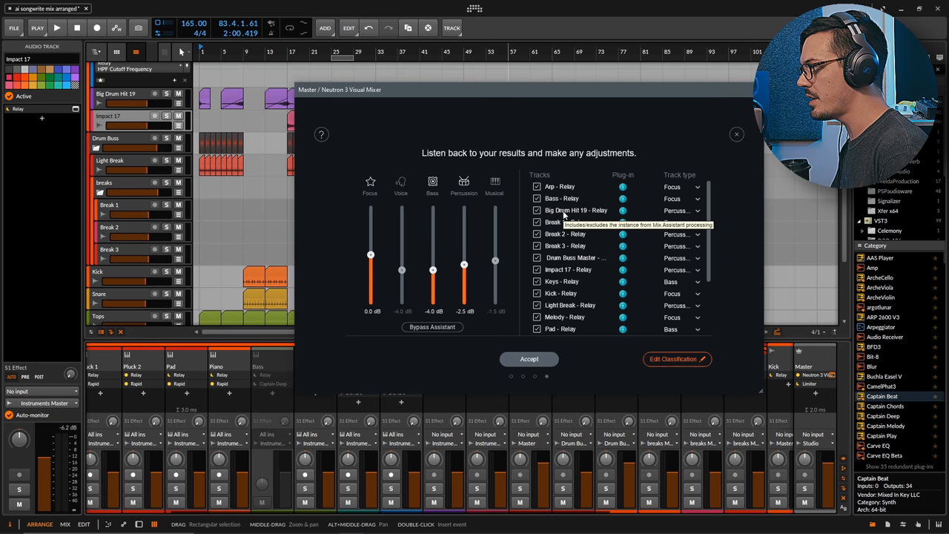
pyautogui.moveTo(655, 285)
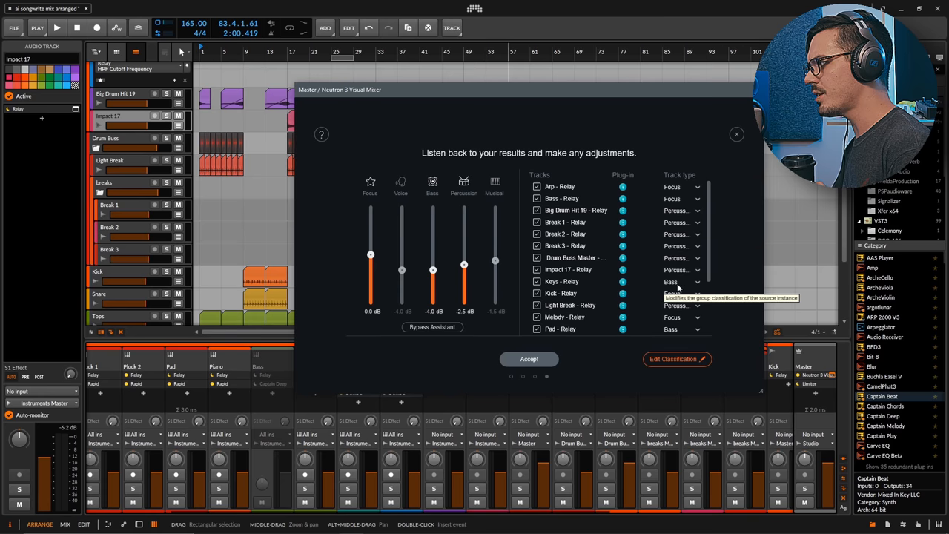
pyautogui.click(680, 282)
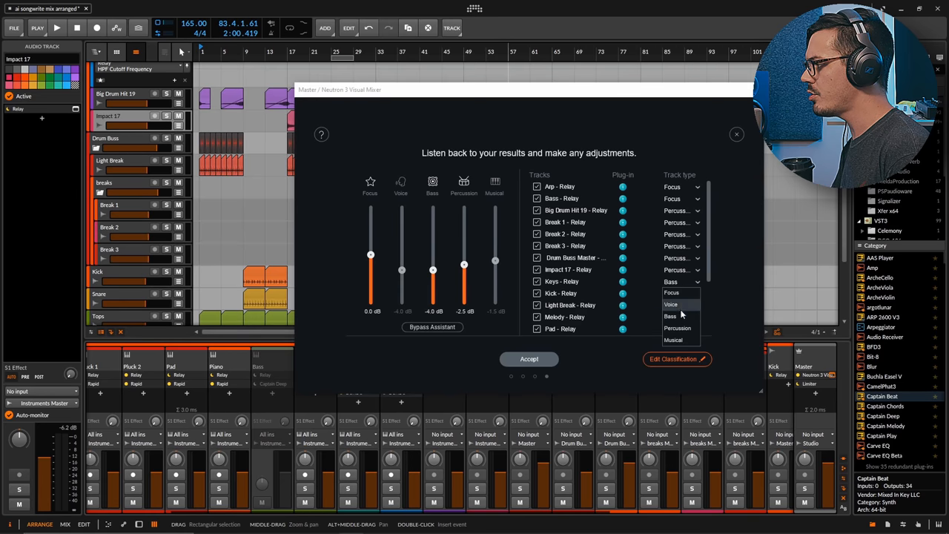
pyautogui.click(670, 330)
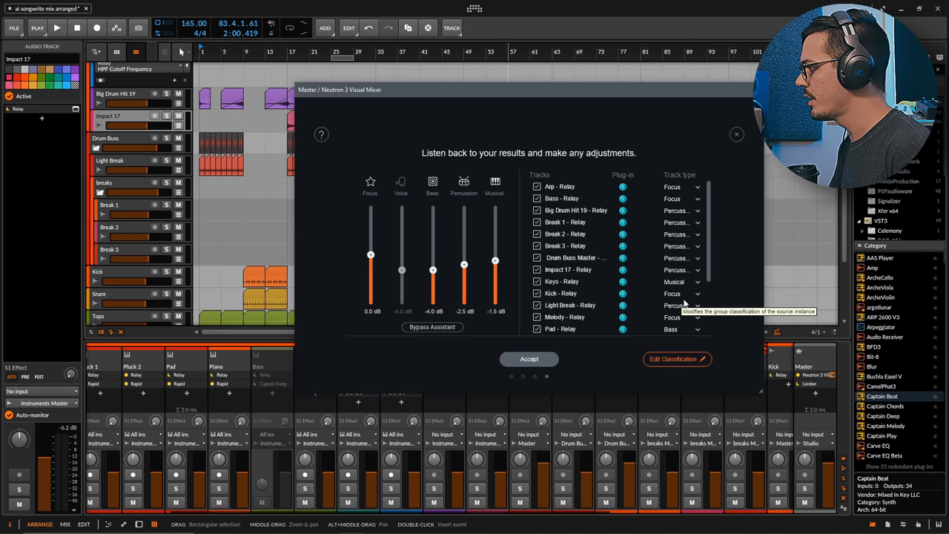
pyautogui.scroll(-3)
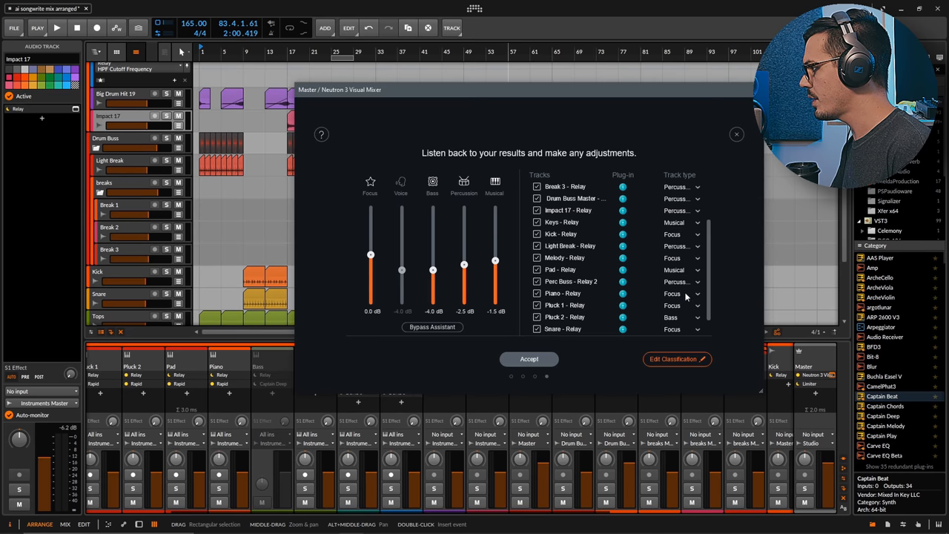
pyautogui.moveTo(688, 319)
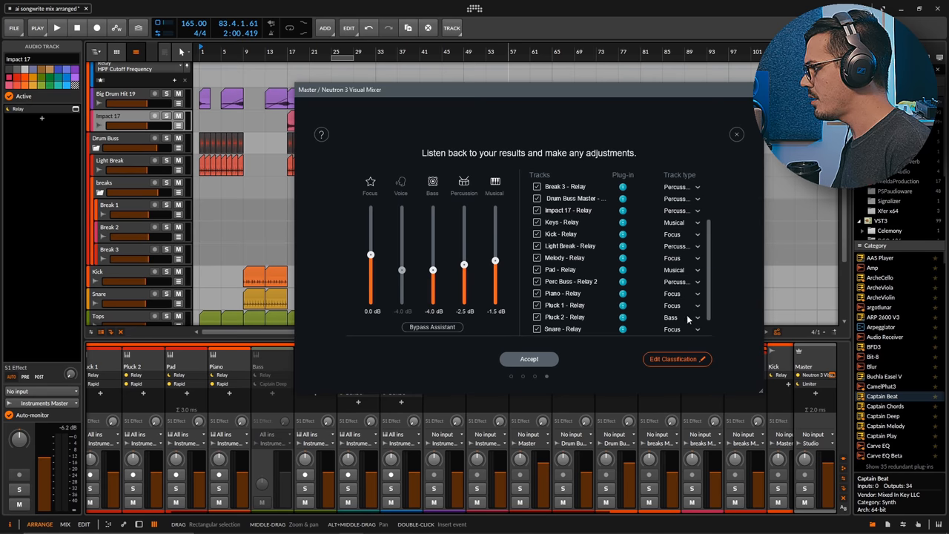
pyautogui.click(679, 317)
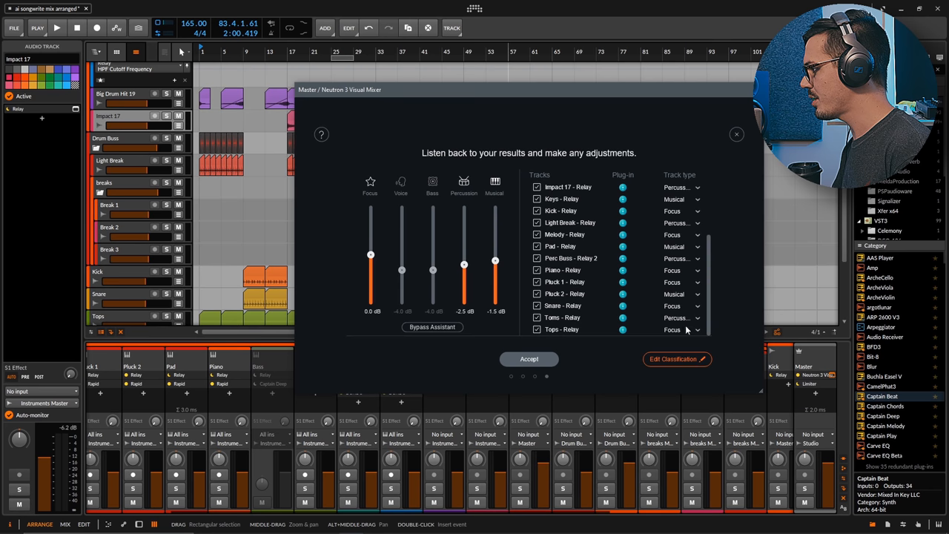
pyautogui.moveTo(673, 238)
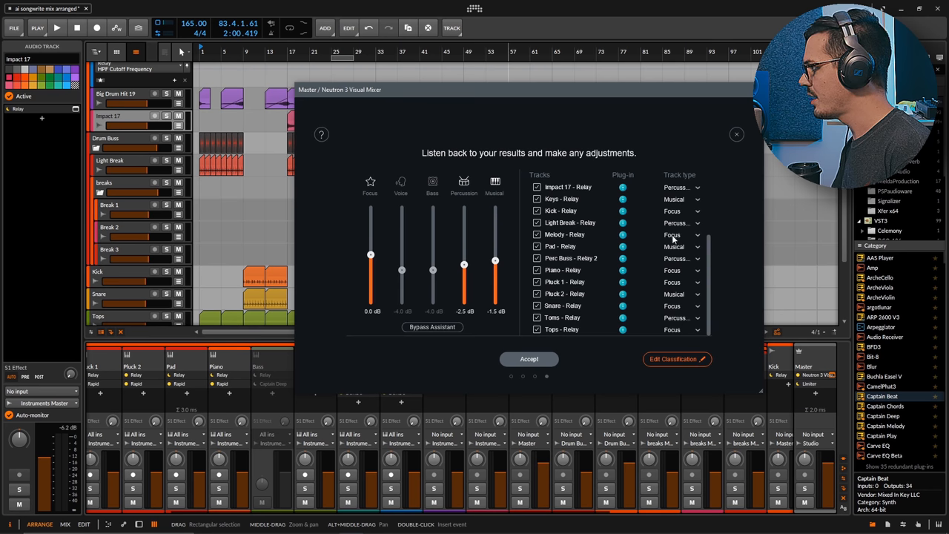
pyautogui.scroll(3)
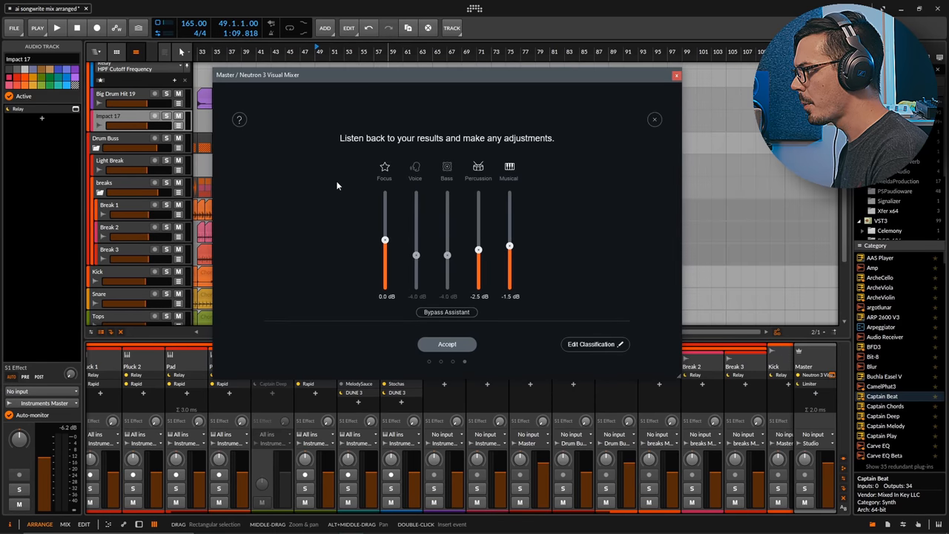
# While playing, balance the groups to roughly Focus 7.6 dB, Percussion 4.8 dB and Musical 5.9 dB.
pyautogui.click(56, 26)
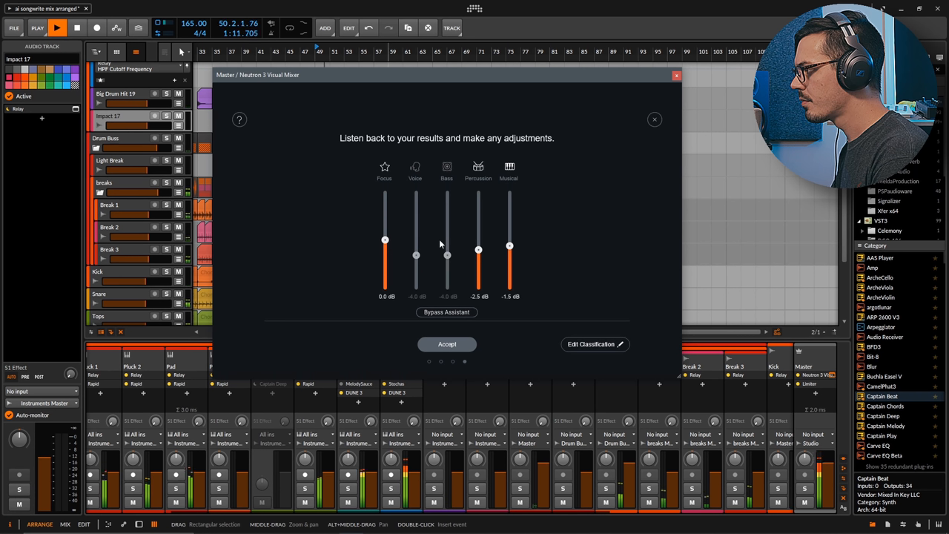
pyautogui.moveTo(478, 249); pyautogui.dragTo(478, 205)
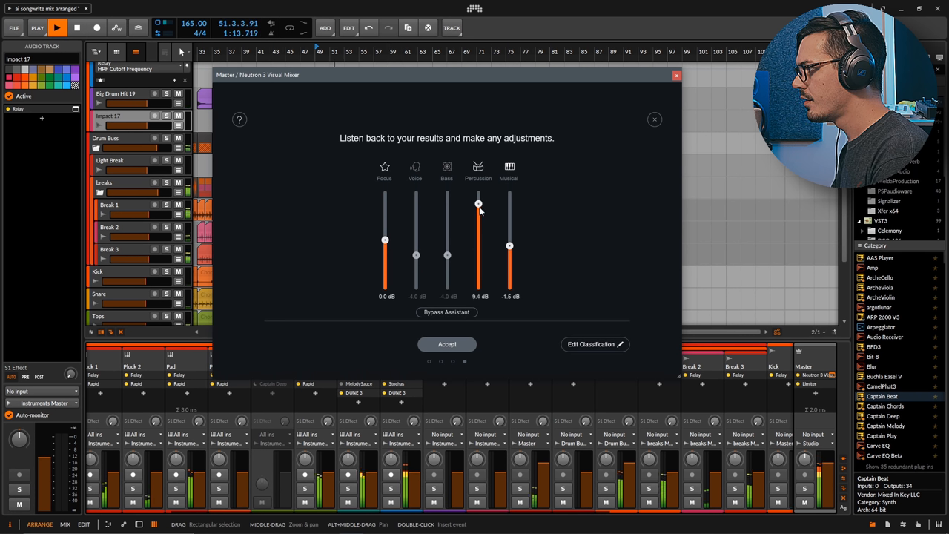
pyautogui.moveTo(477, 205); pyautogui.dragTo(477, 284)
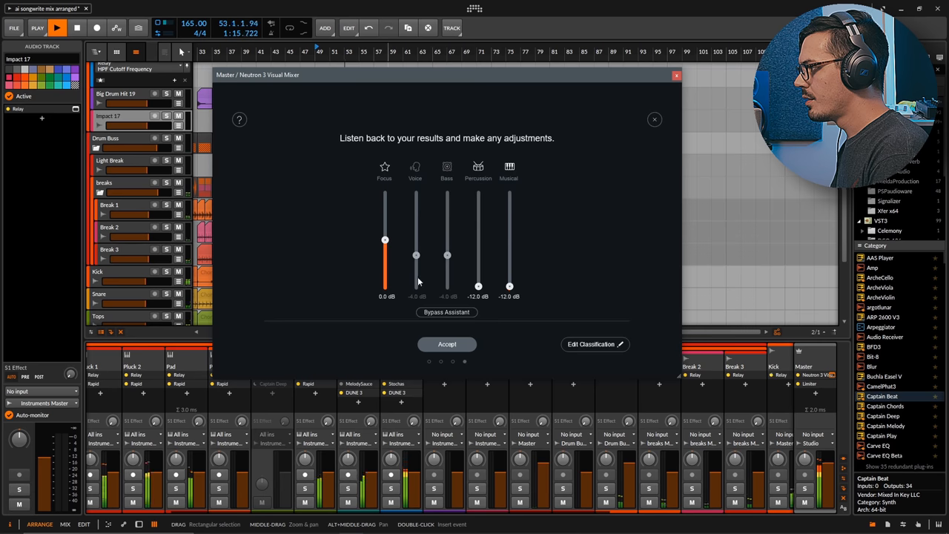
pyautogui.moveTo(384, 239); pyautogui.dragTo(384, 192)
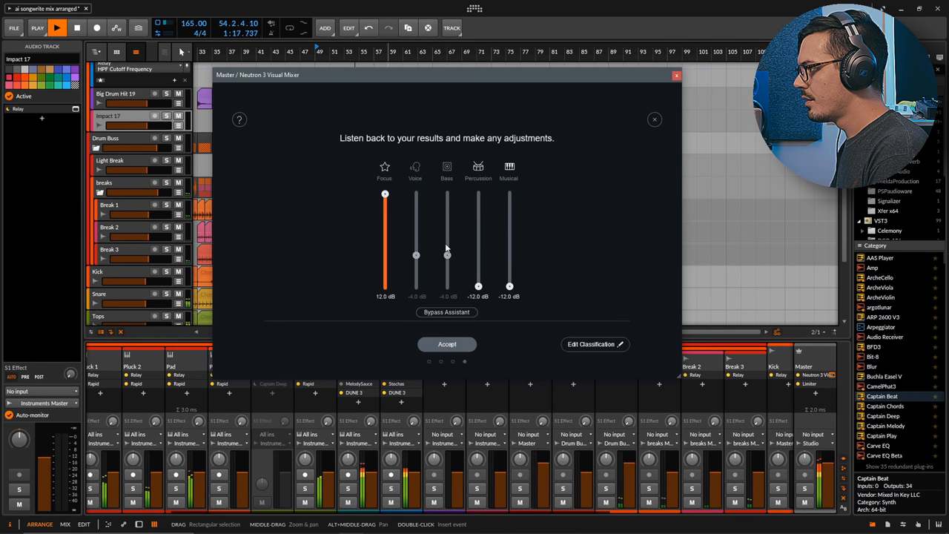
pyautogui.moveTo(477, 284); pyautogui.dragTo(478, 223)
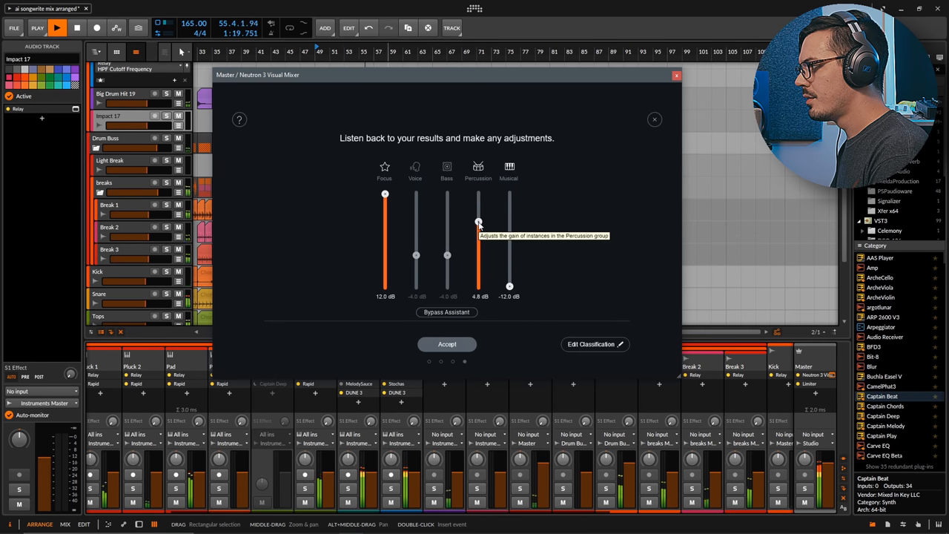
pyautogui.moveTo(510, 285); pyautogui.dragTo(510, 219)
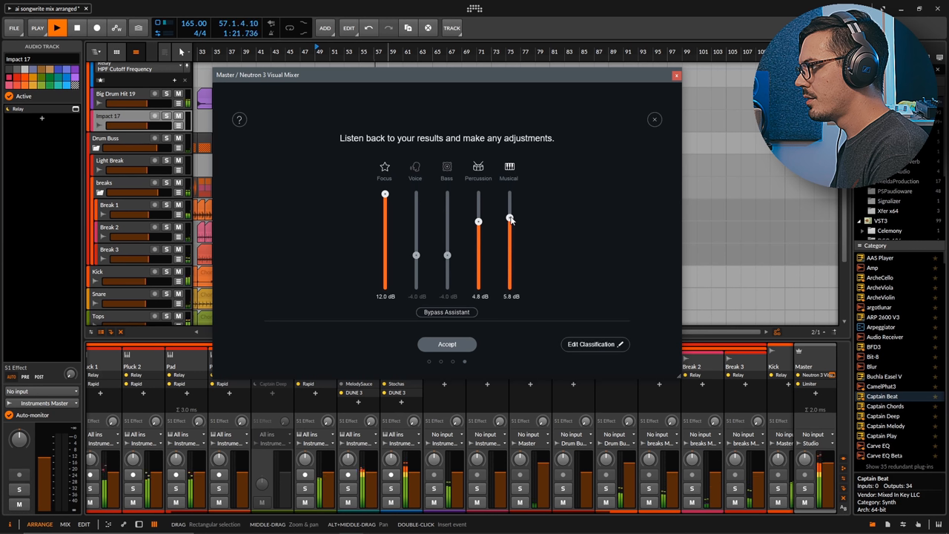
pyautogui.moveTo(385, 195); pyautogui.dragTo(386, 206)
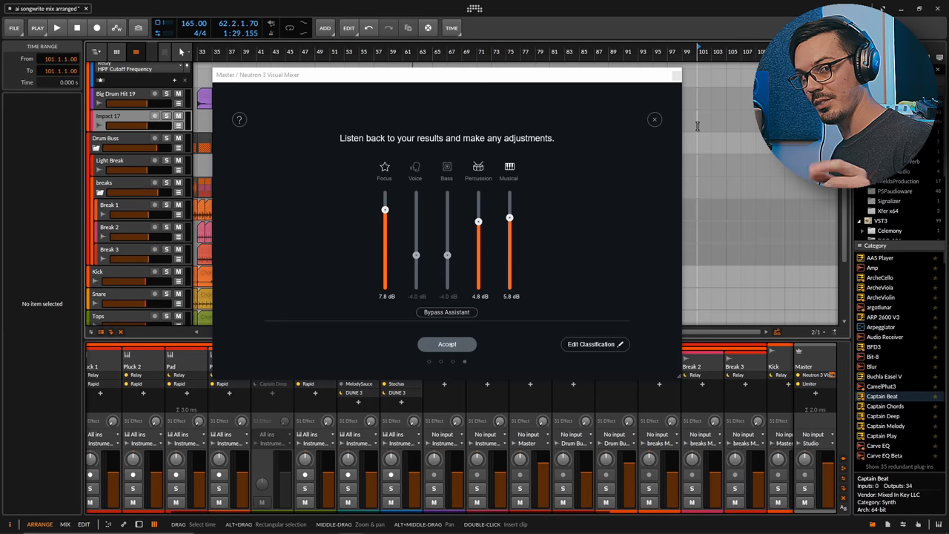
# Reopen the classification list, raise Percussion and set Musical to 2.4 dB, then accept the balance.
pyautogui.click(596, 344)
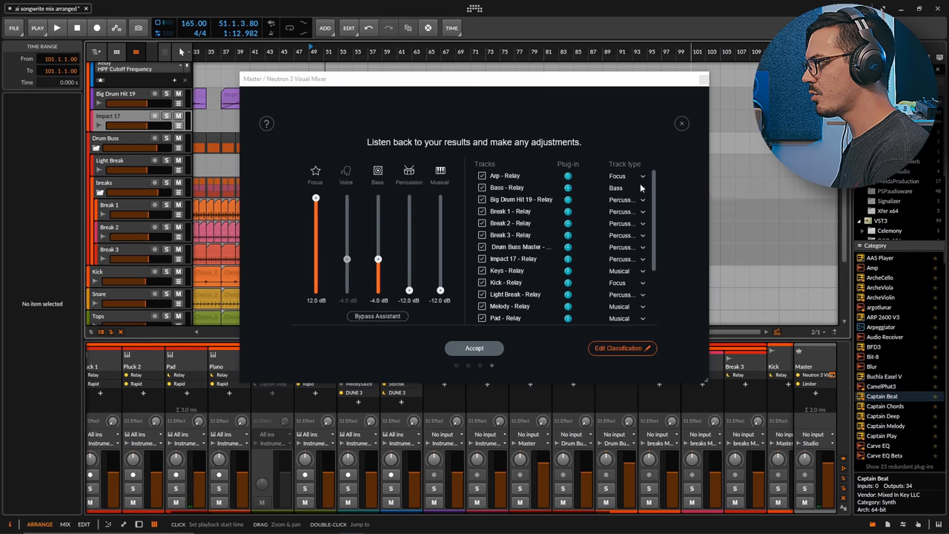
pyautogui.moveTo(626, 196)
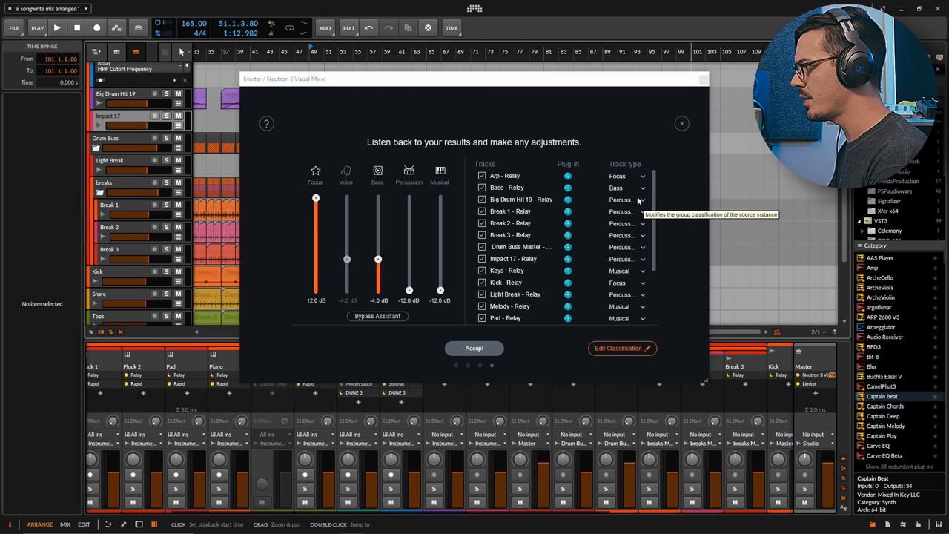
pyautogui.click(57, 27)
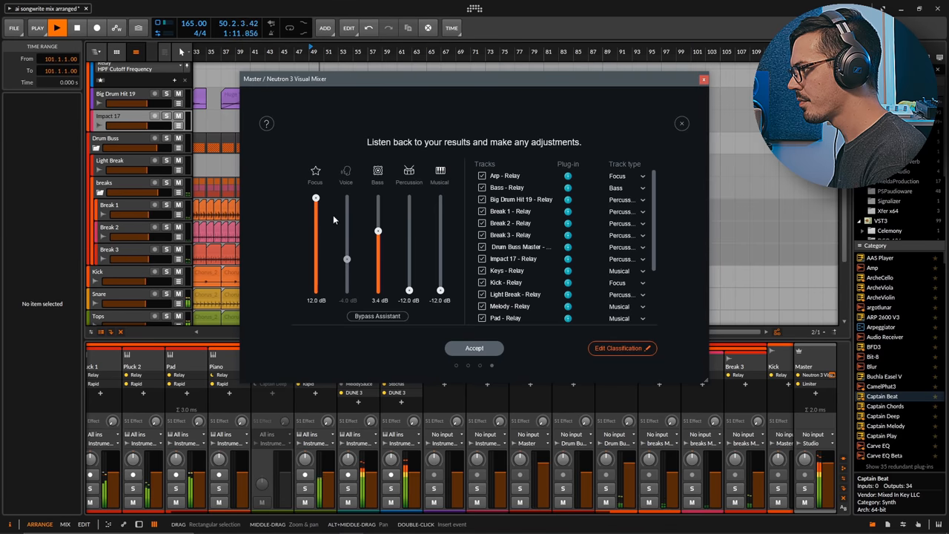
pyautogui.moveTo(409, 289); pyautogui.dragTo(409, 246)
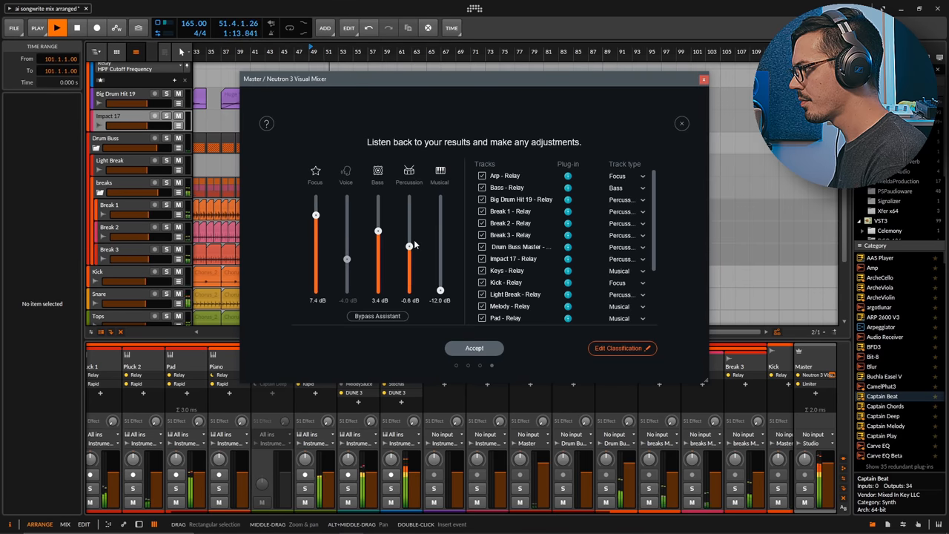
pyautogui.moveTo(409, 246); pyautogui.dragTo(409, 201)
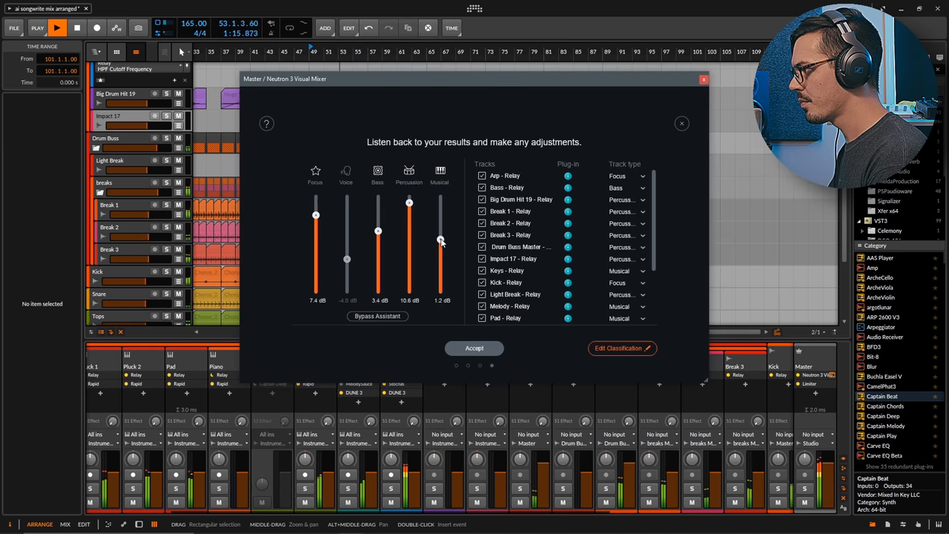
pyautogui.moveTo(441, 240); pyautogui.dragTo(442, 234)
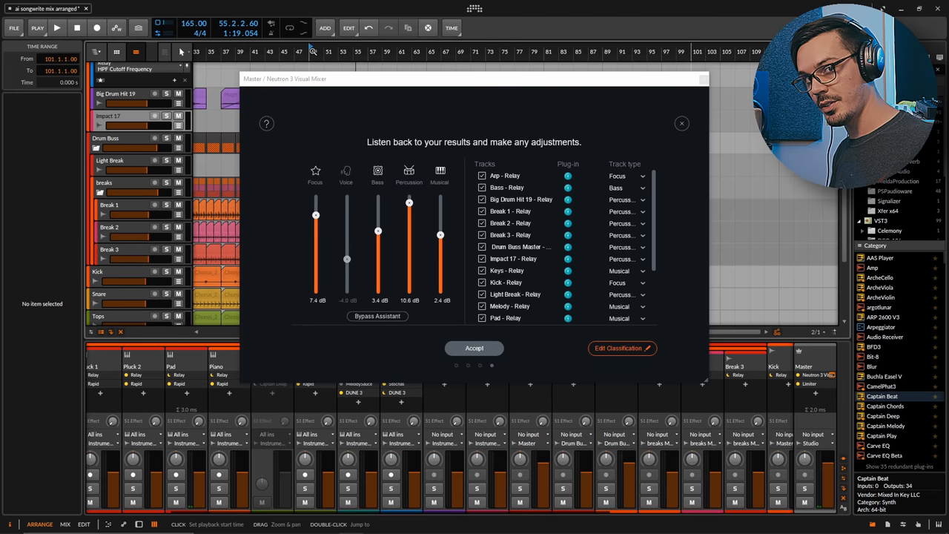
pyautogui.click(475, 347)
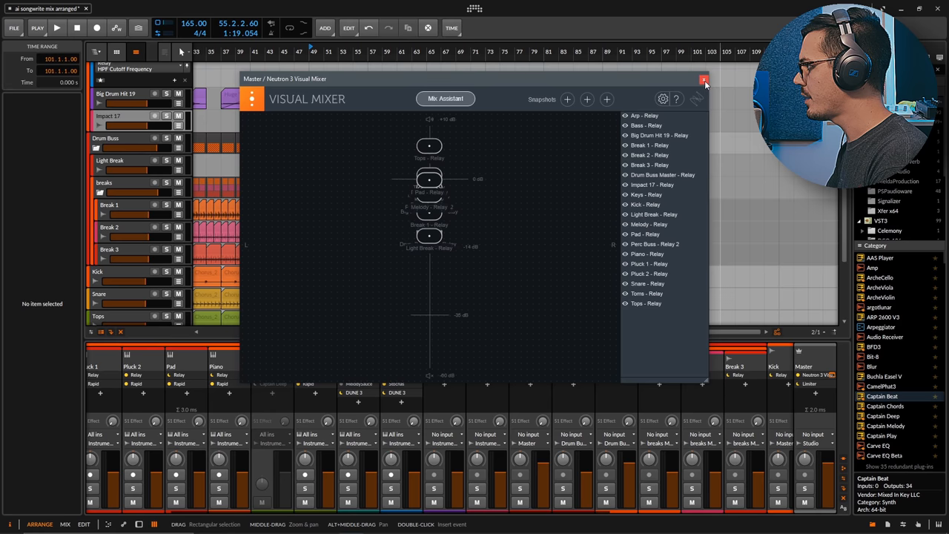
pyautogui.moveTo(448, 191)
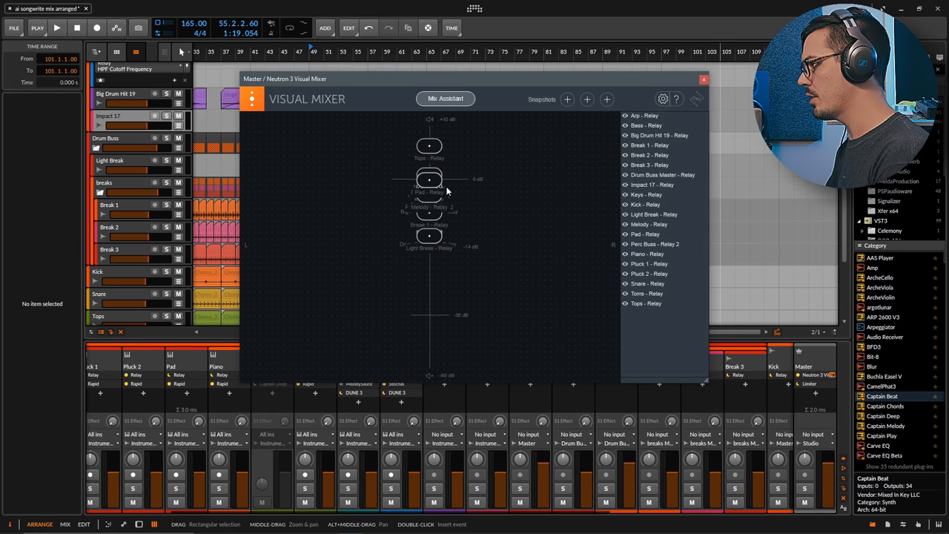
# Close the Neutron 3 Visual Mixer window to return to the arrangement.
pyautogui.click(703, 78)
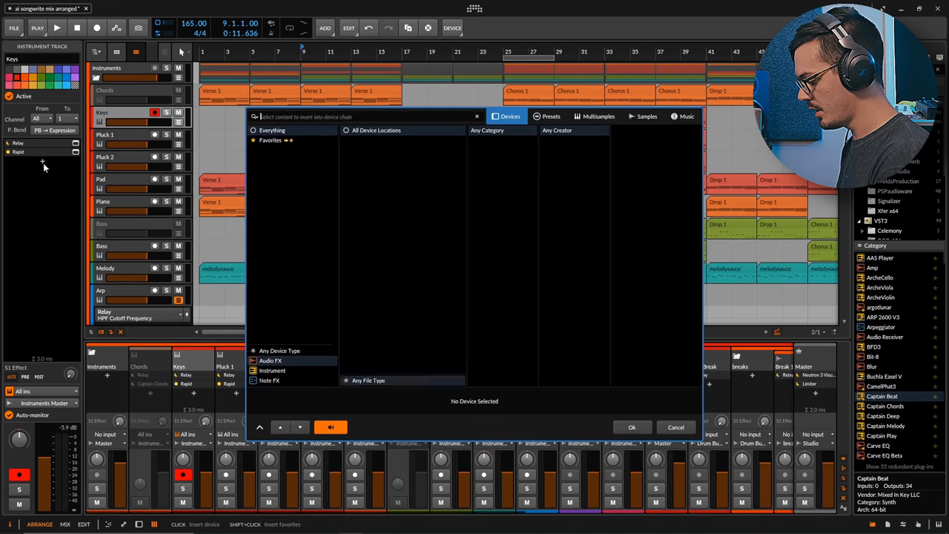
# Search 'neu' to insert Neutron 3 on the Keys track and dismiss its preset manager.
pyautogui.write('neu')
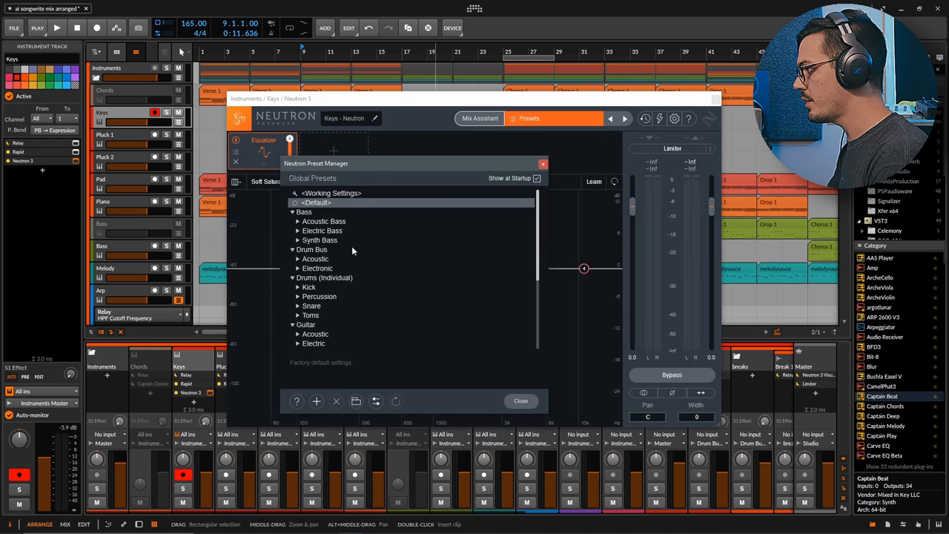
pyautogui.click(519, 400)
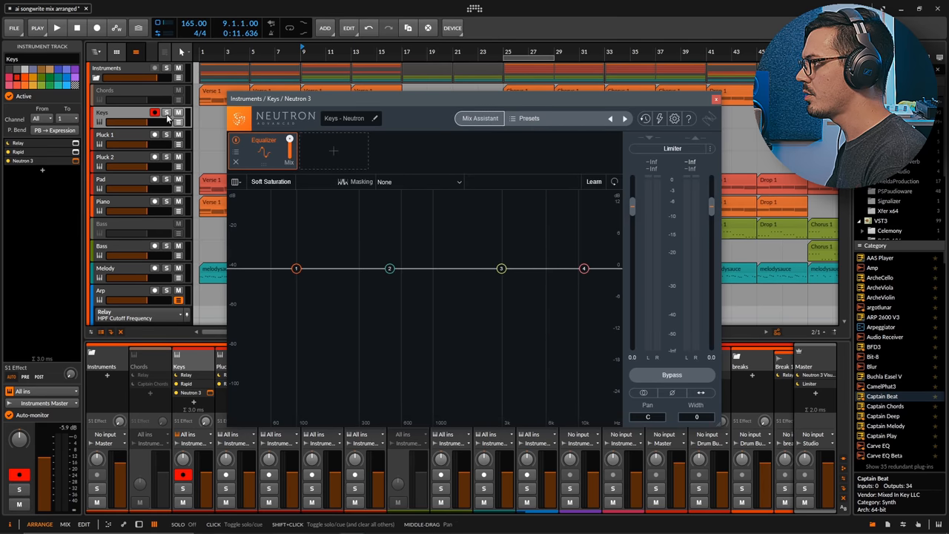
# Start Neutron's Track Enhance assistant on Keys and set the instrument to Electric Piano.
pyautogui.click(480, 119)
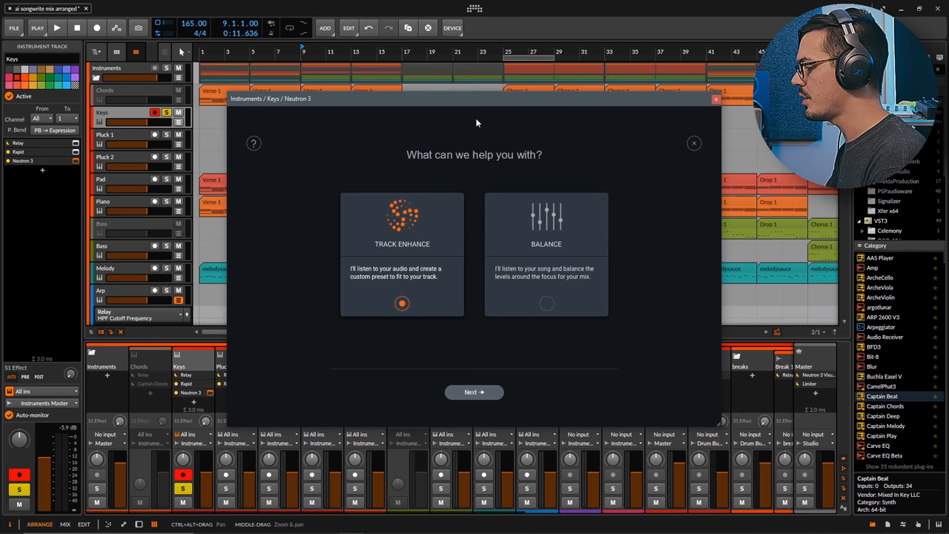
pyautogui.moveTo(394, 236)
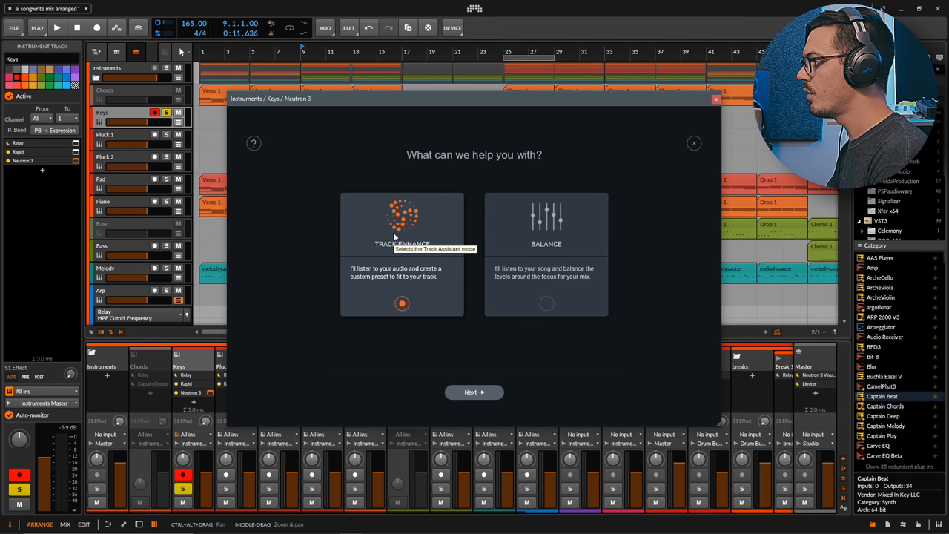
pyautogui.moveTo(453, 234)
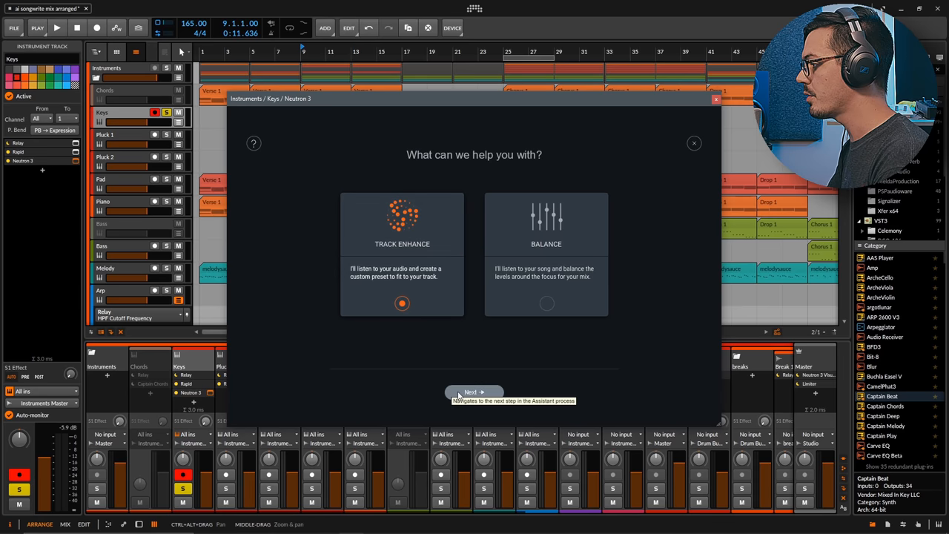
pyautogui.click(475, 392)
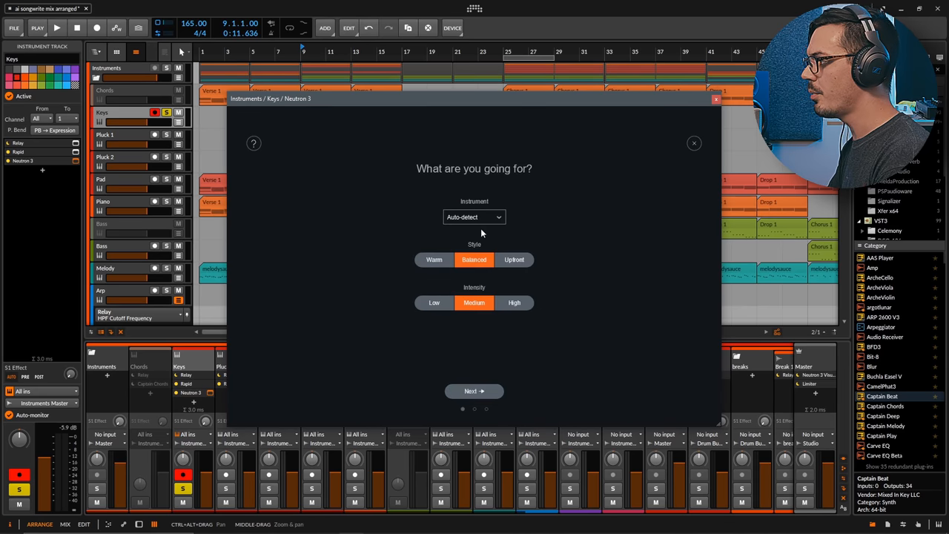
pyautogui.click(475, 217)
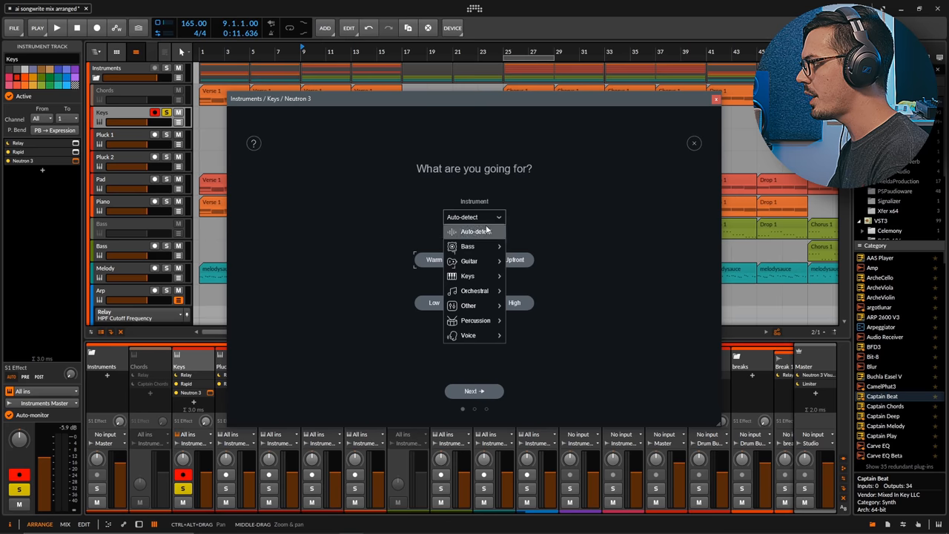
pyautogui.moveTo(468, 276)
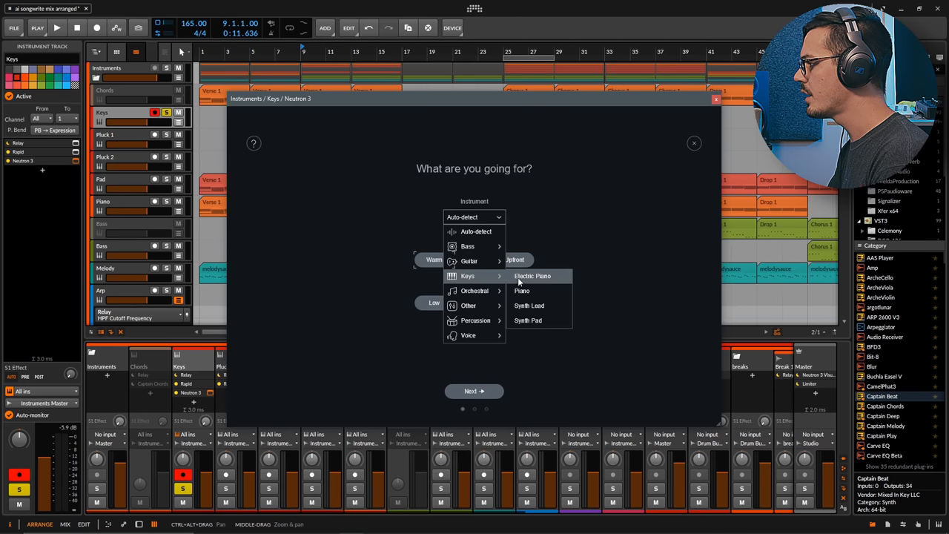
pyautogui.moveTo(543, 285)
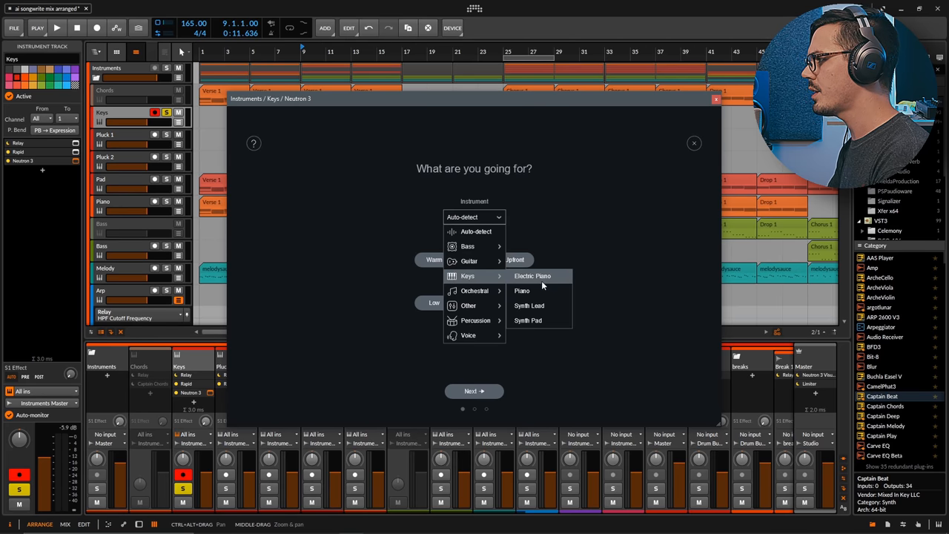
pyautogui.click(532, 275)
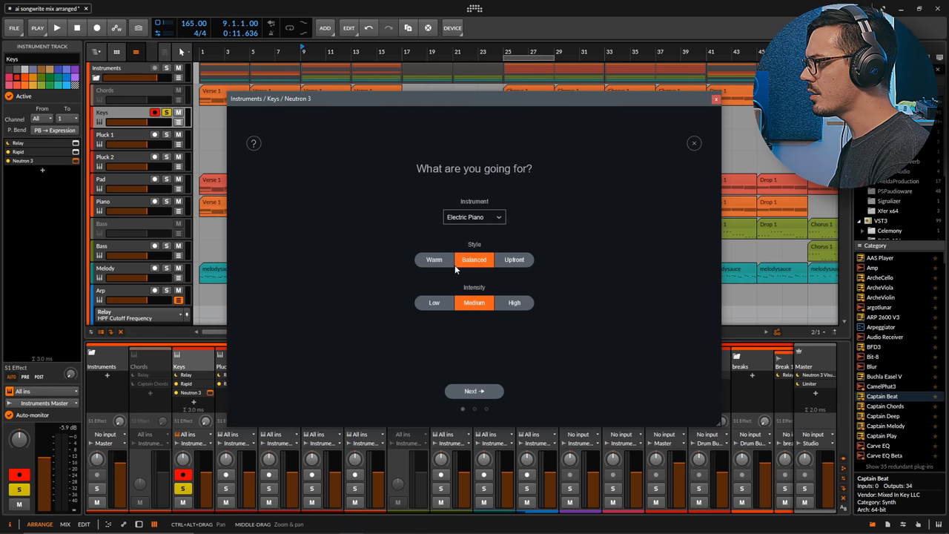
# Choose the Warm style, start playback and advance to the listening step.
pyautogui.click(433, 260)
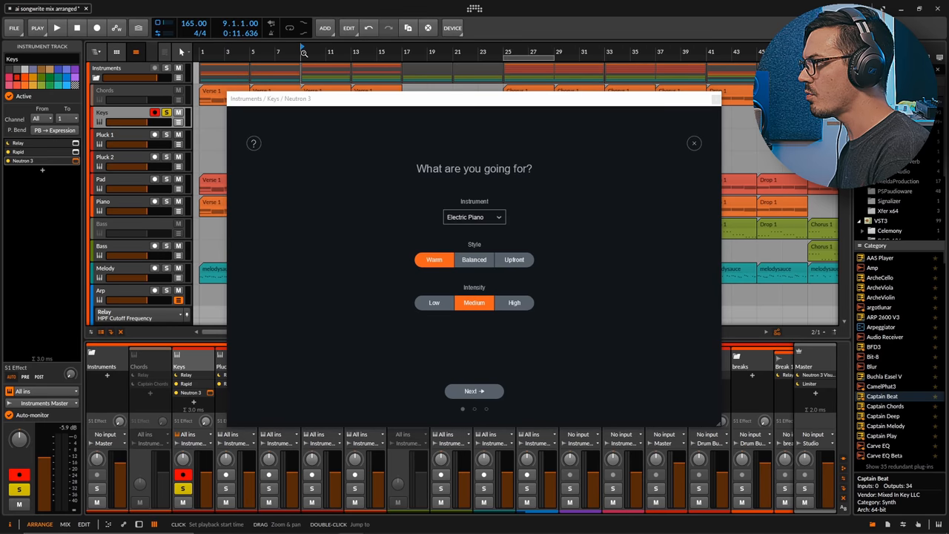
pyautogui.click(56, 26)
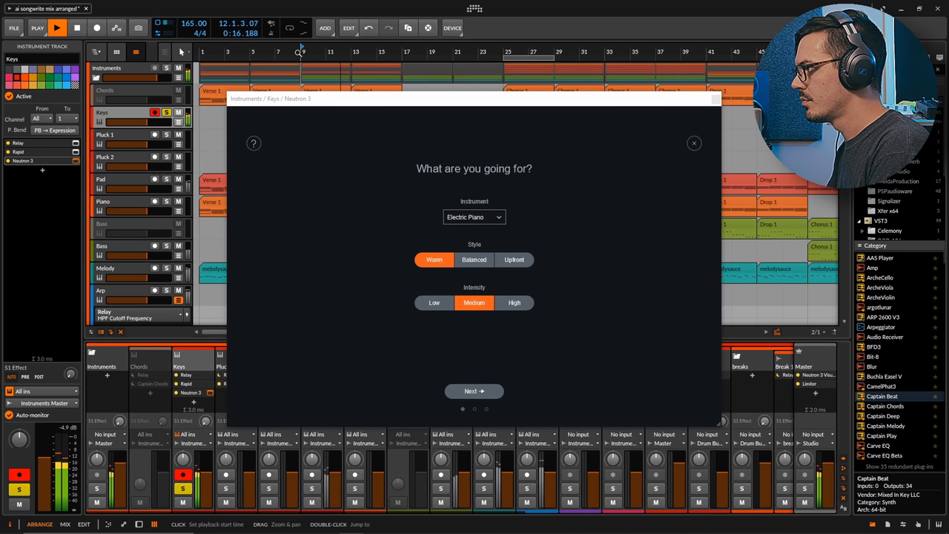
pyautogui.click(475, 391)
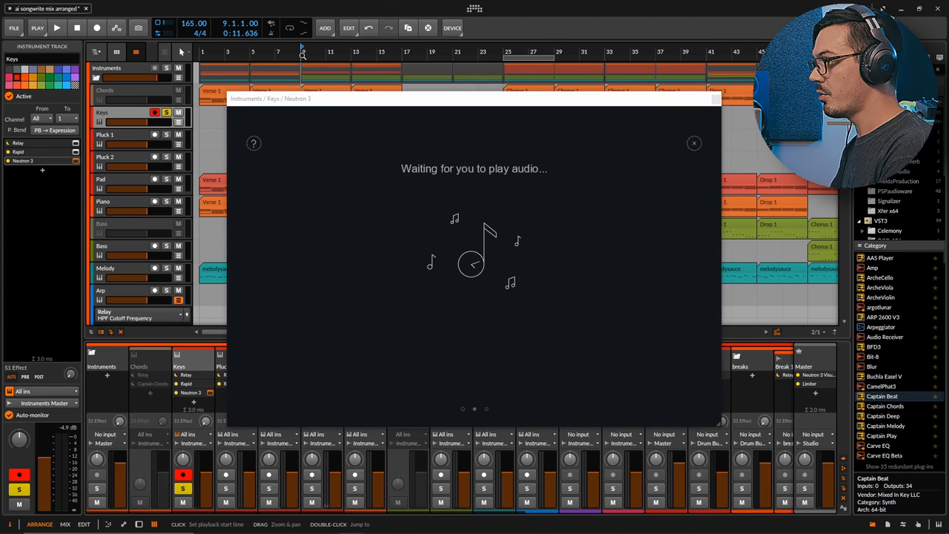
# Play the song for the assistant and accept its suggested Keys processing chain.
pyautogui.click(56, 26)
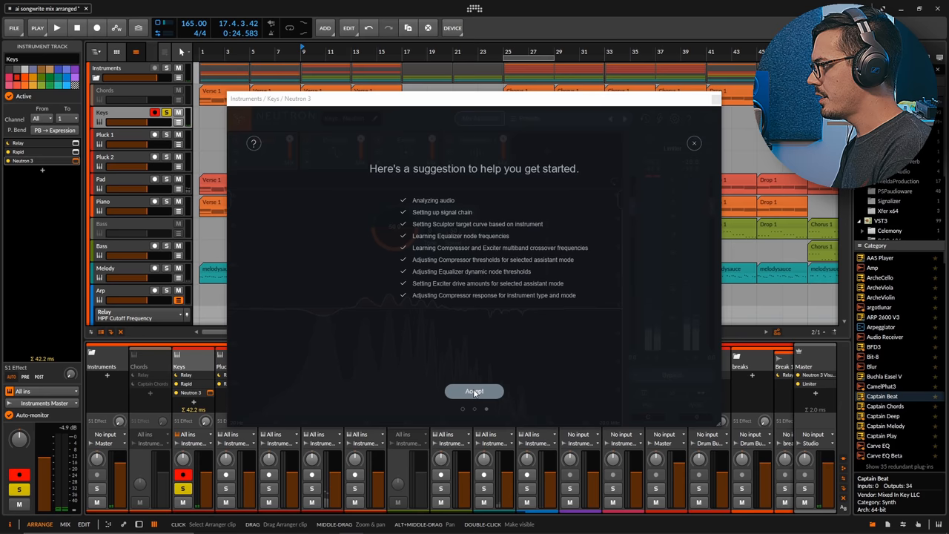
pyautogui.click(475, 392)
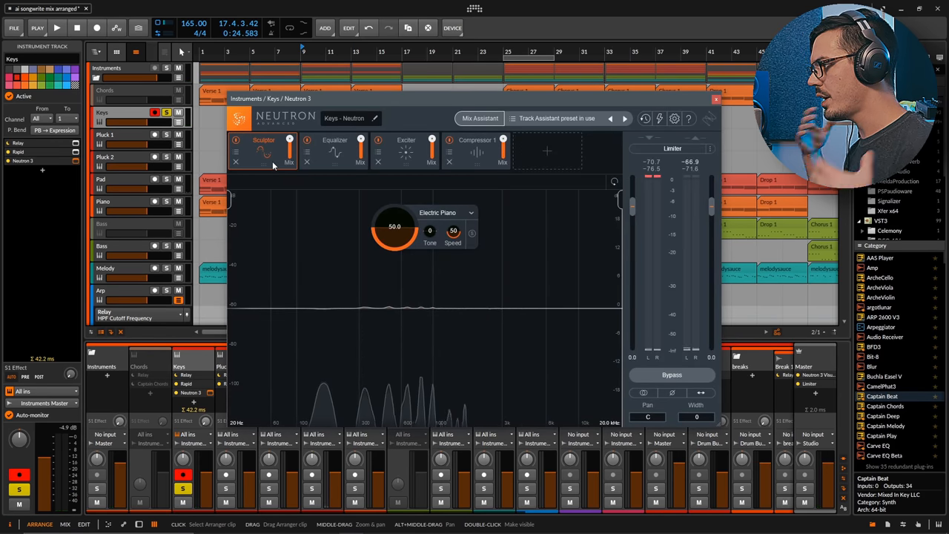
pyautogui.moveTo(321, 157)
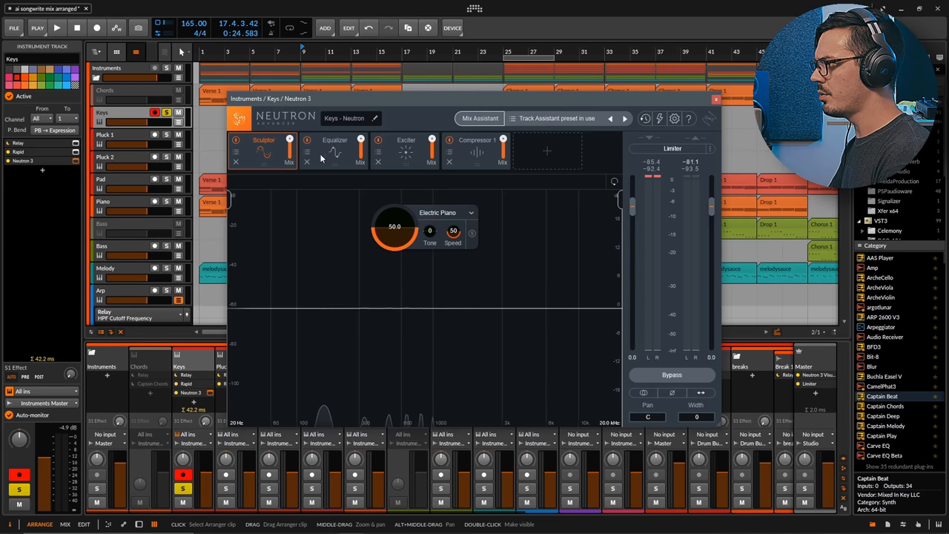
# Review the Equalizer and Exciter modules of the Keys chain while playing back.
pyautogui.click(335, 140)
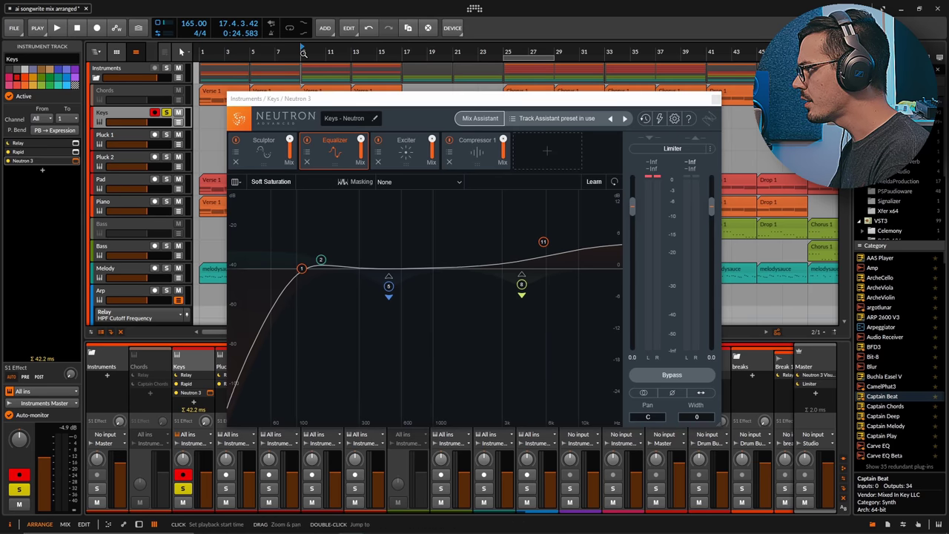
pyautogui.click(56, 27)
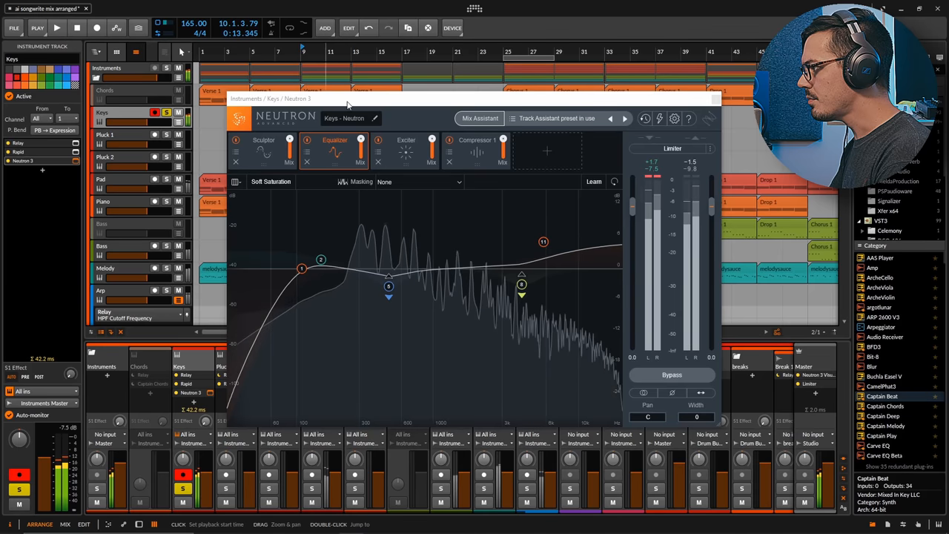
pyautogui.click(406, 148)
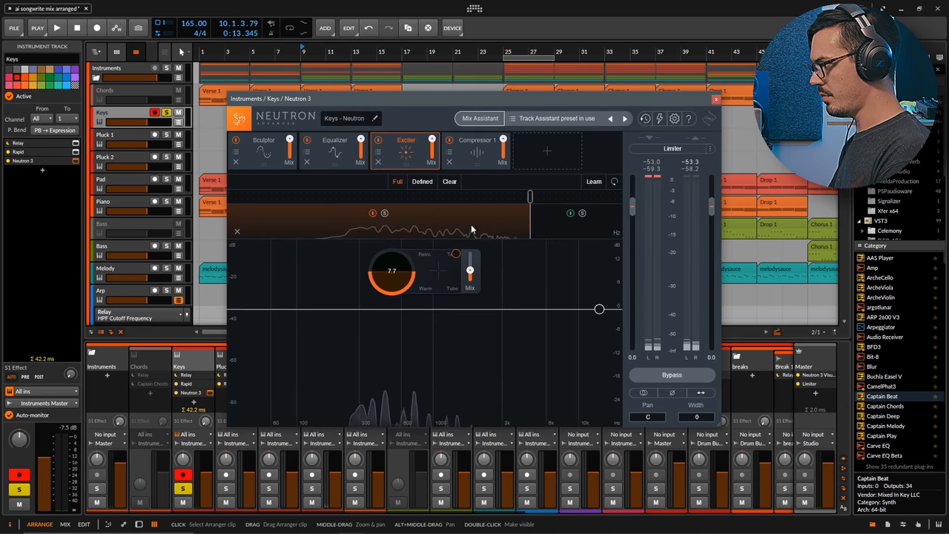
pyautogui.click(475, 140)
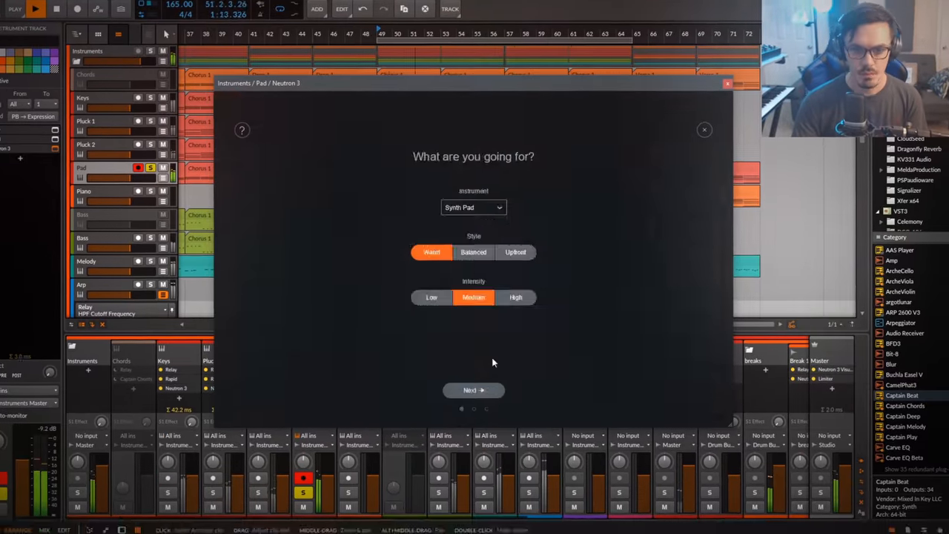
# Confirm the warm Synth Pad assistant settings on the Pad track and move on to Melody.
pyautogui.click(473, 390)
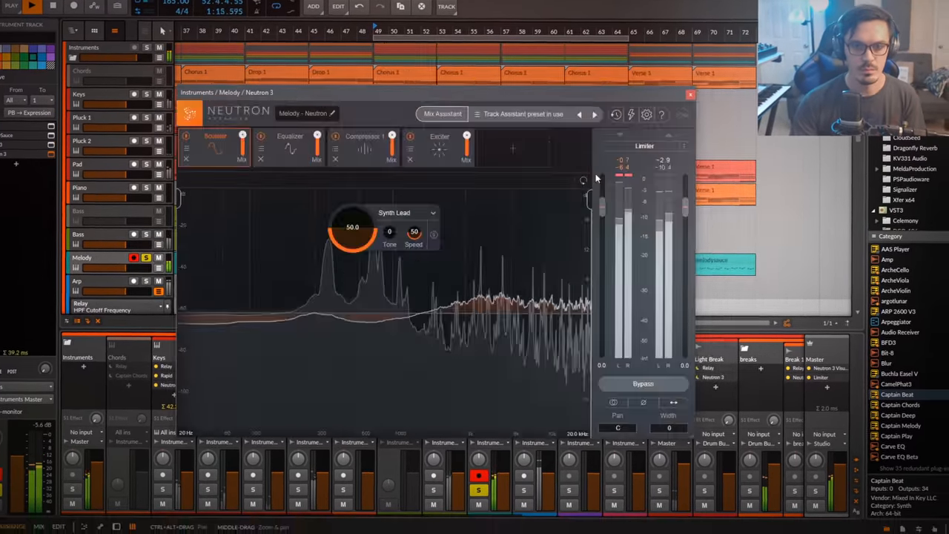
pyautogui.click(691, 95)
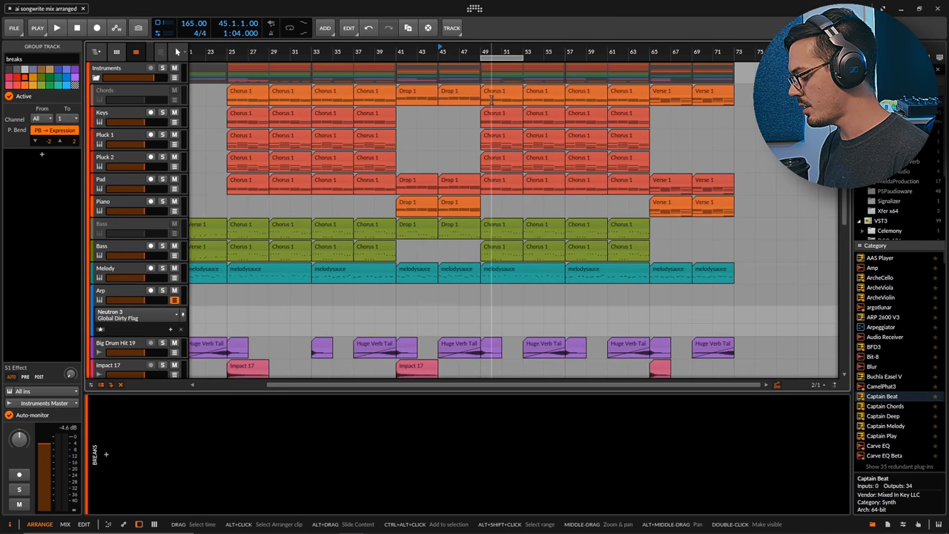
# Bring up the master track's Neutron 3 Visual Mixer listing all Neutron and Relay instances.
pyautogui.click(56, 27)
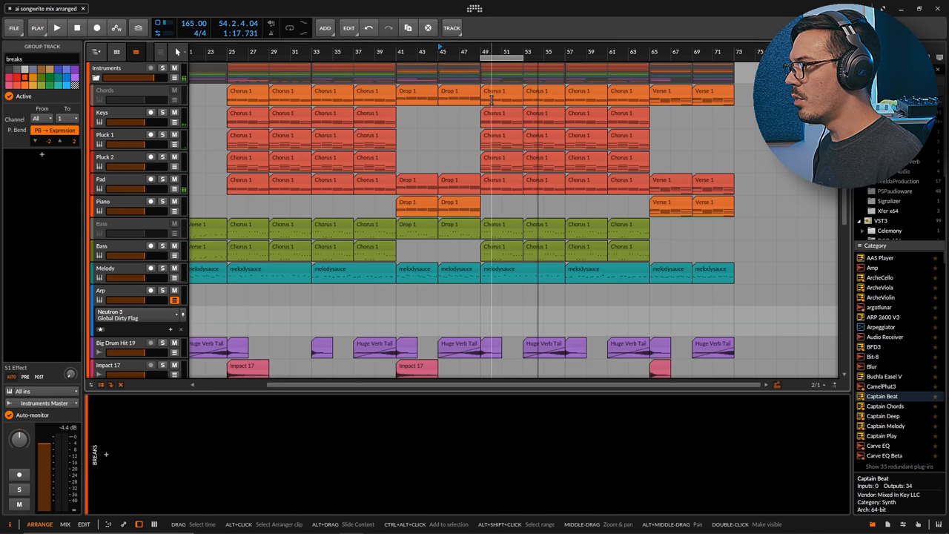
pyautogui.click(107, 68)
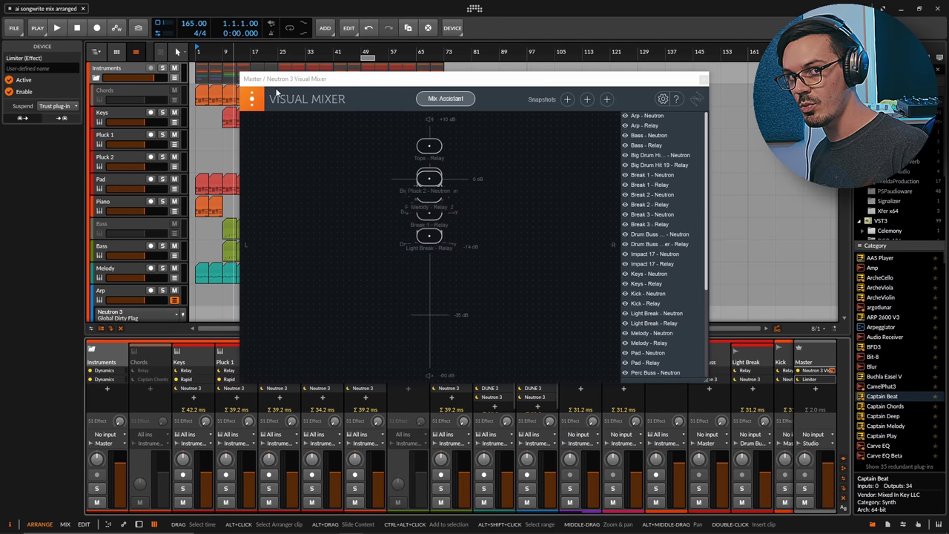
# Start Mix Assistant and try Snare, Melody and Kick Relay tracks as the mix focus.
pyautogui.click(445, 98)
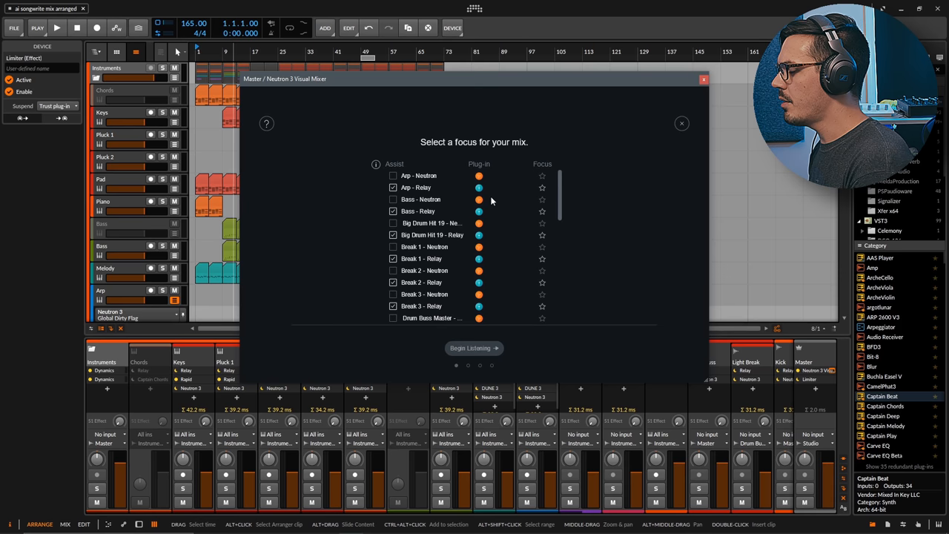
pyautogui.moveTo(516, 218)
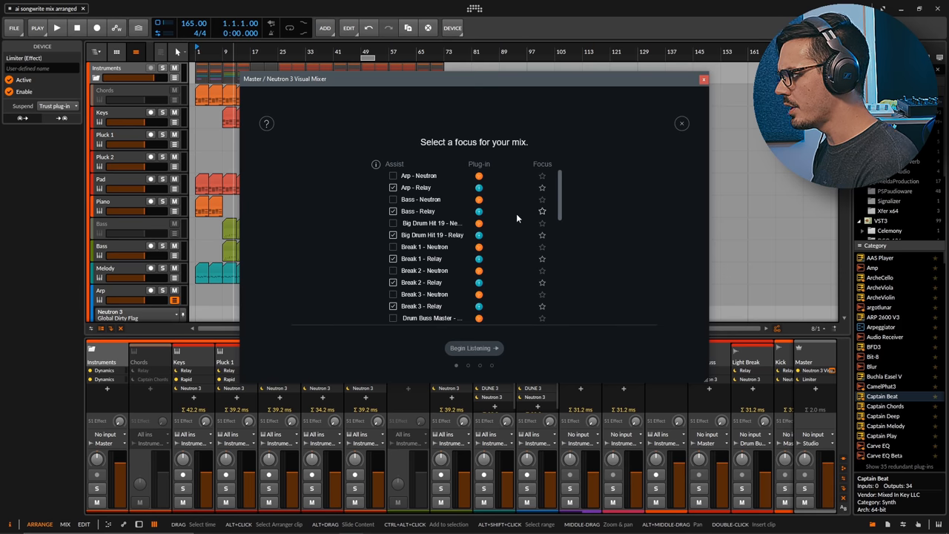
pyautogui.moveTo(542, 210)
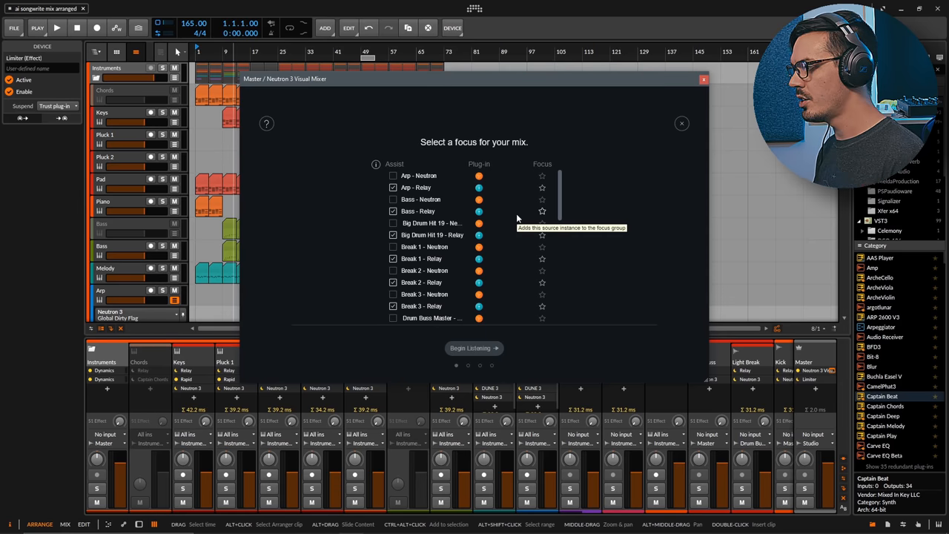
pyautogui.scroll(-3)
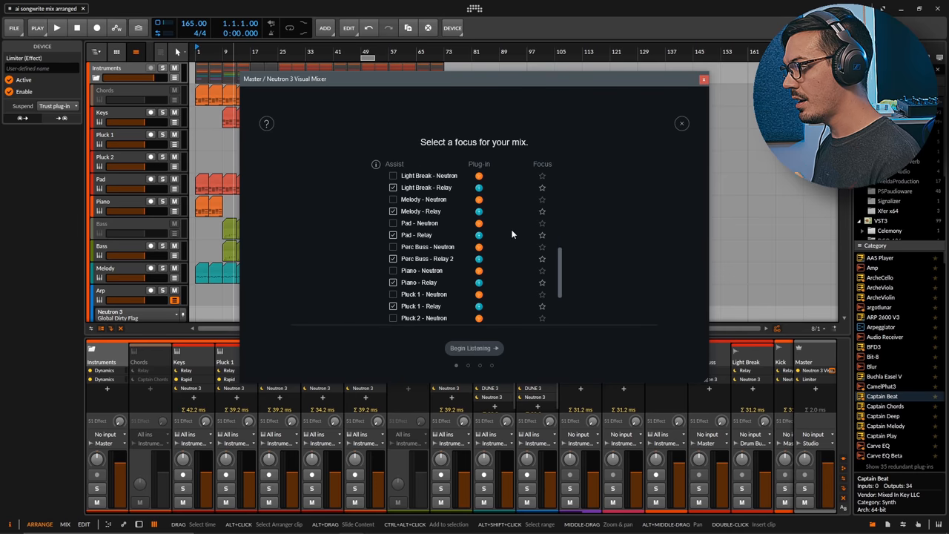
pyautogui.scroll(-3)
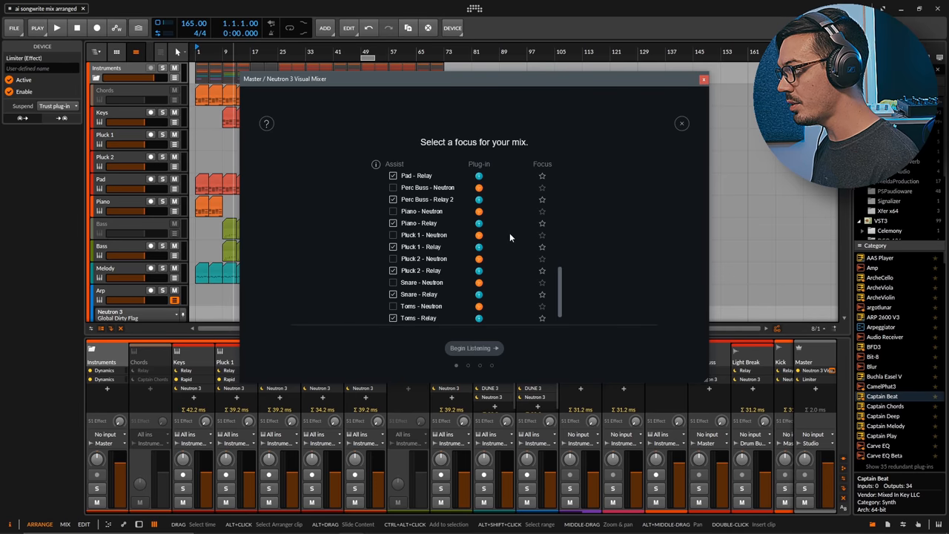
pyautogui.scroll(-3)
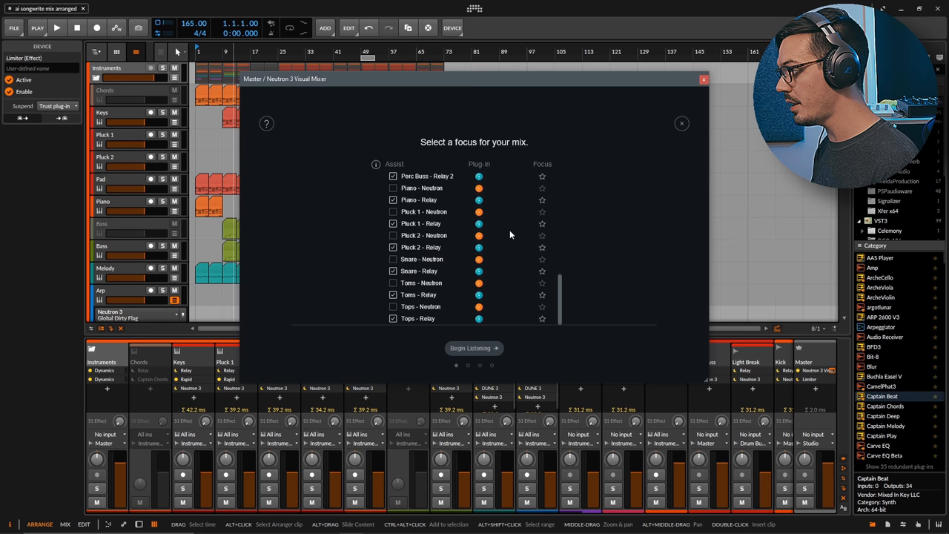
pyautogui.moveTo(503, 267)
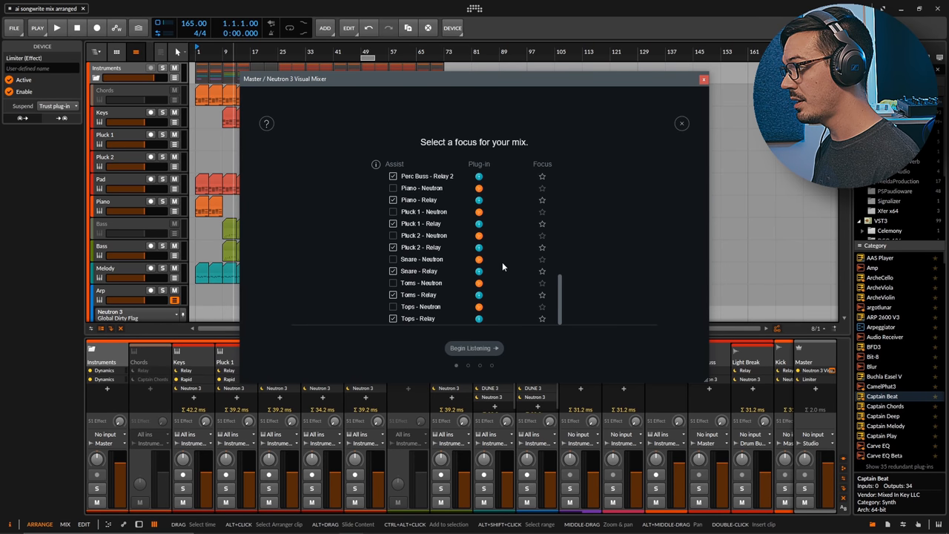
pyautogui.click(543, 270)
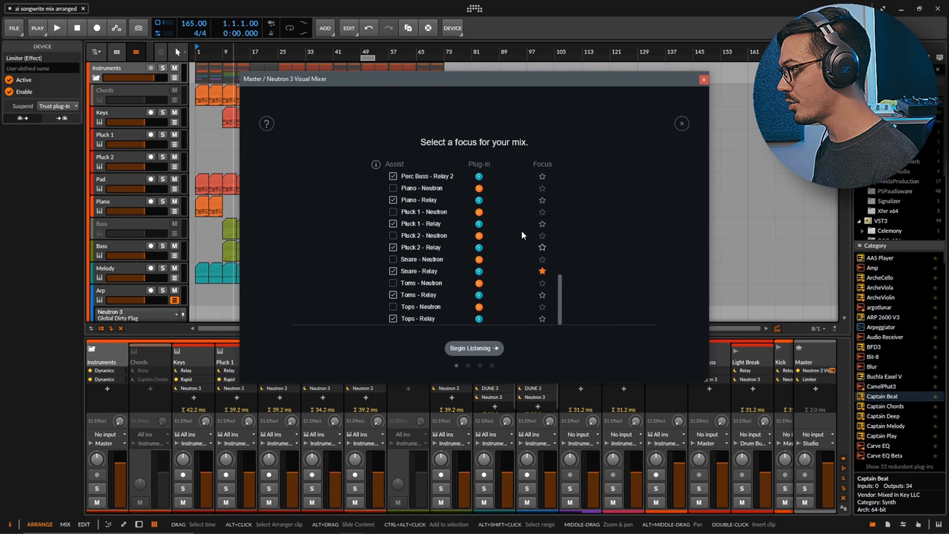
pyautogui.scroll(3)
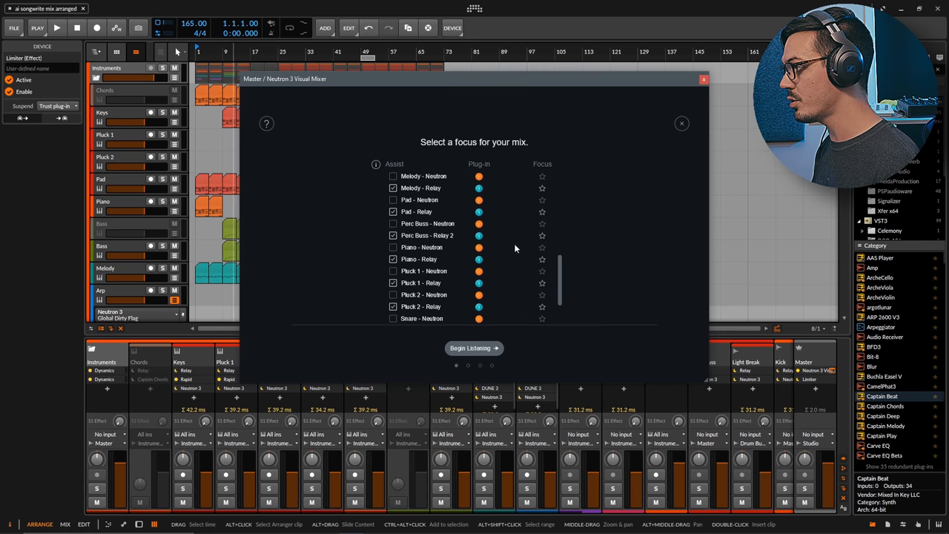
pyautogui.scroll(3)
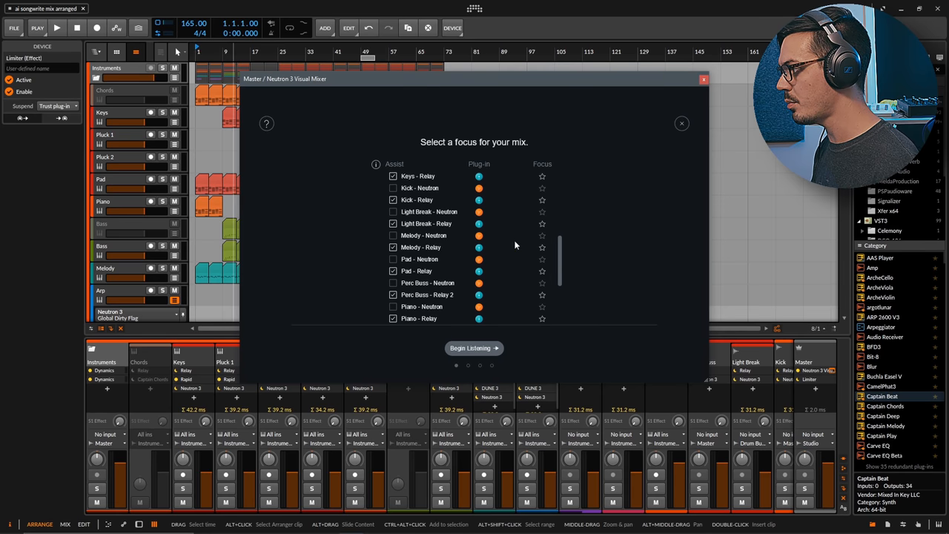
pyautogui.click(543, 246)
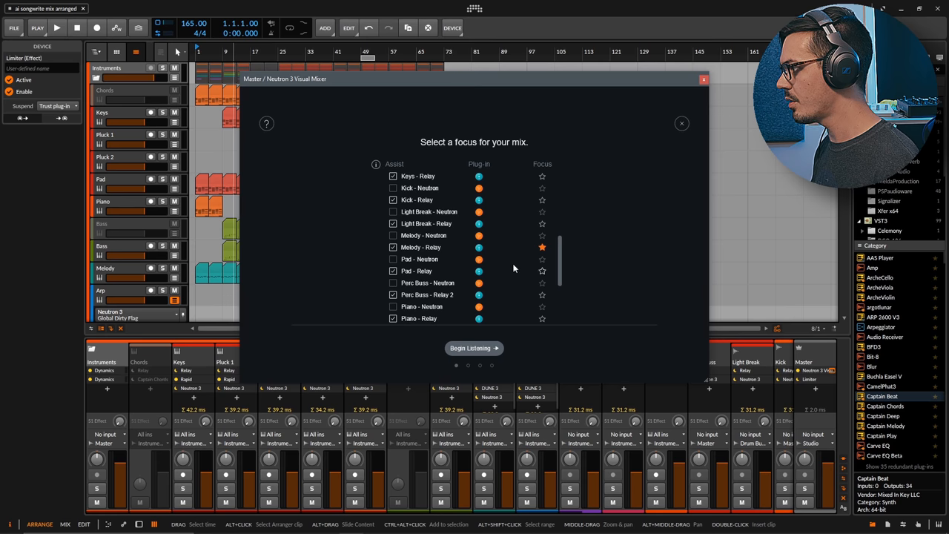
pyautogui.click(543, 198)
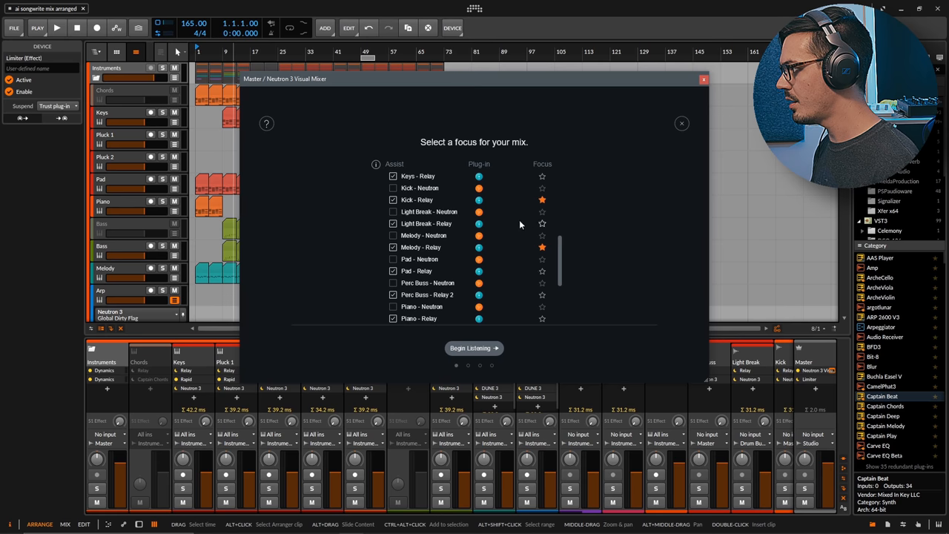
# Settle on Arp - Relay as the focus track and advance to the listen-back results page.
pyautogui.scroll(3)
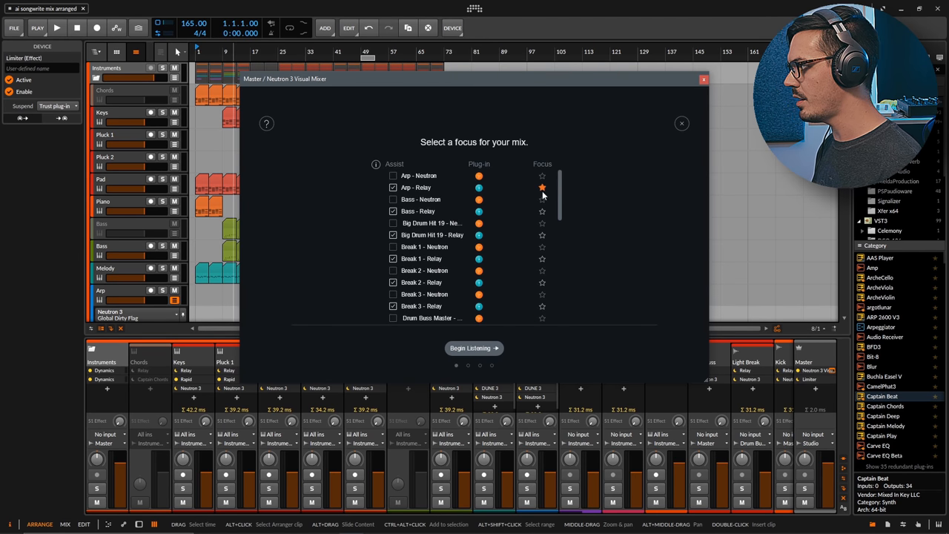
pyautogui.click(543, 187)
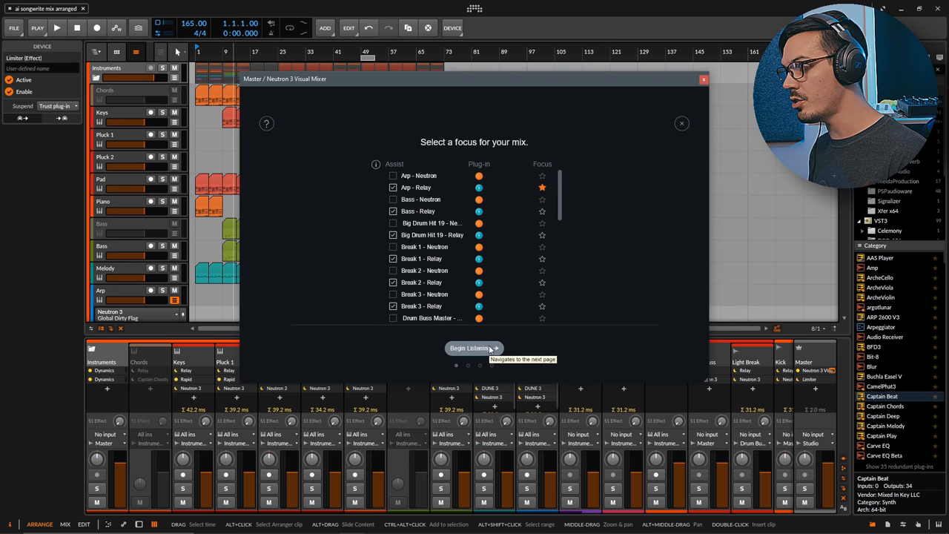
pyautogui.click(472, 347)
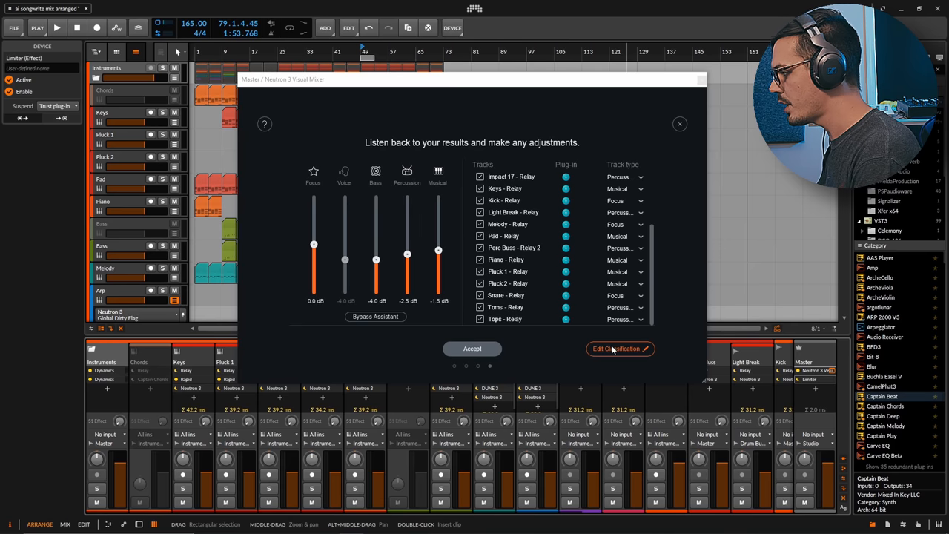
# Hide classification, play, and raise Focus to ~7 dB, Bass ~1.9 dB, Percussion ~12 dB, Musical ~3.6 dB.
pyautogui.click(617, 349)
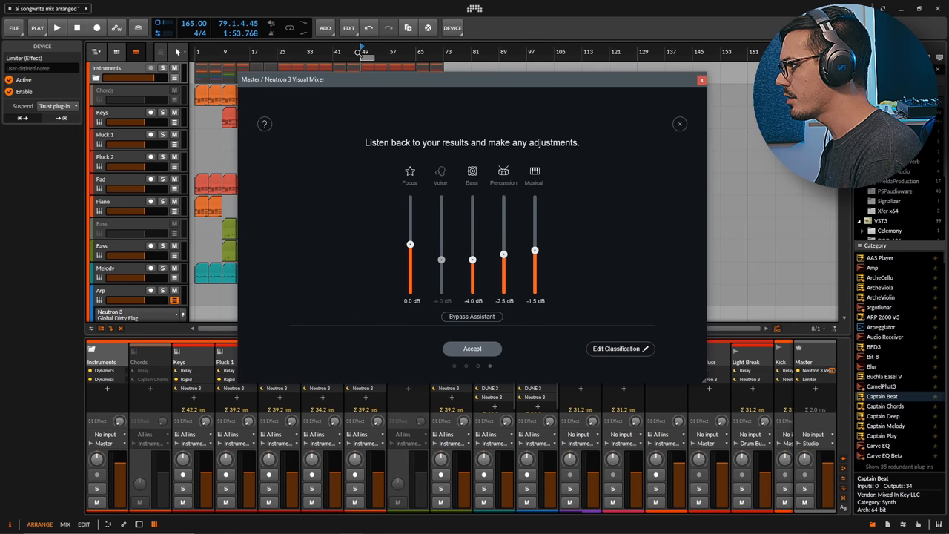
pyautogui.click(56, 27)
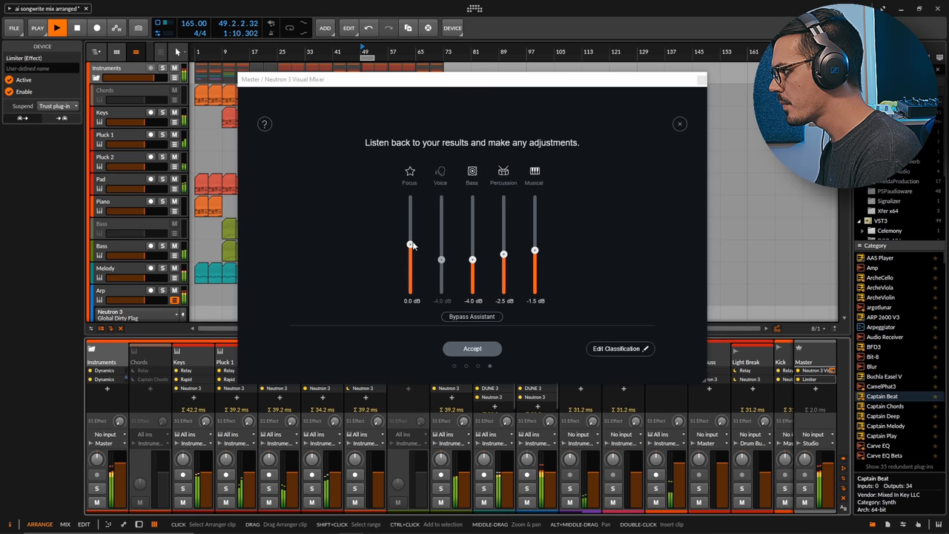
pyautogui.moveTo(410, 245); pyautogui.dragTo(411, 216)
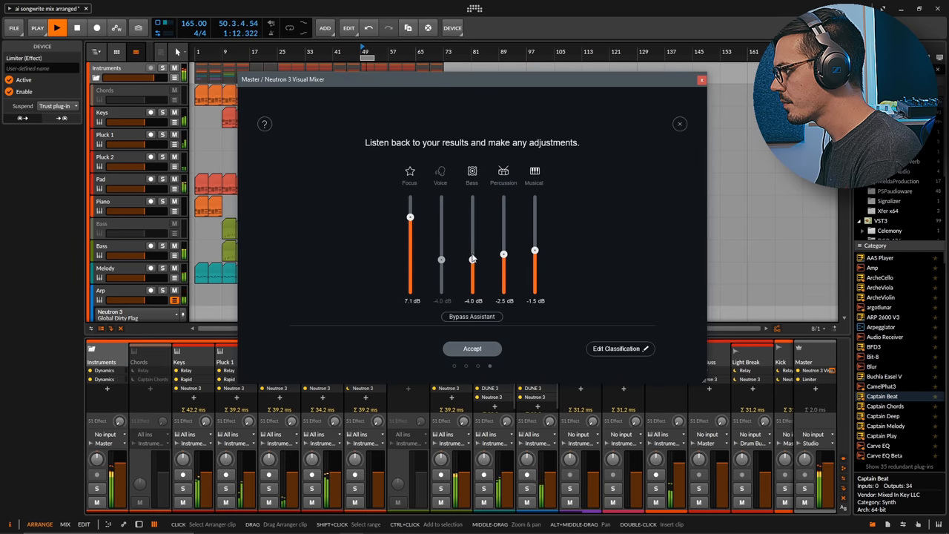
pyautogui.moveTo(504, 249); pyautogui.dragTo(504, 215)
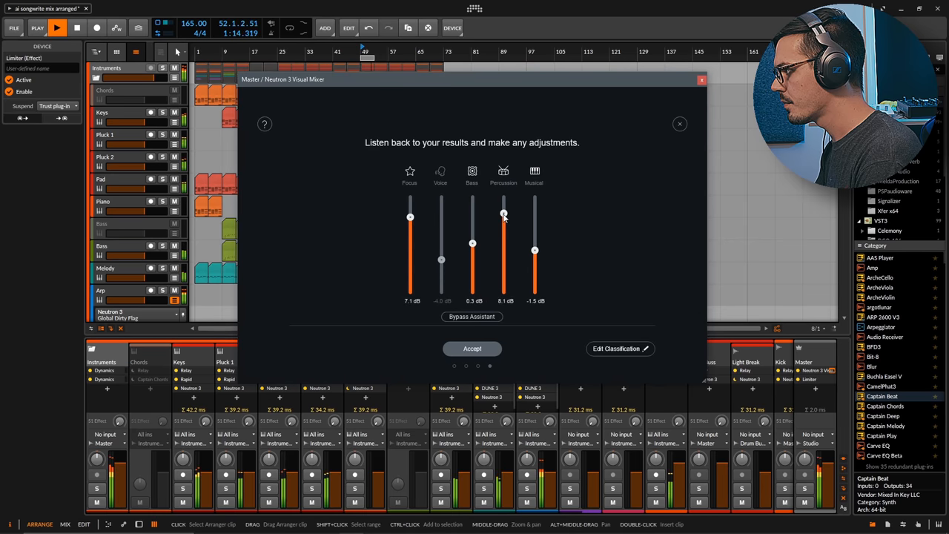
pyautogui.moveTo(534, 249); pyautogui.dragTo(534, 229)
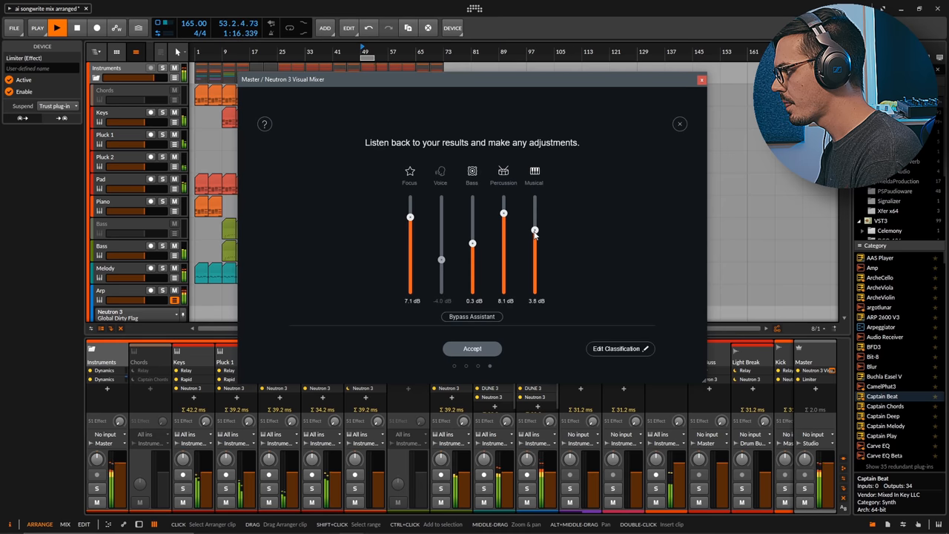
pyautogui.moveTo(472, 244); pyautogui.dragTo(471, 235)
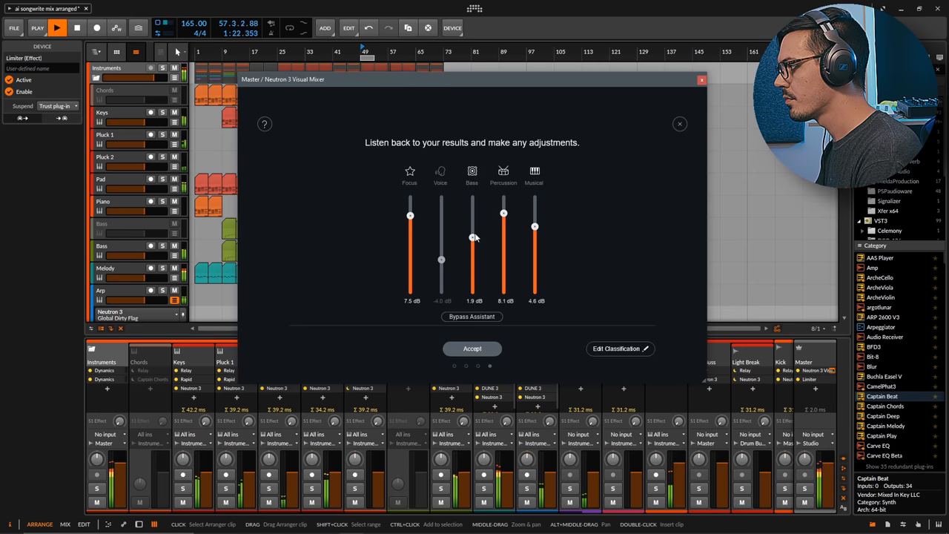
pyautogui.moveTo(504, 226); pyautogui.dragTo(504, 199)
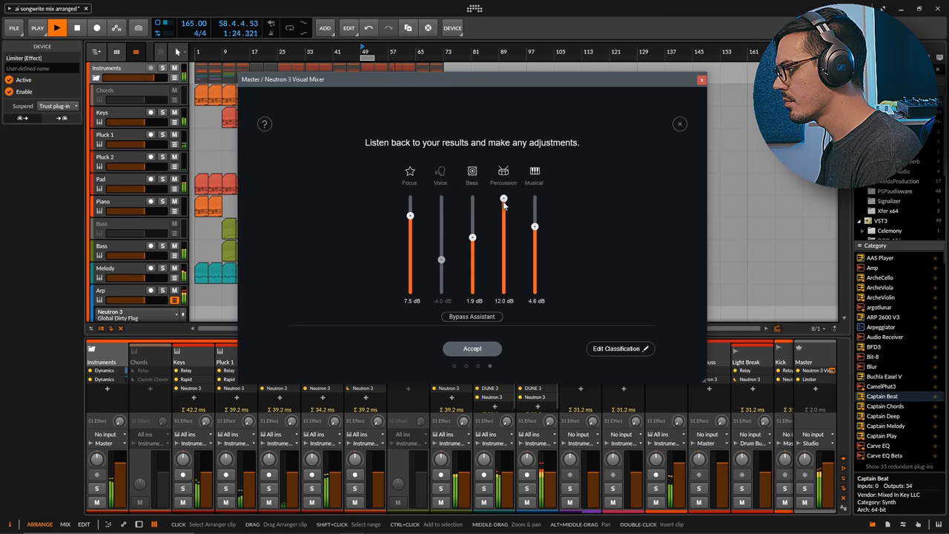
pyautogui.moveTo(504, 199); pyautogui.dragTo(504, 202)
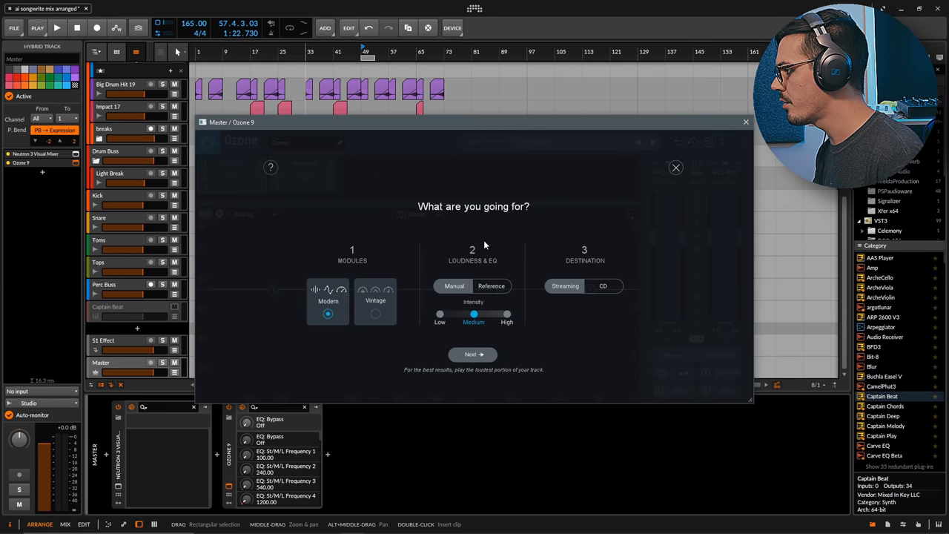
pyautogui.moveTo(377, 315)
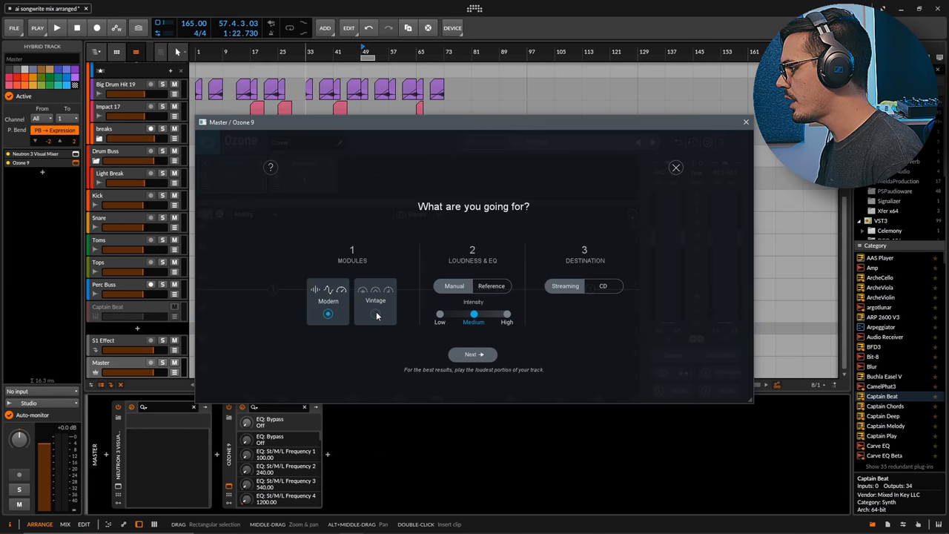
pyautogui.moveTo(475, 290)
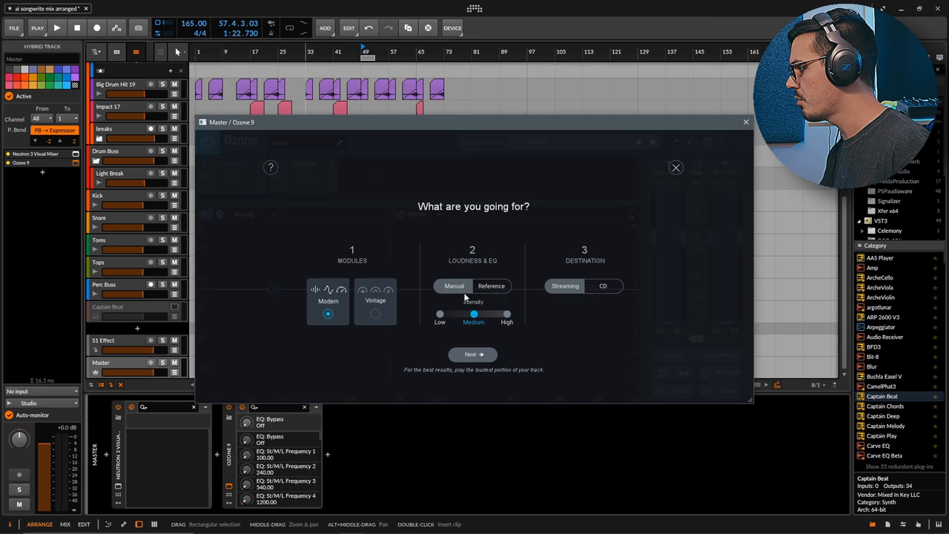
pyautogui.moveTo(578, 317)
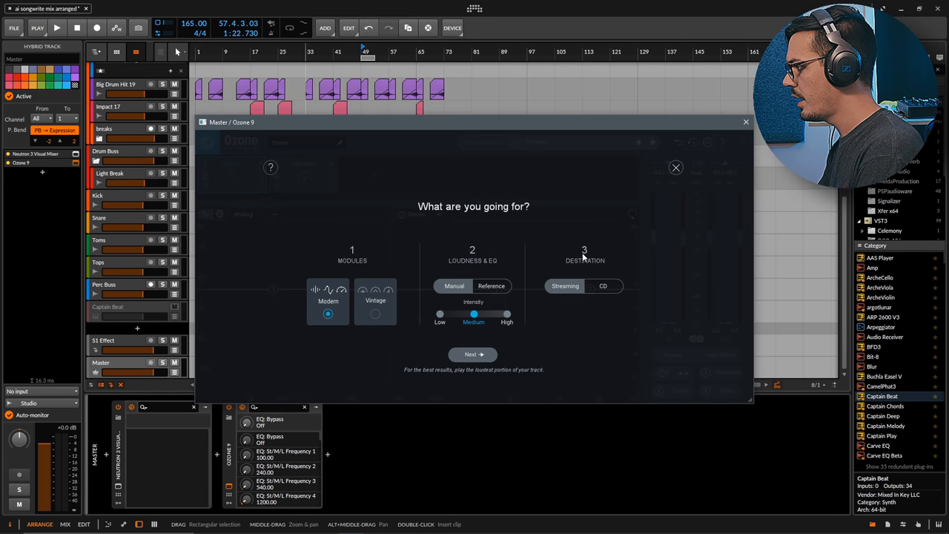
pyautogui.moveTo(602, 284)
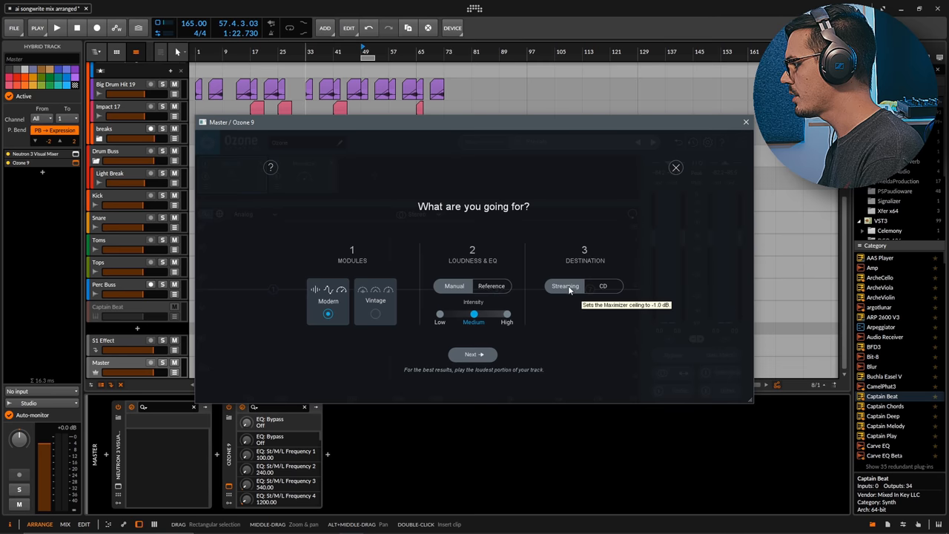
pyautogui.moveTo(565, 295)
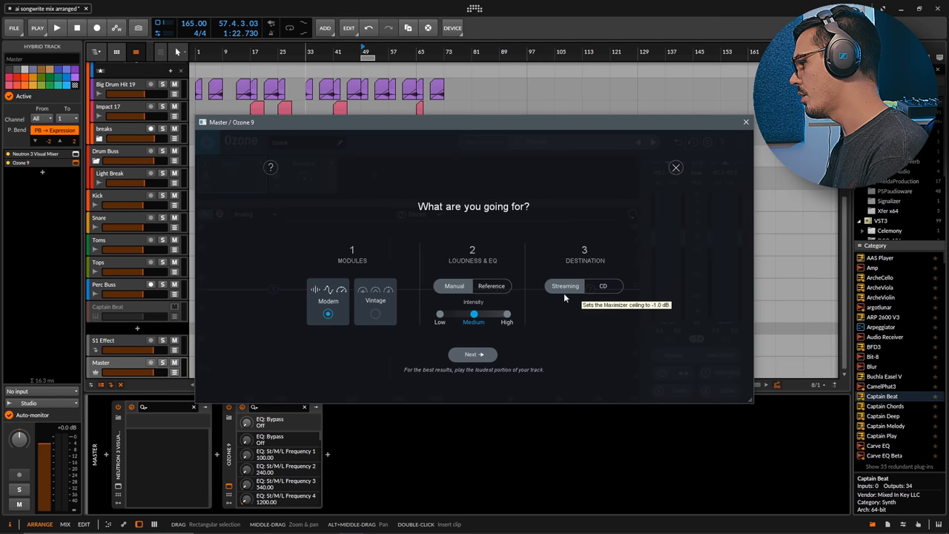
pyautogui.moveTo(472, 354)
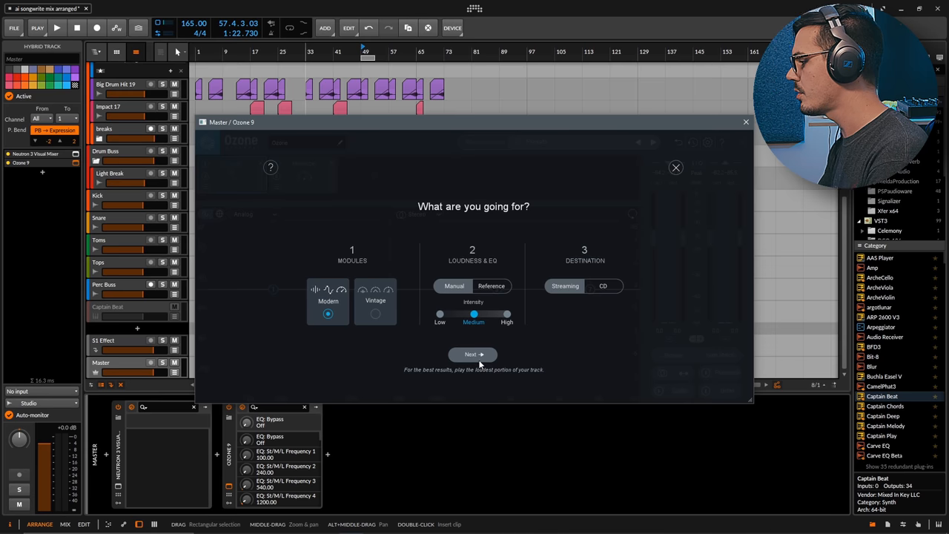
# Accept the Modern, Manual, Medium-intensity, Streaming assistant settings and start Ozone's analysis.
pyautogui.click(471, 353)
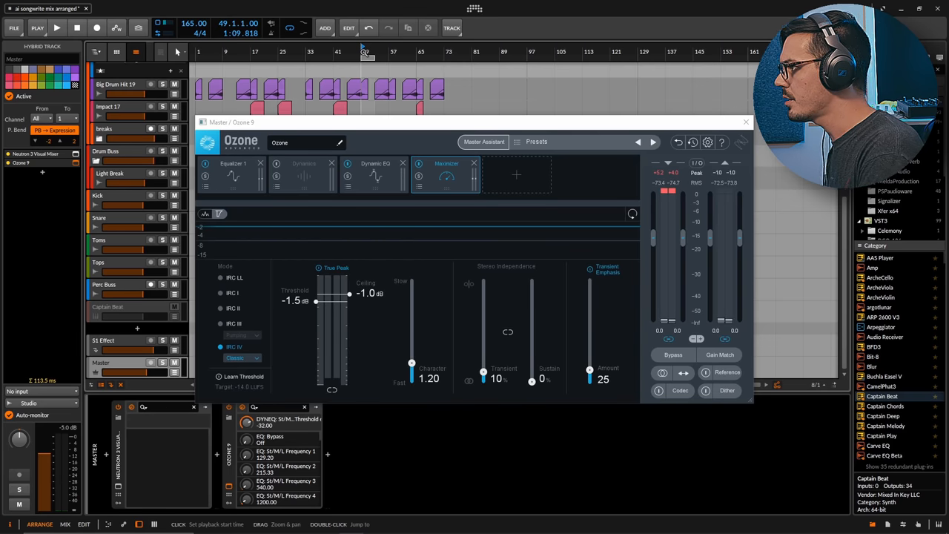
# Close the Ozone 9 window after reviewing the Maximizer, returning to the arrangement.
pyautogui.click(56, 27)
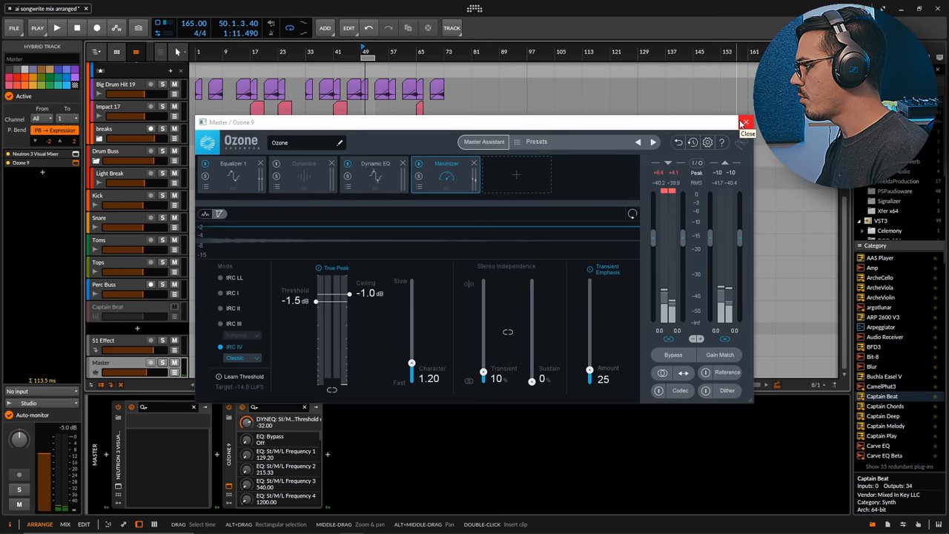
pyautogui.click(744, 121)
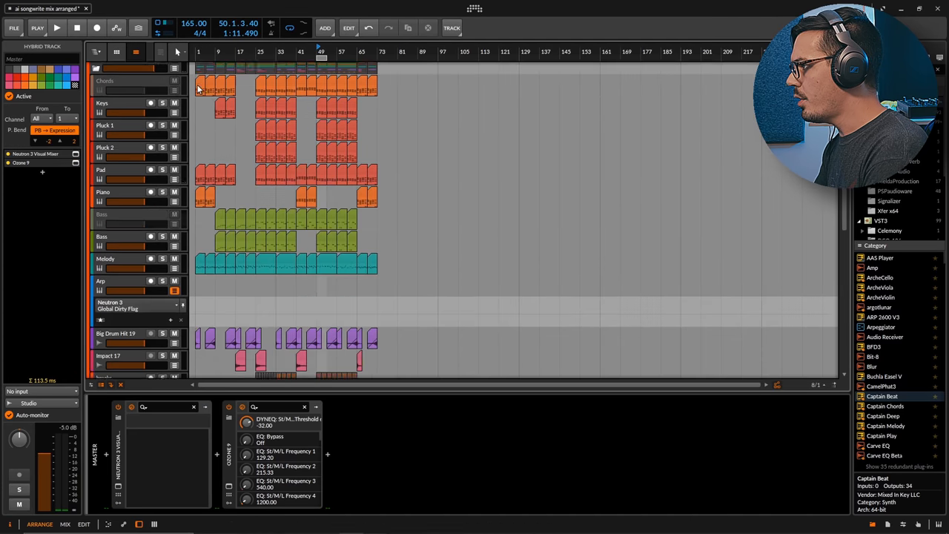